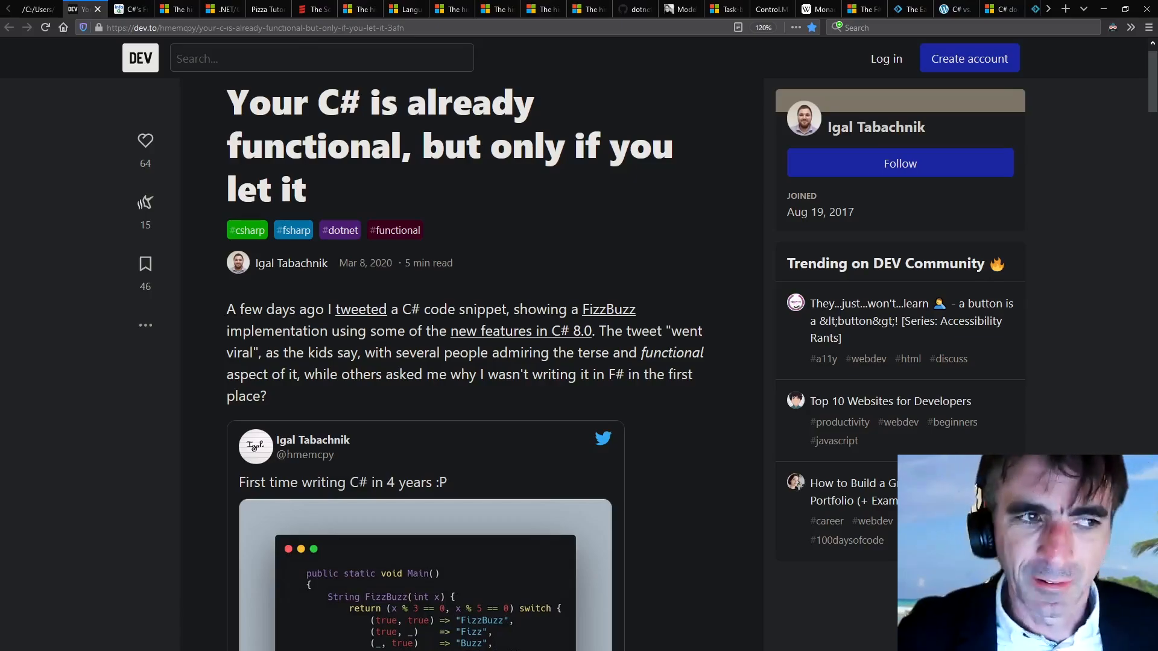
Show the C#'s Functional Journey talk tab, then the Feb 1999 Generics History post tab
click(133, 9)
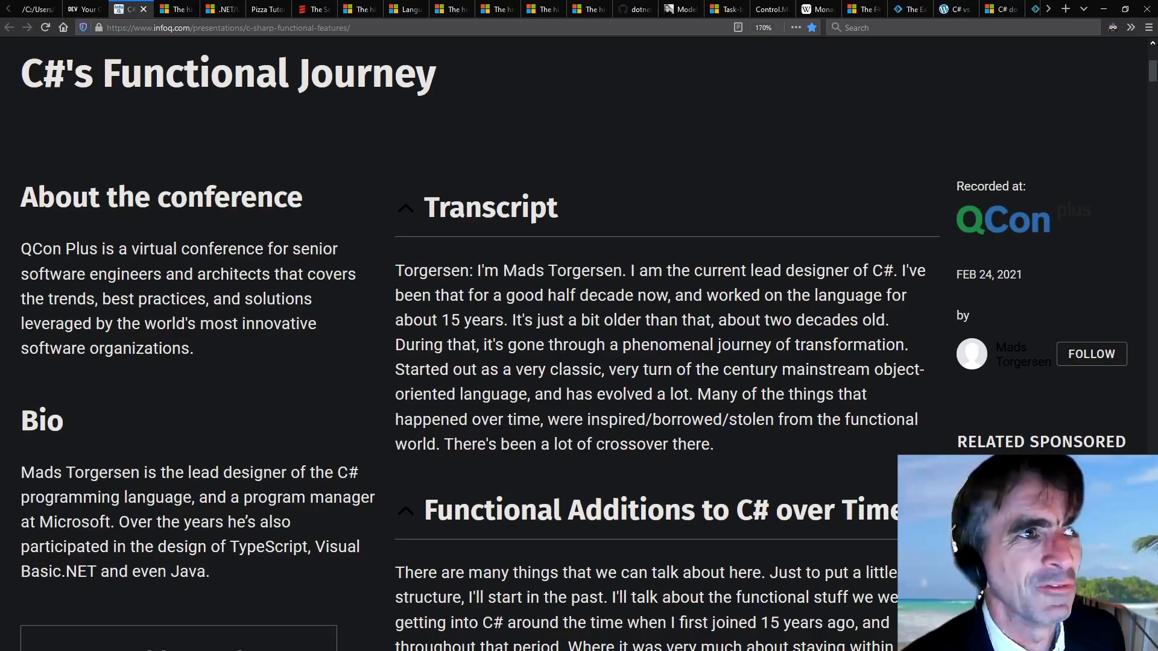
click(178, 9)
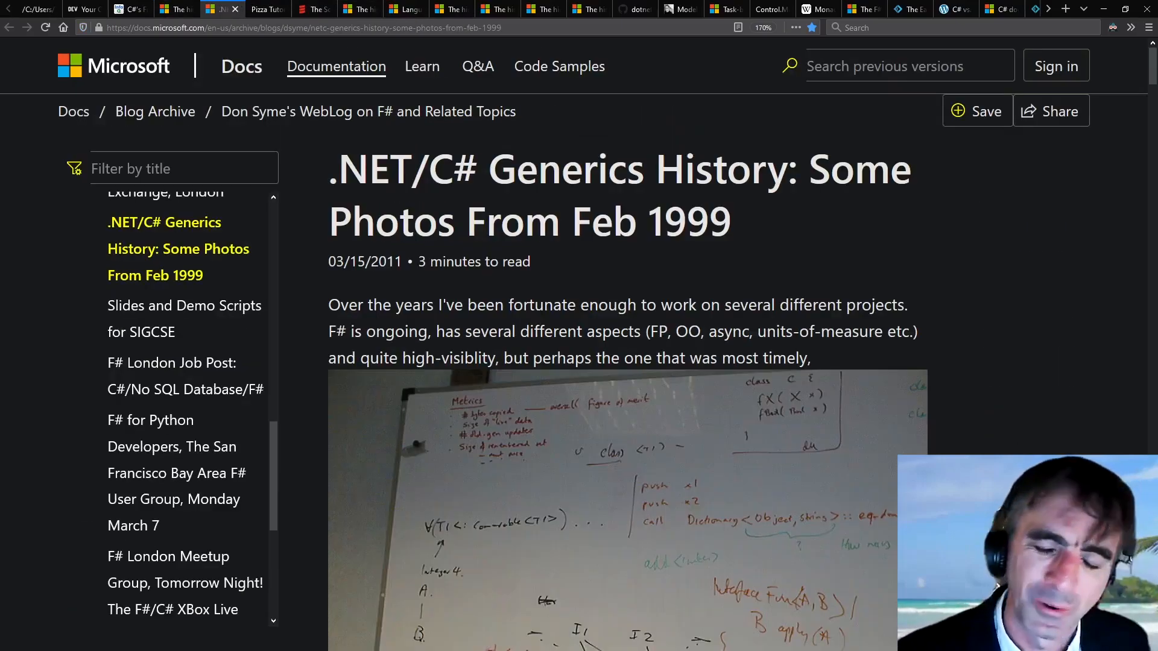
Step through the Pizza Compiler tutorial, Scala homepage and C# version history to the MAUI README
click(262, 9)
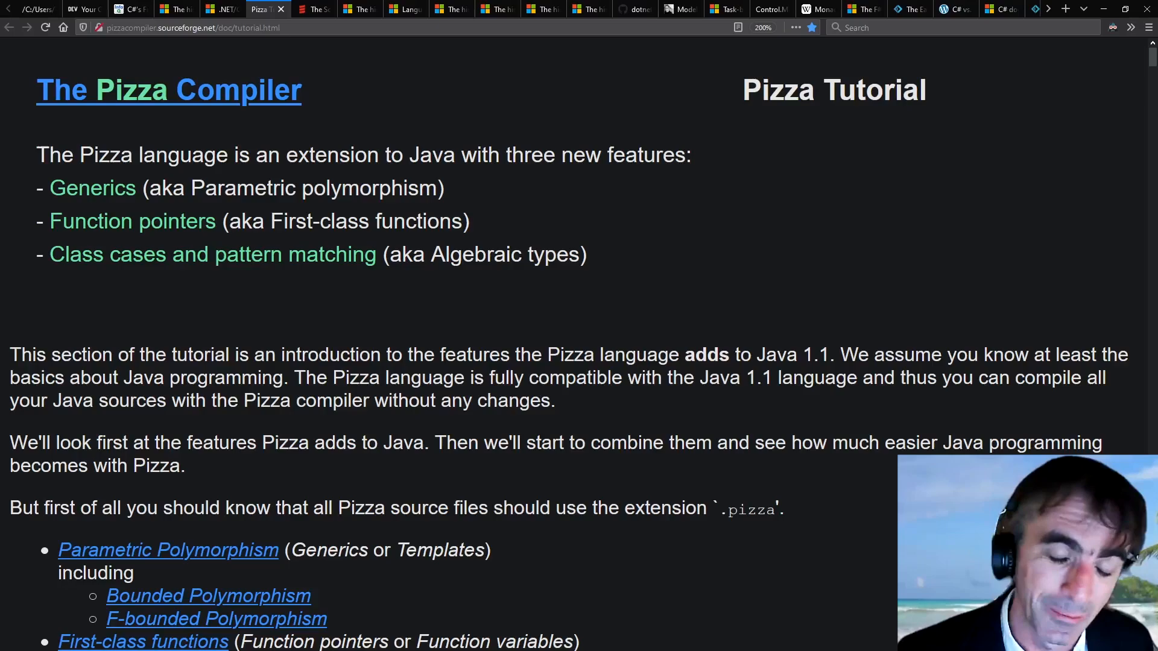
click(310, 8)
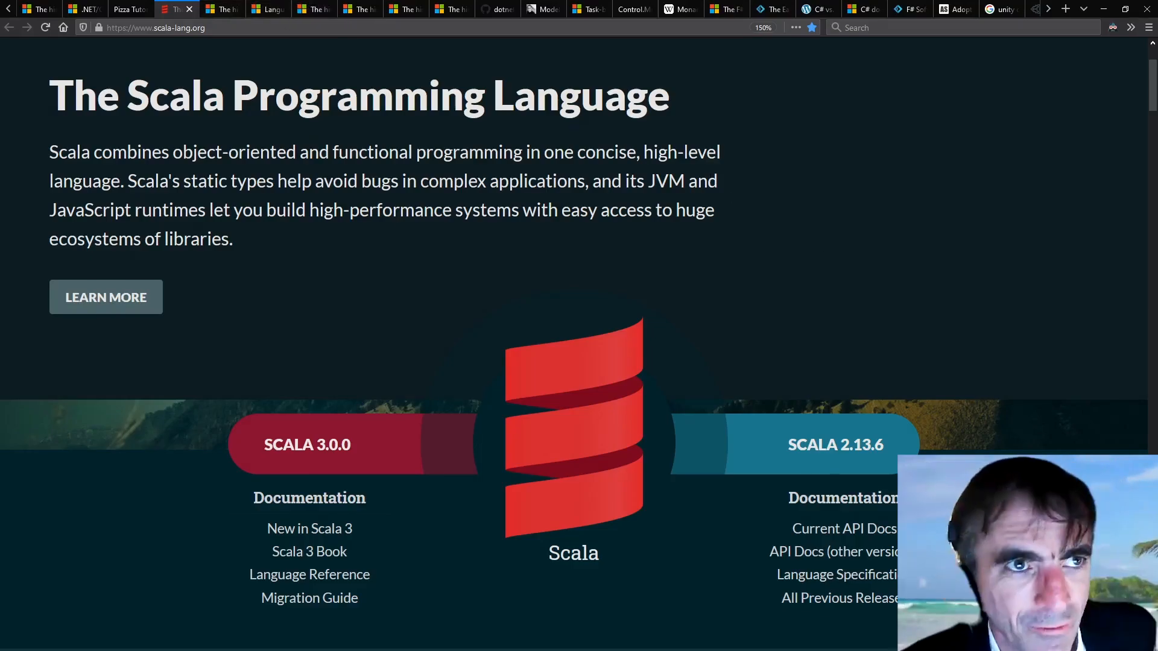
click(218, 9)
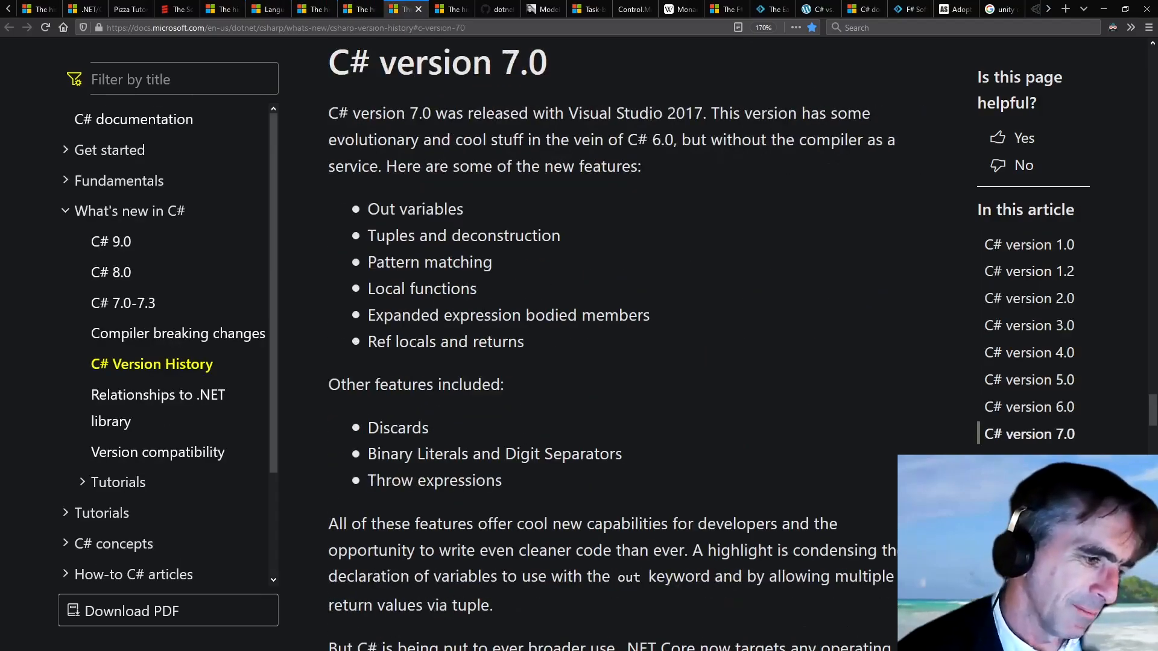
click(110, 272)
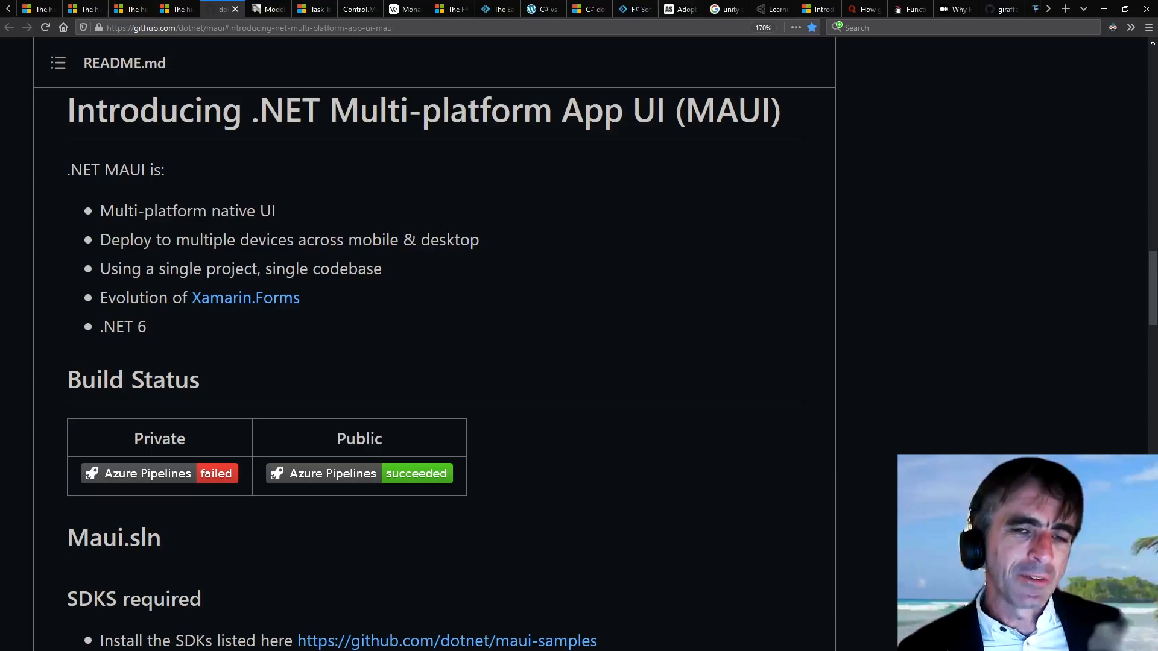
mouse_move(289, 179)
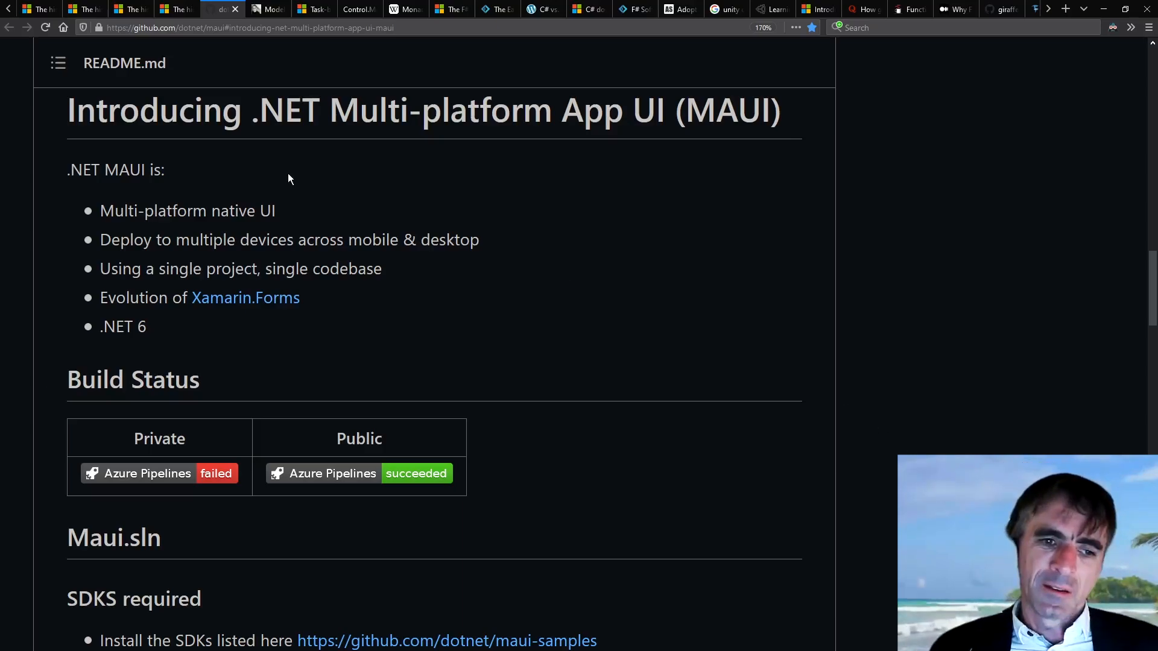
Show Thomas Bandt's Model-View-Update article, then the Microsoft Docs TAP page
drag(145, 210, 275, 211)
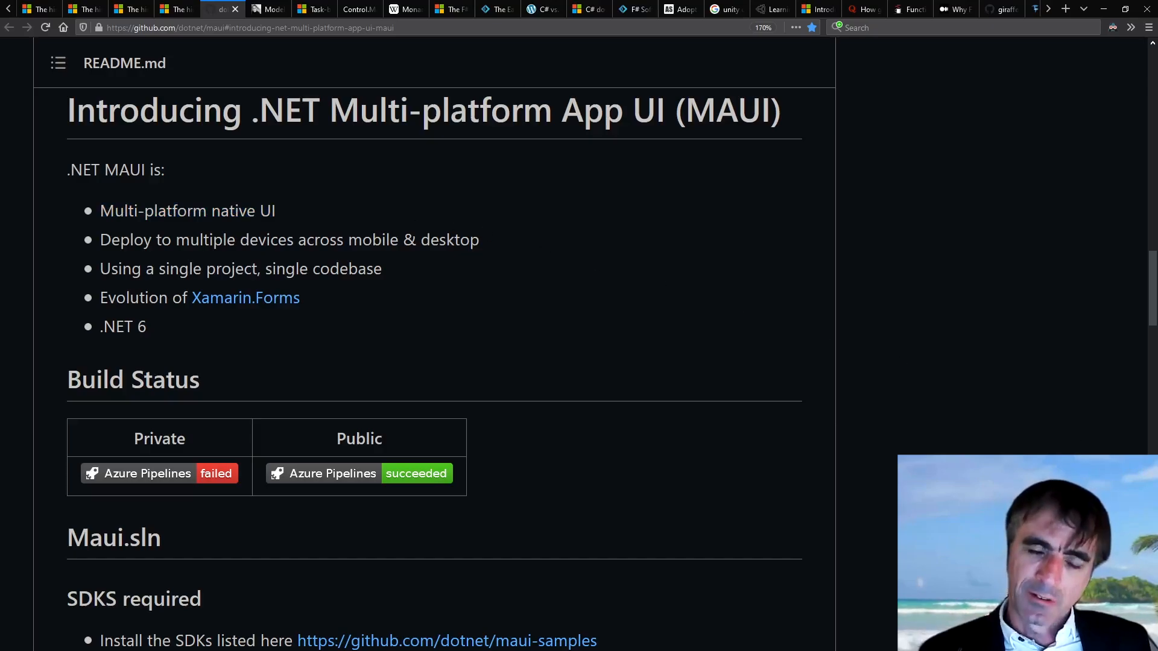
click(269, 9)
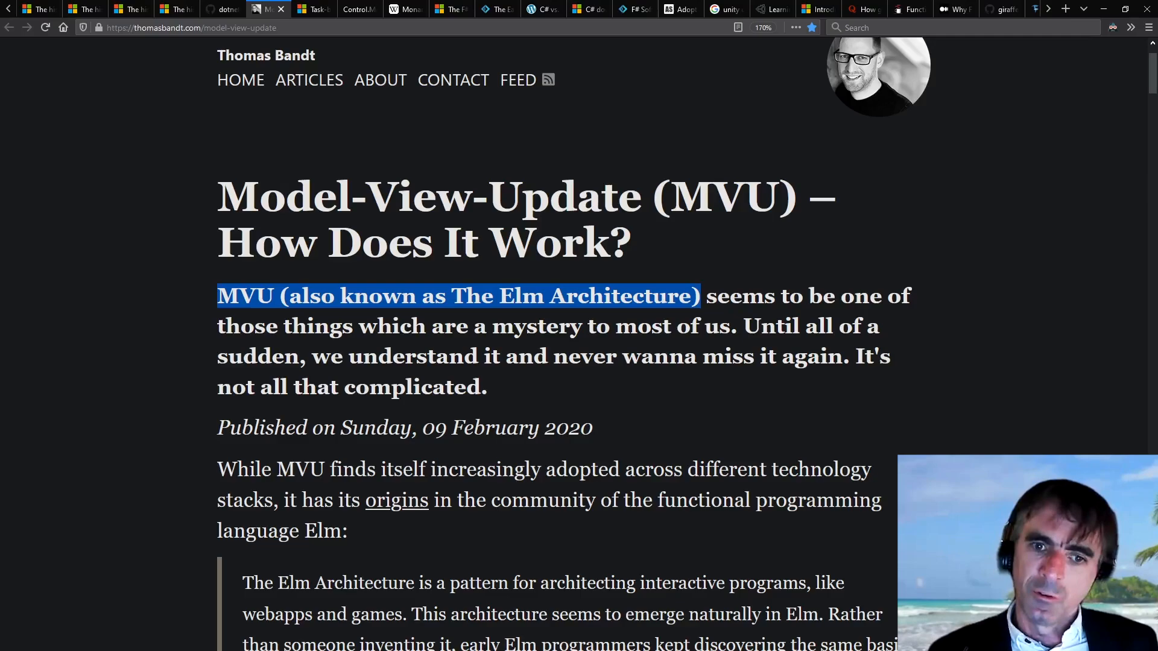
mouse_move(945, 274)
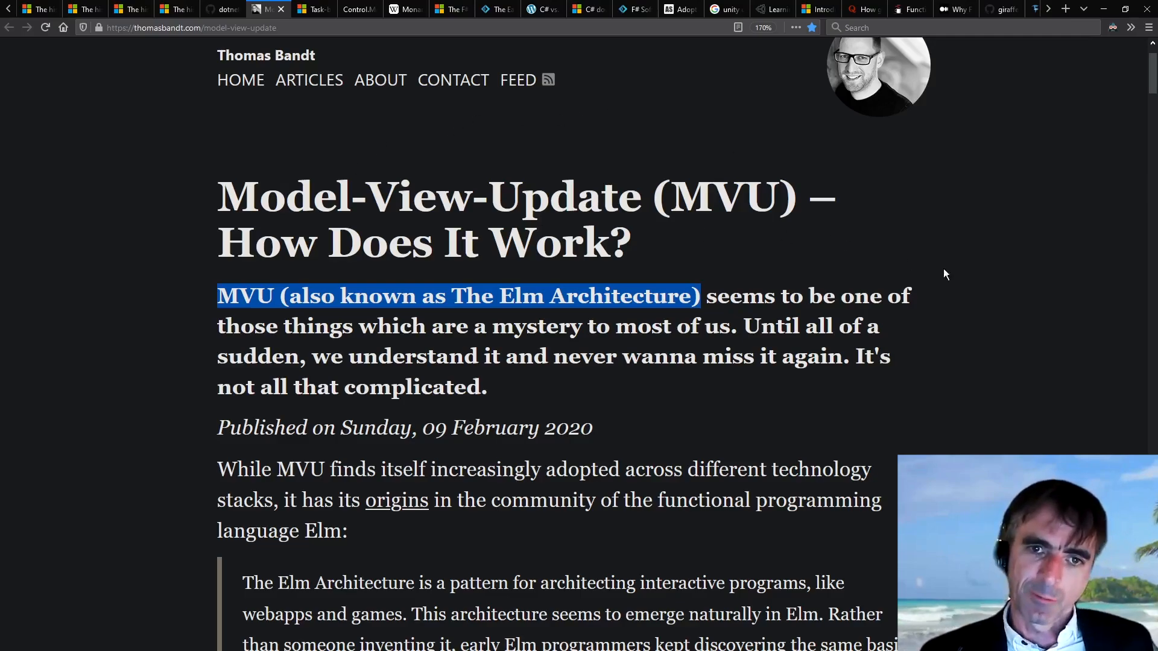
click(231, 9)
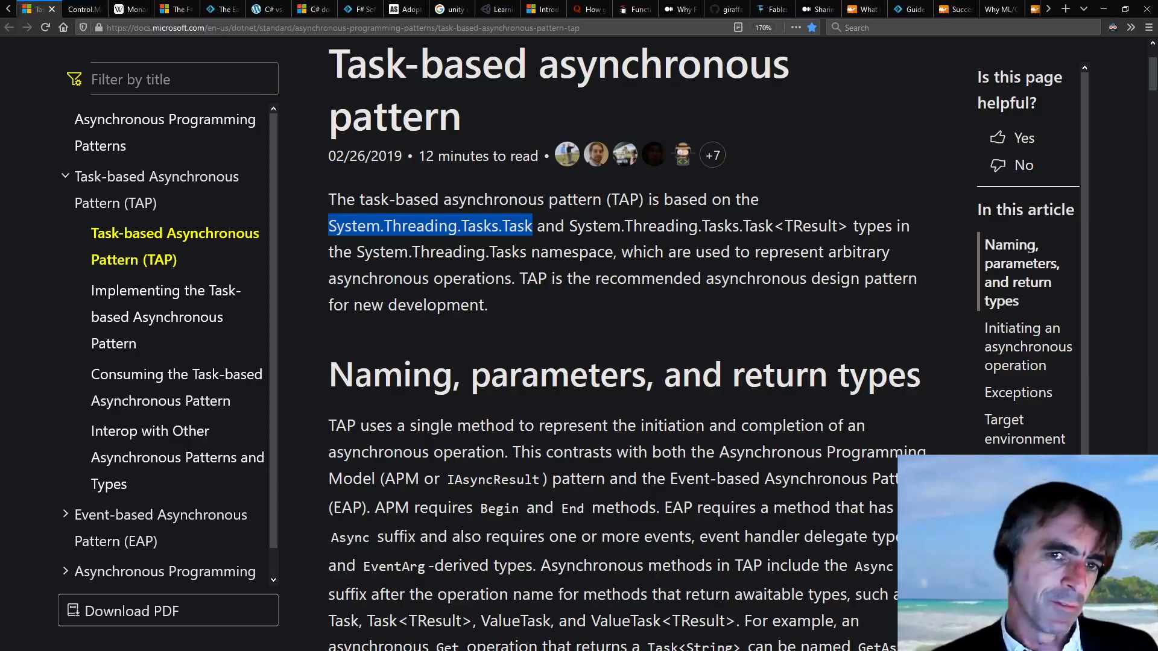
Show Control.Monad.Task docs, the F# HOPL paper's async section, then planetgeek's C# vs F#
click(78, 9)
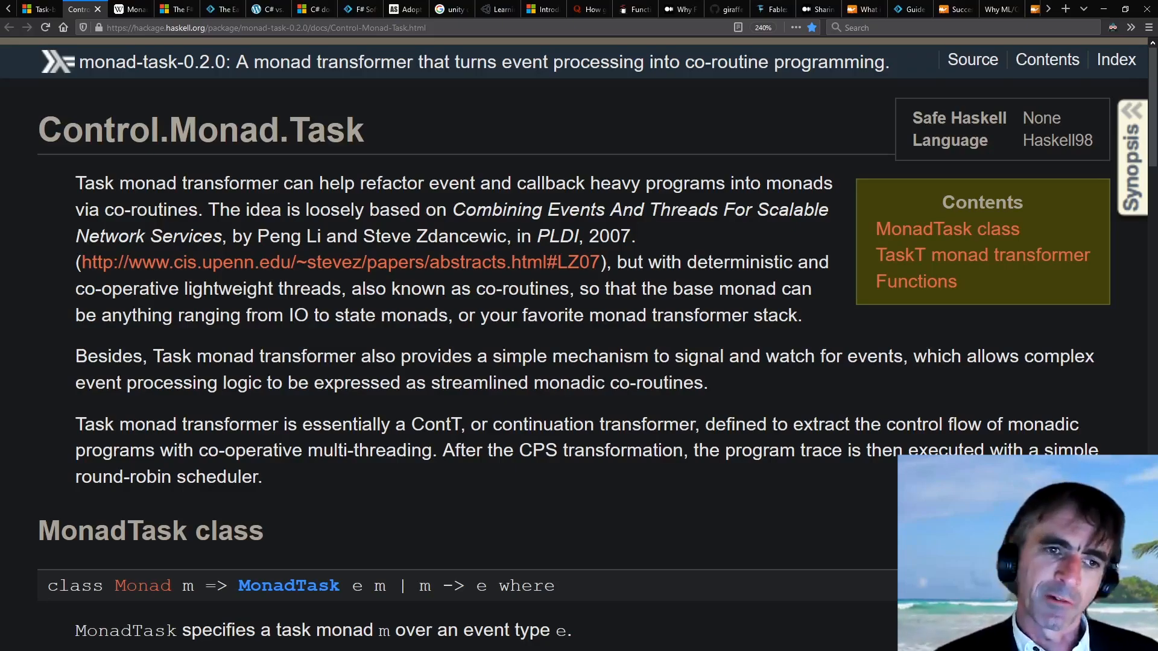
click(129, 9)
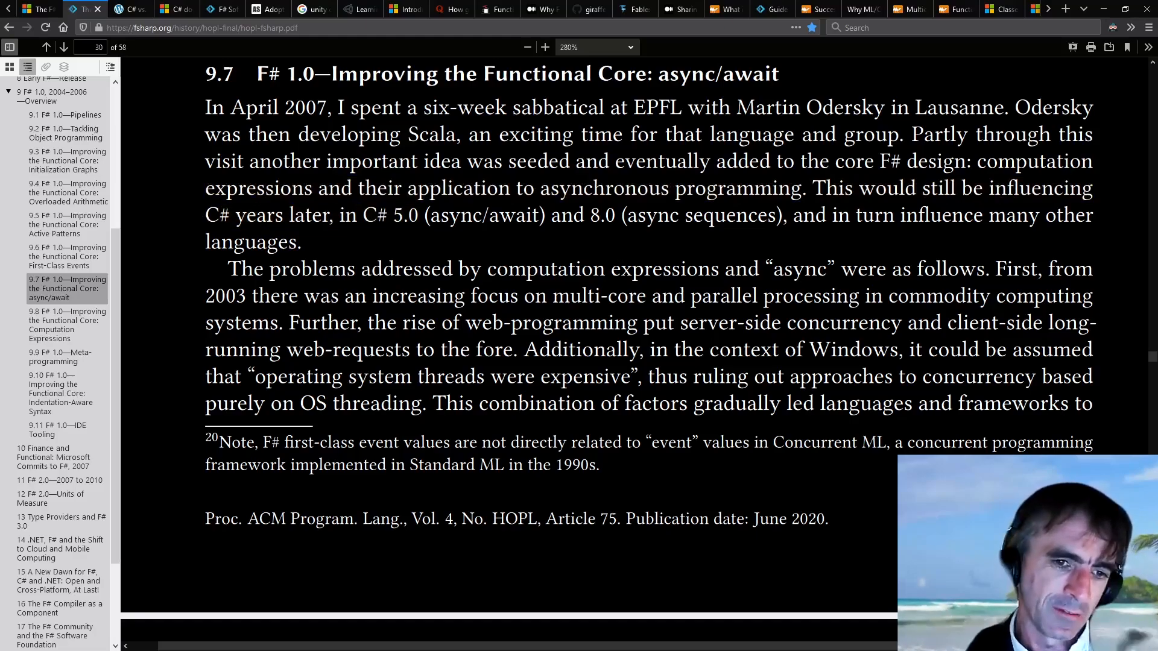
mouse_move(131, 6)
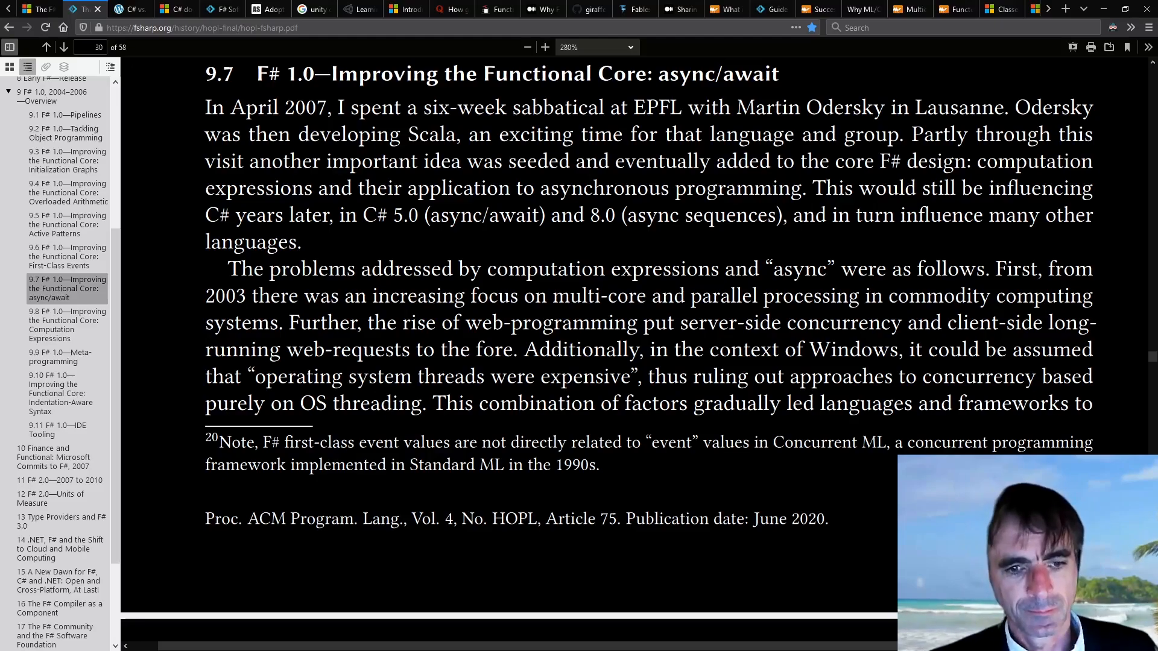
click(116, 8)
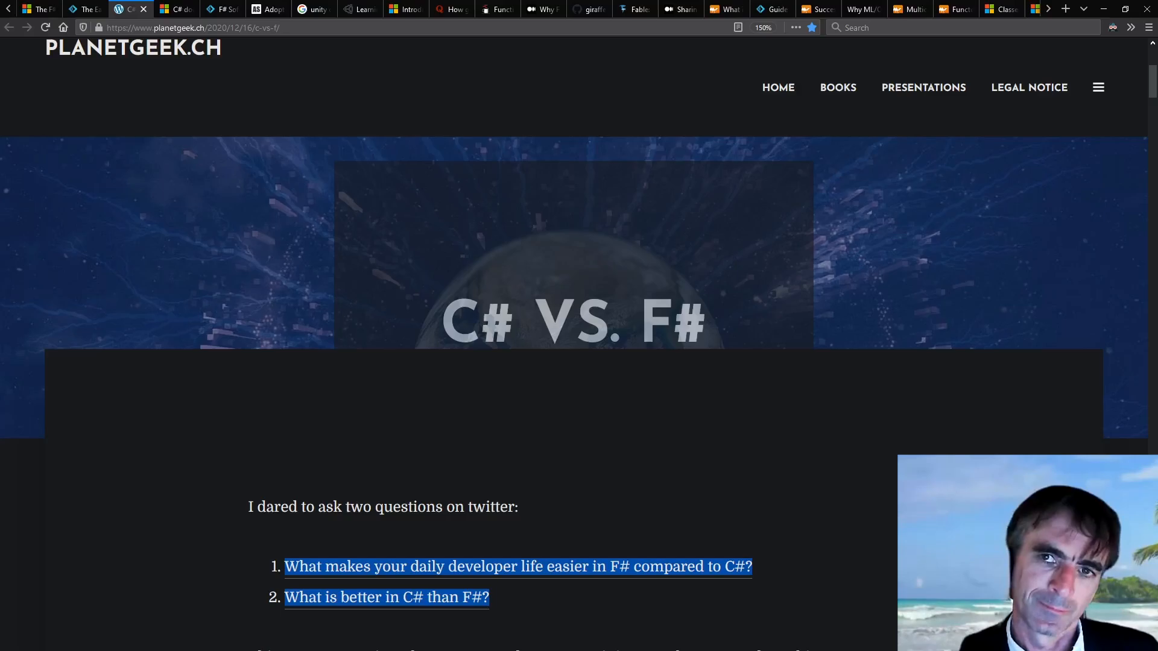
Step through C# docs, fsharp.org, the language-adoption article and Unity guide to the Quora question
click(181, 9)
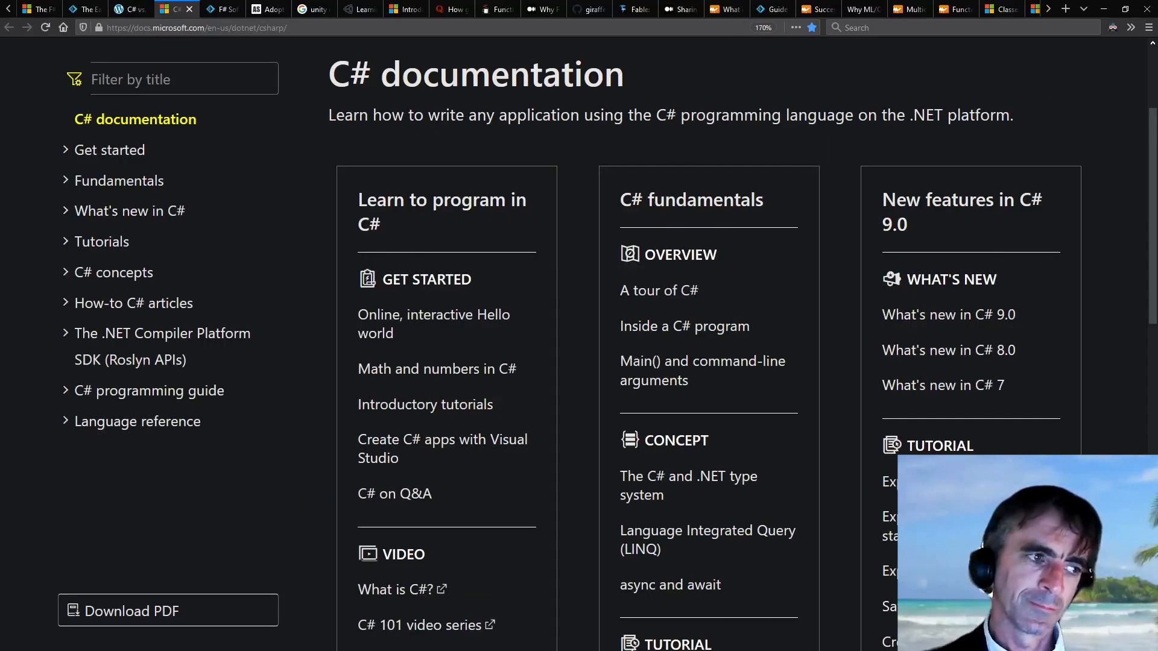
click(222, 9)
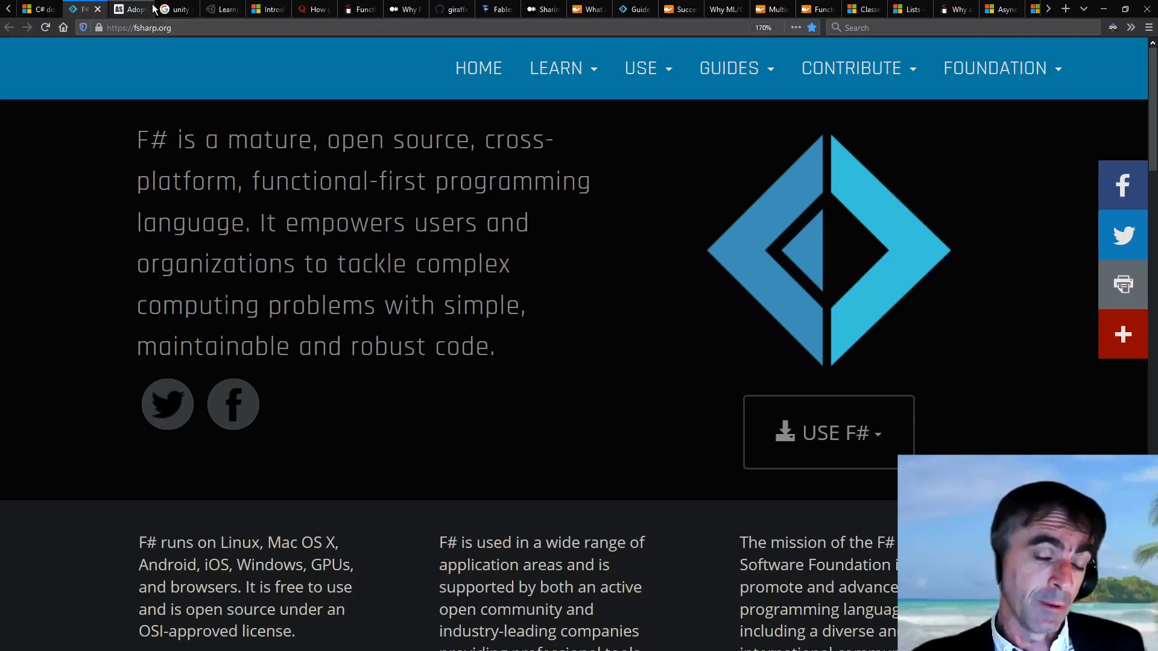
mouse_move(1091, 365)
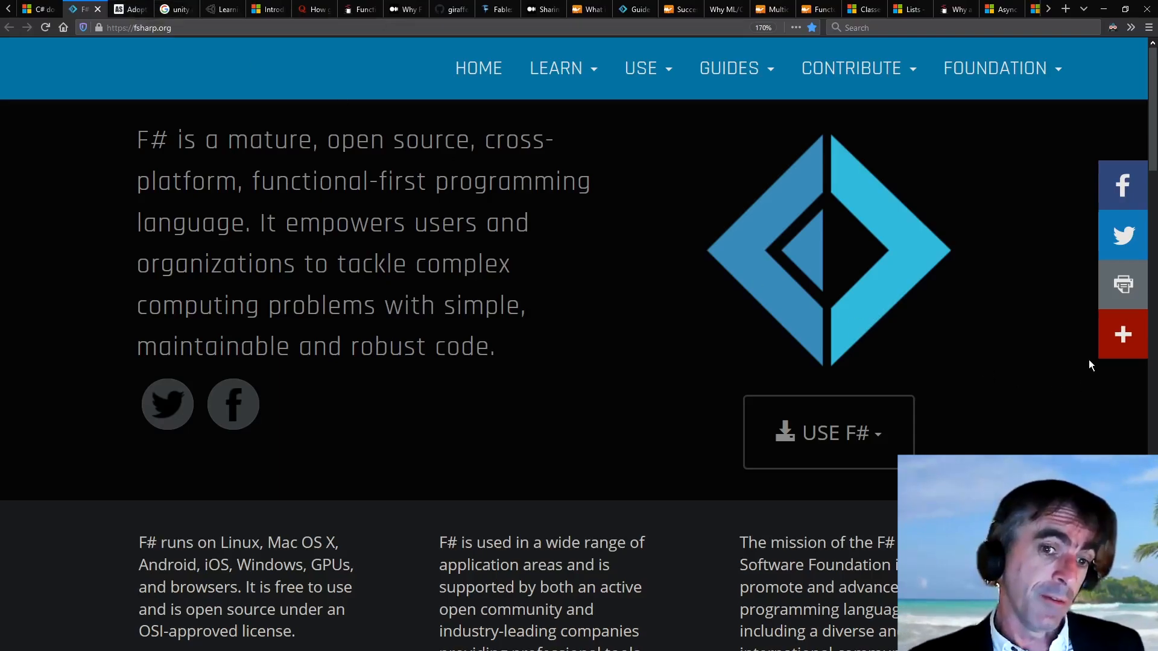
click(133, 9)
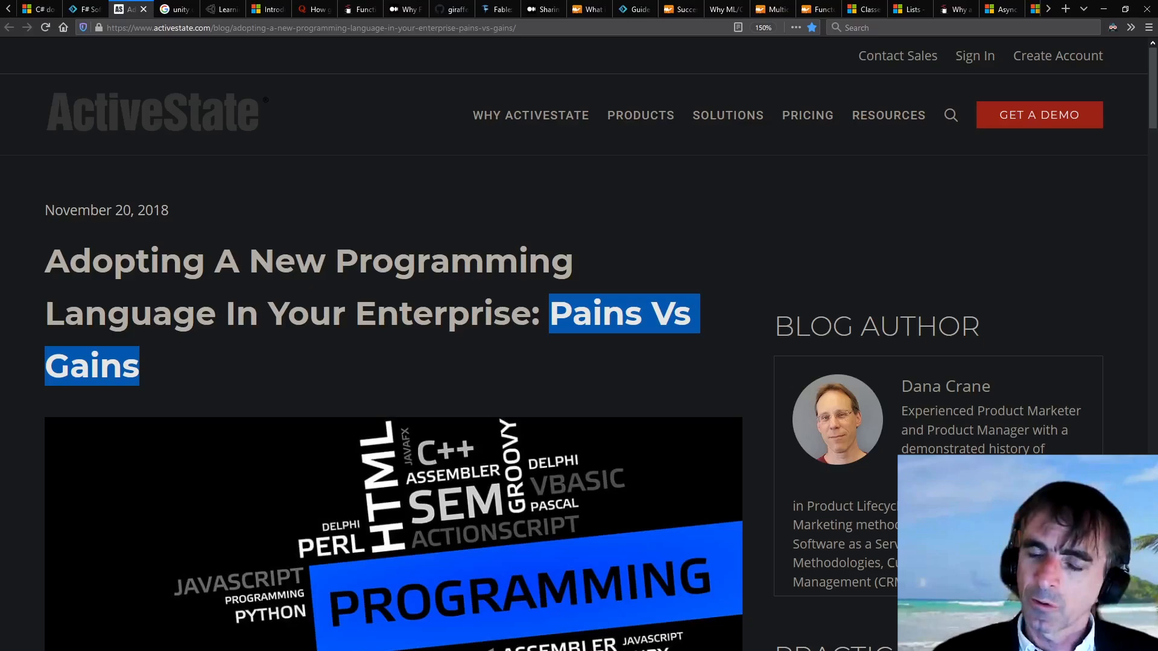
click(178, 9)
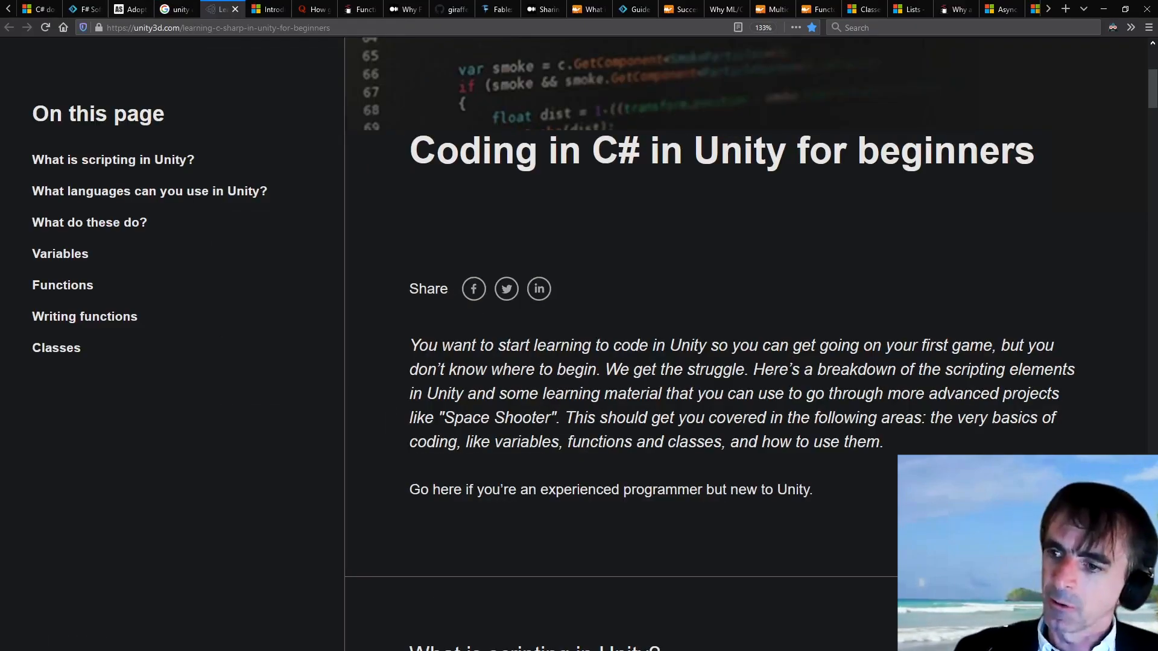
click(264, 9)
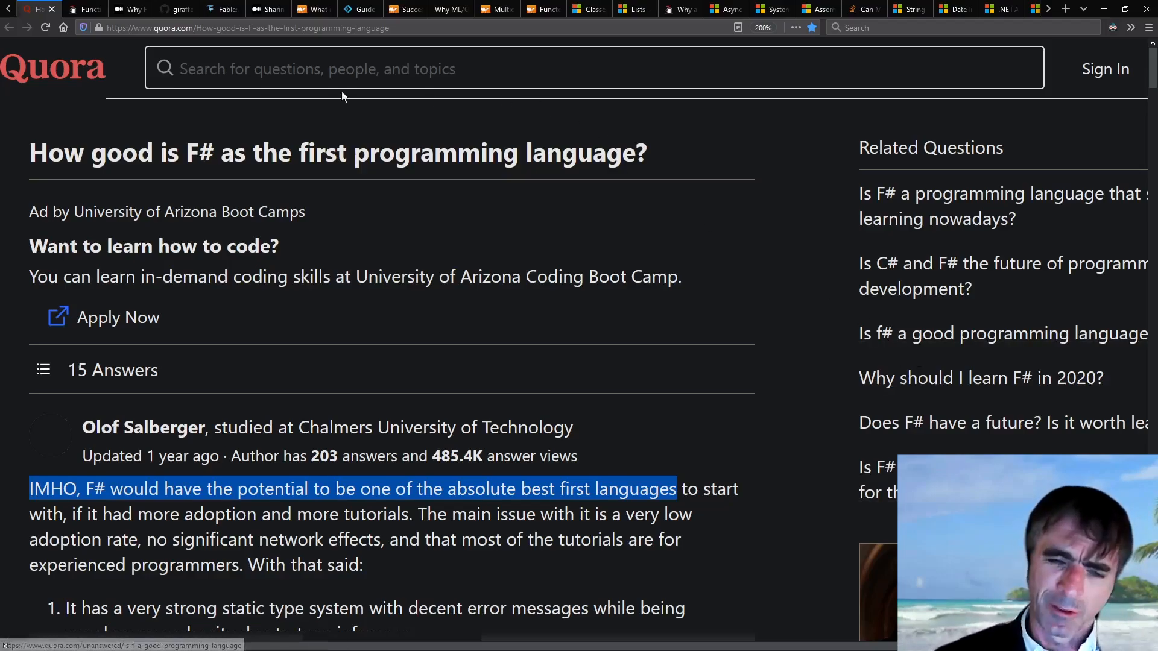
mouse_move(510, 508)
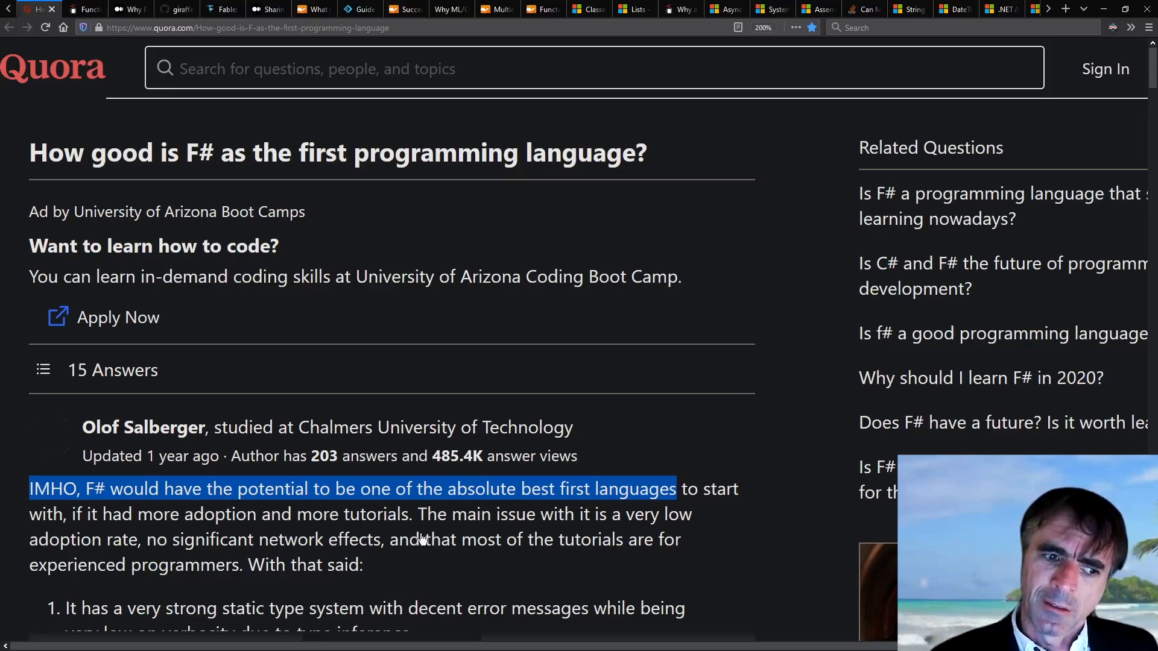
Show the Stack Exchange 'Functional as a first language' question, then Xiaoyun Yang's Medium article
click(84, 9)
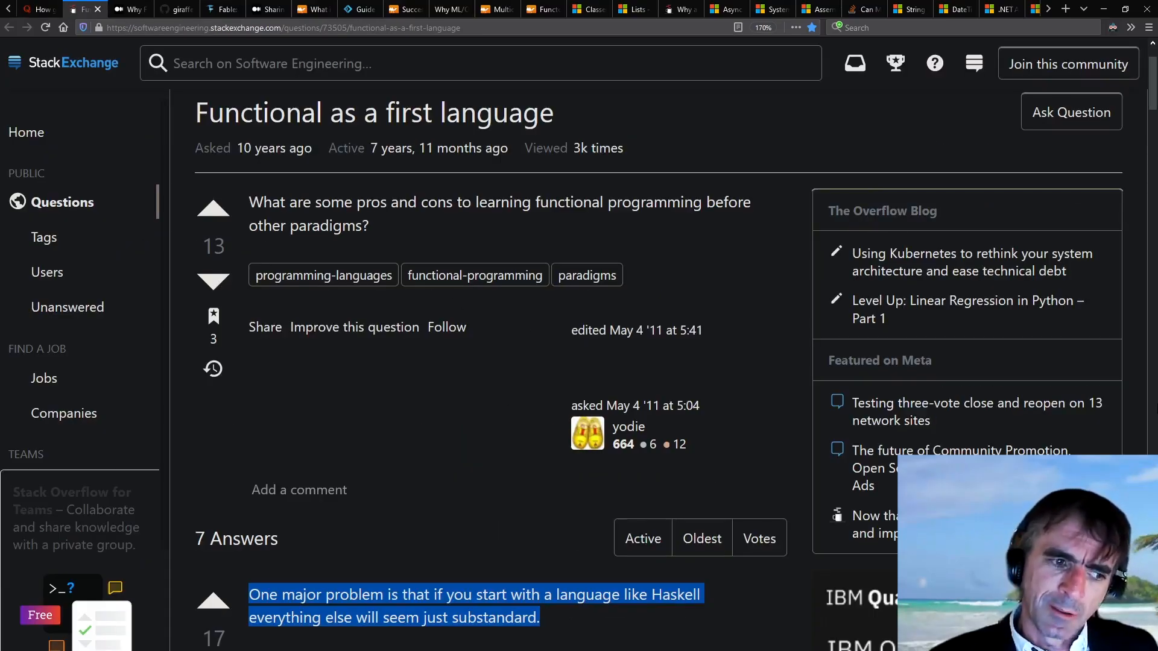
click(124, 8)
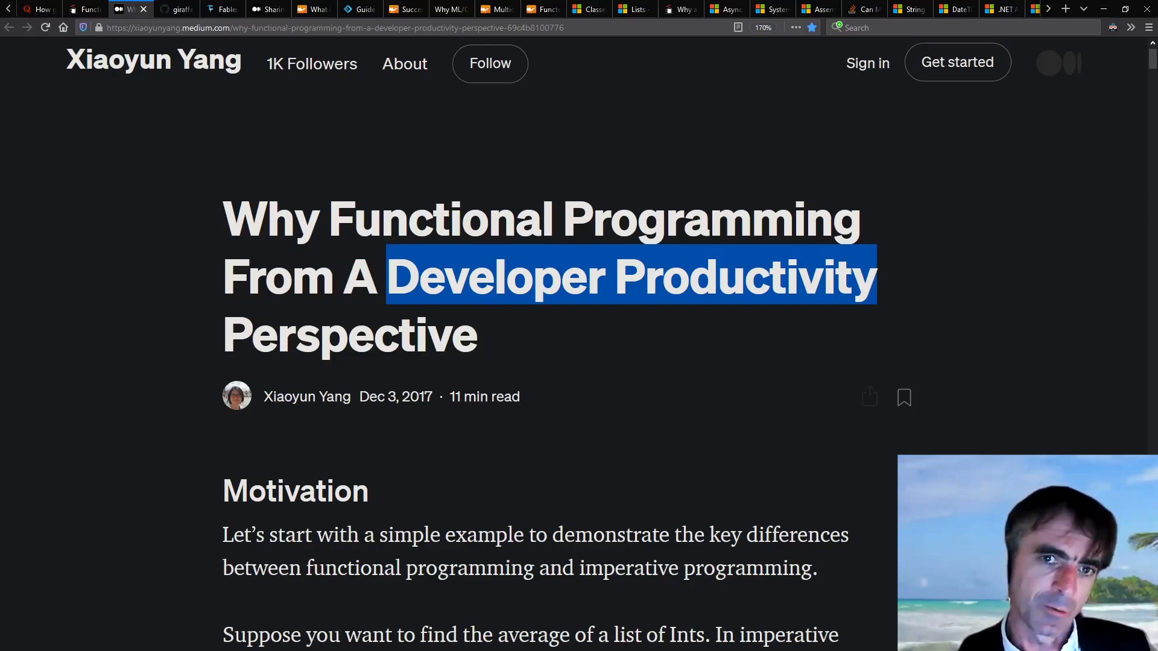
Step from the Giraffe README through Fable and the Sharing Logic Components article to OCaml
click(183, 9)
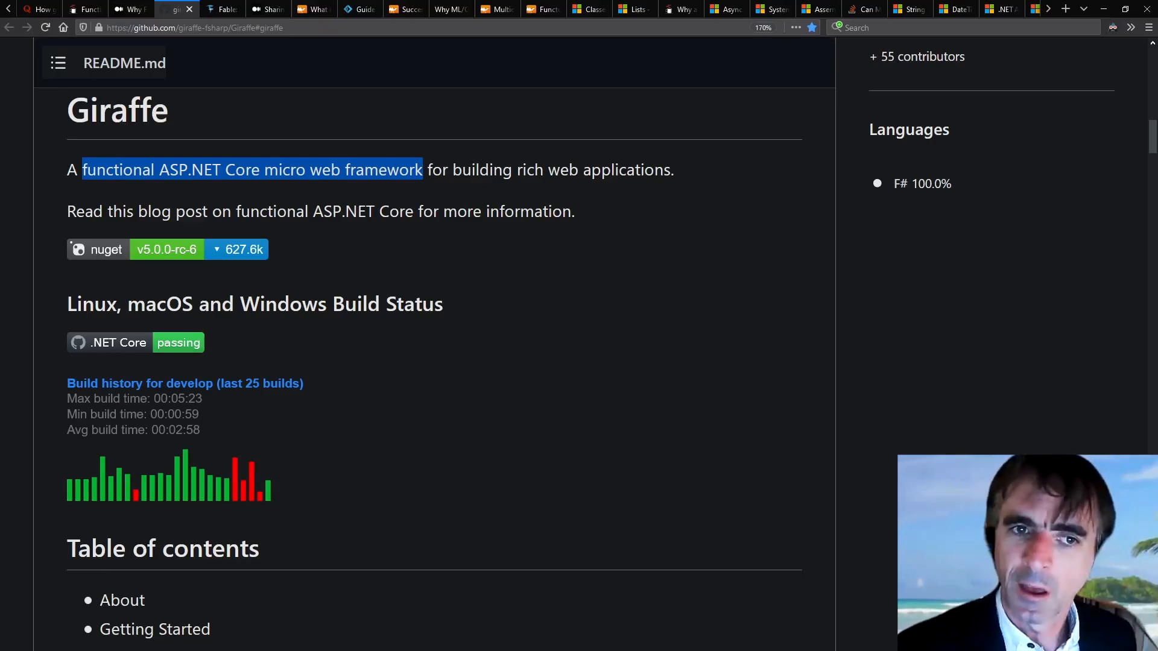
click(225, 9)
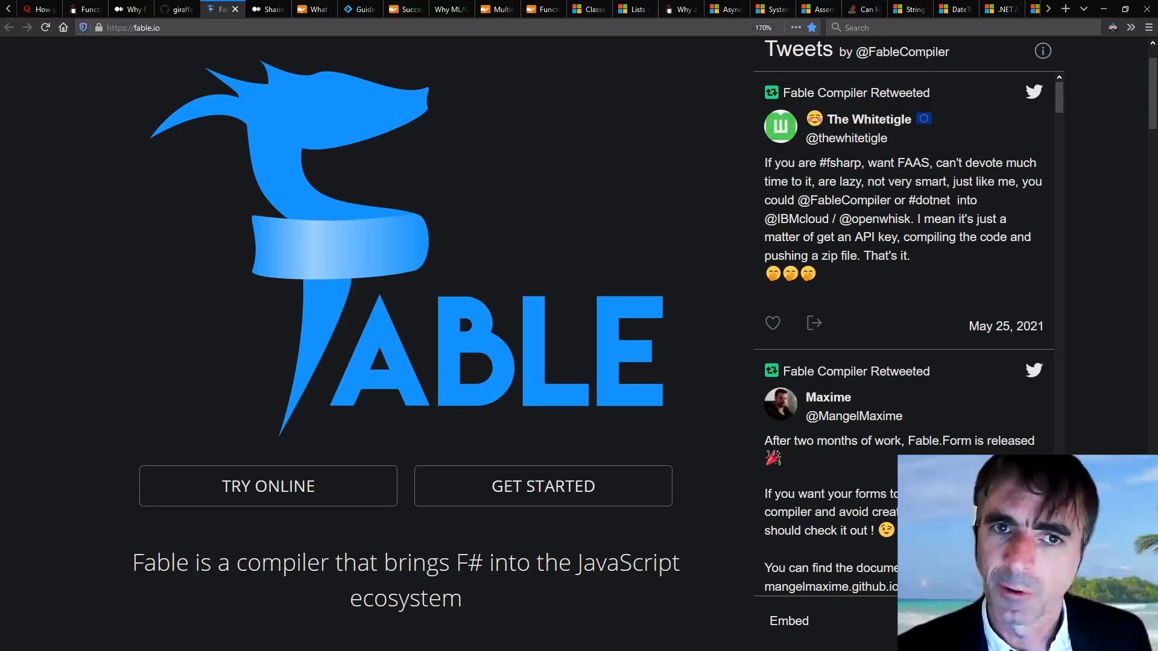
click(270, 9)
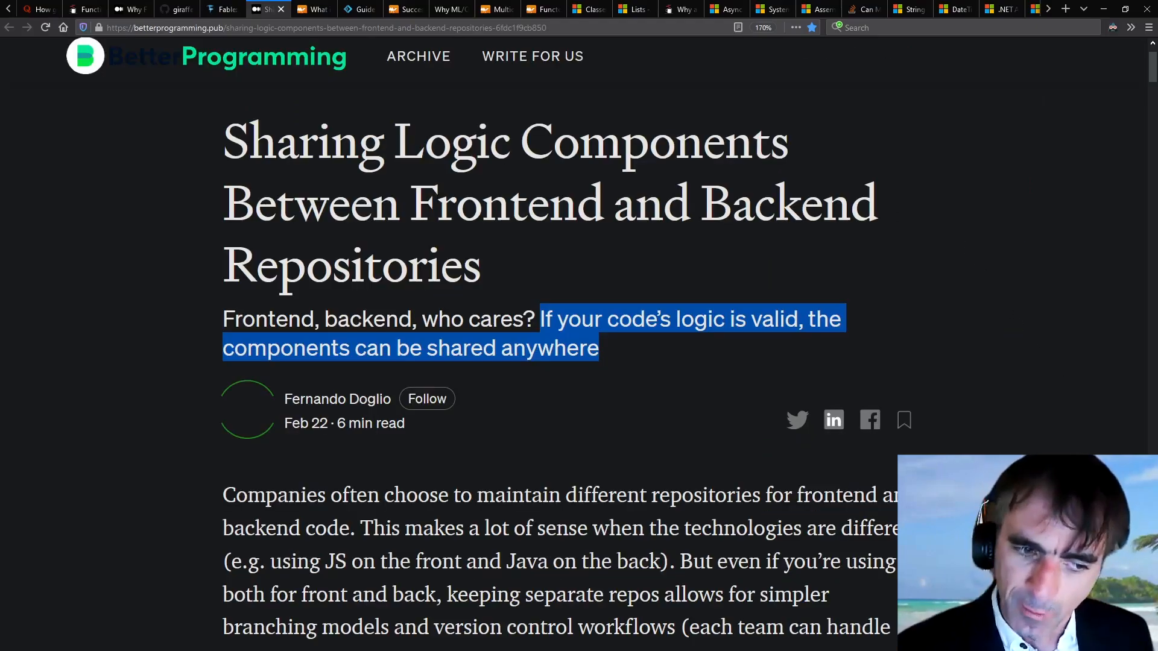
mouse_move(572, 373)
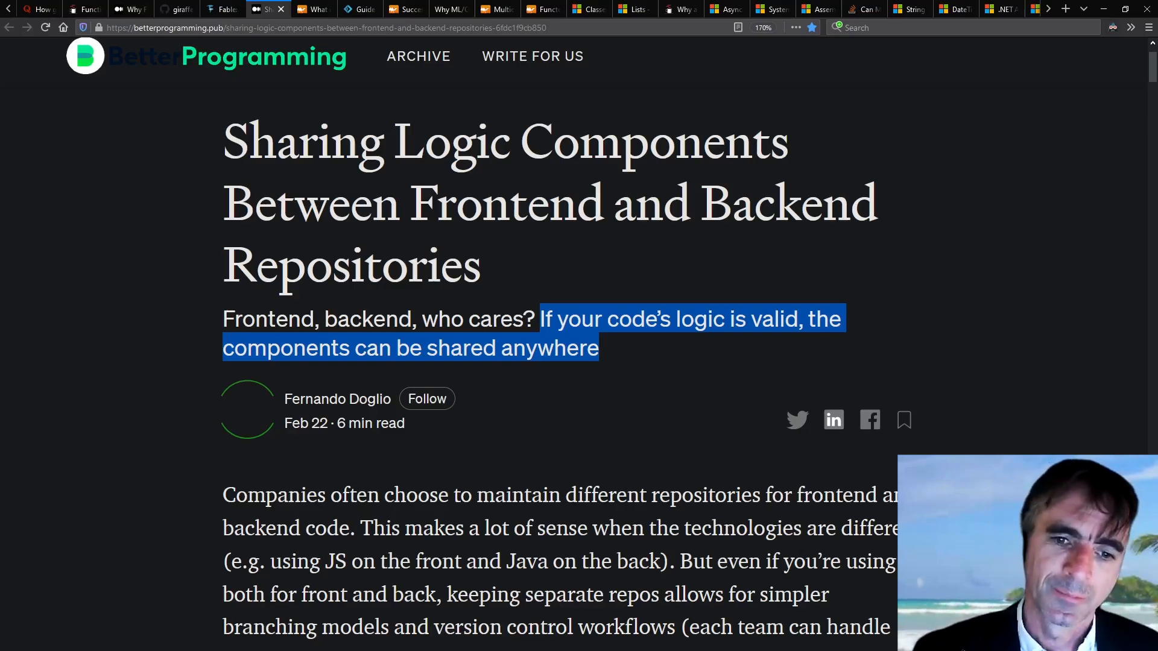
click(307, 9)
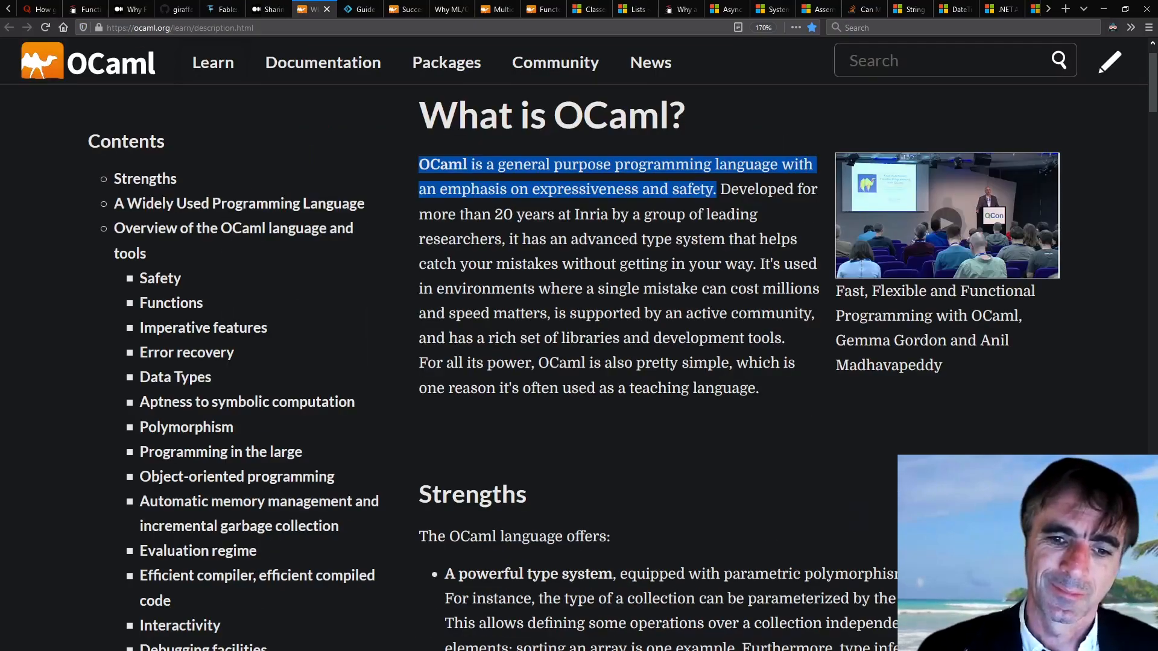
mouse_move(605, 4)
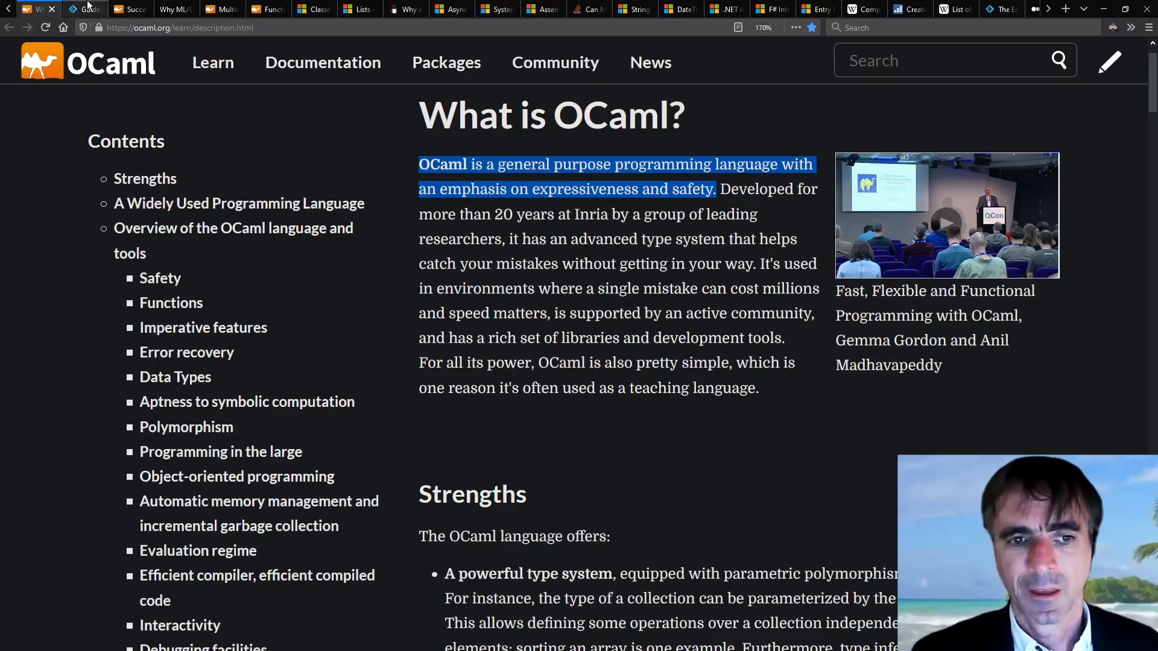
mouse_move(90, 9)
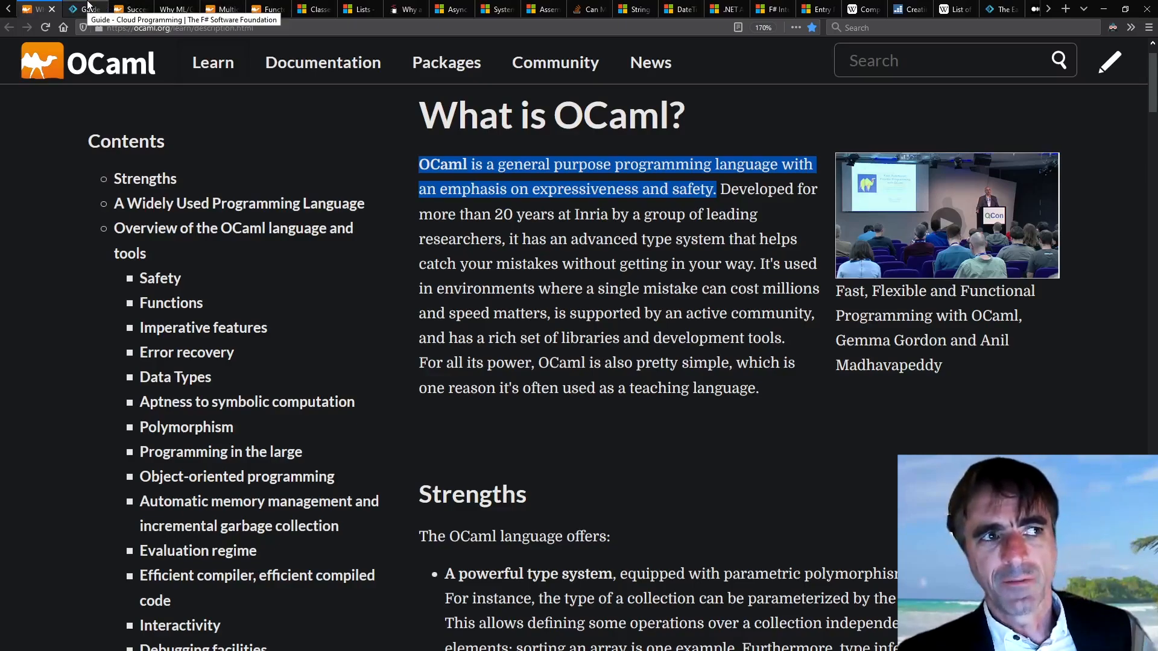
Step through the F# cloud guide, OCaml Success Stories and ML/OCaml compilers essay to Multicore OCaml
click(87, 9)
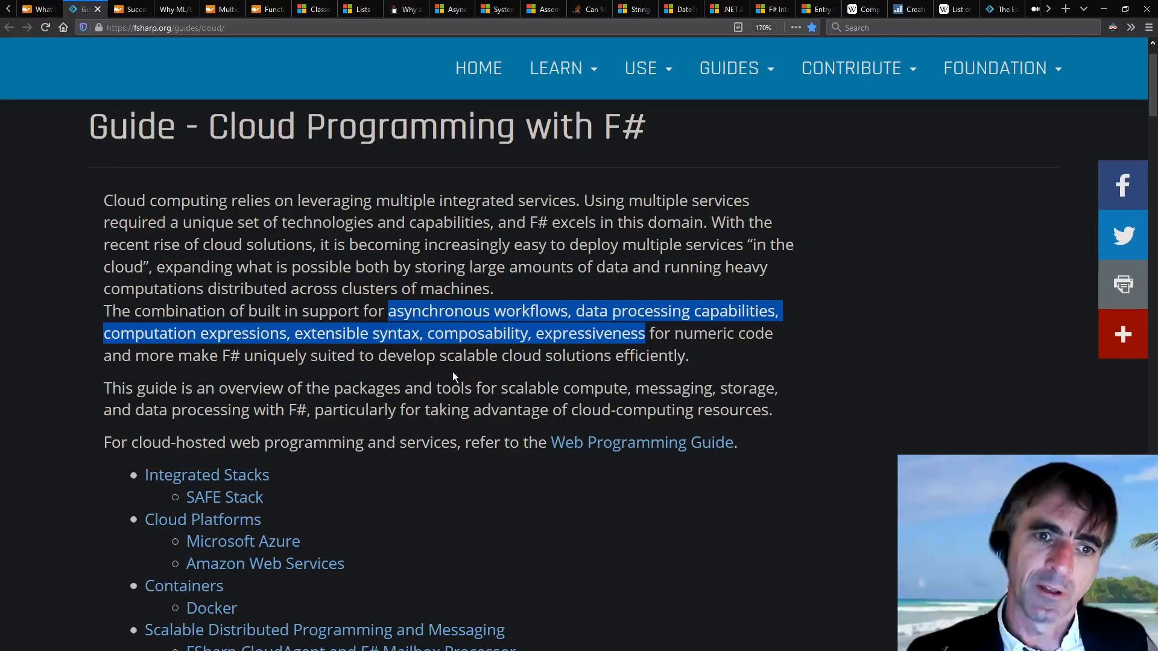
drag(440, 355, 686, 355)
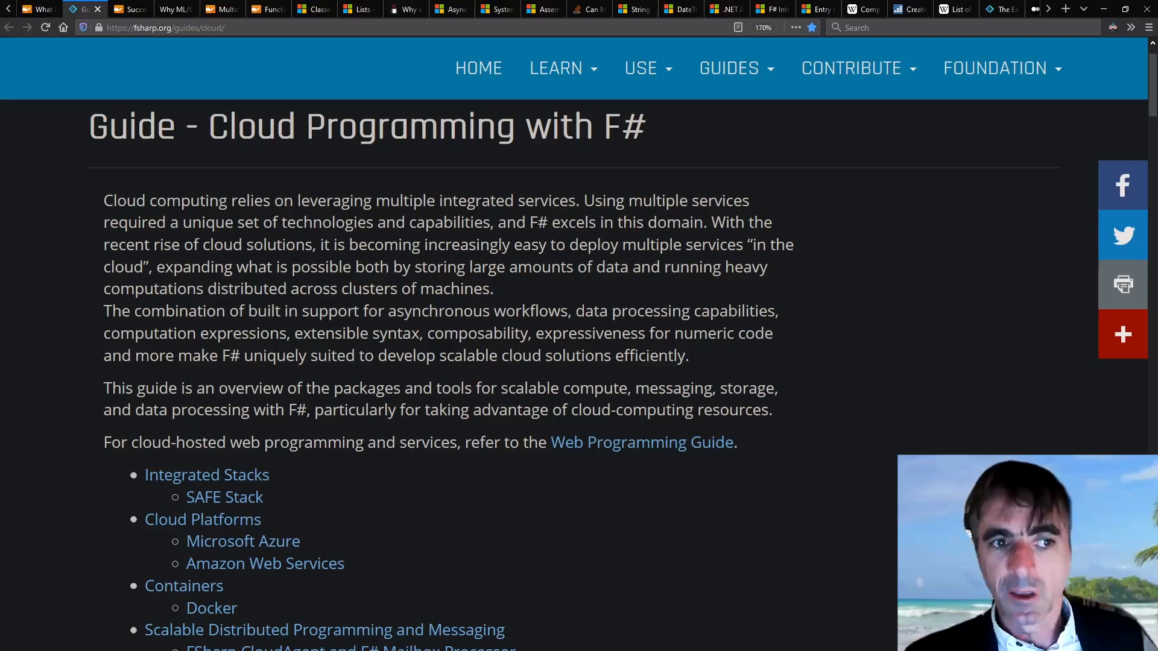
click(129, 9)
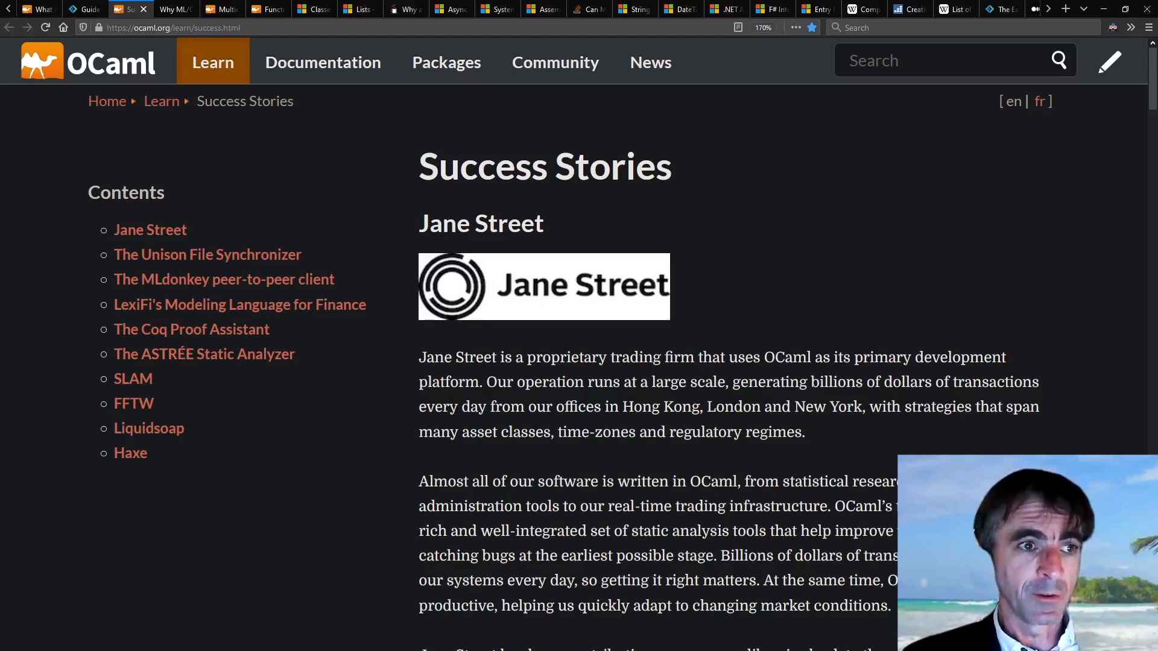
click(175, 9)
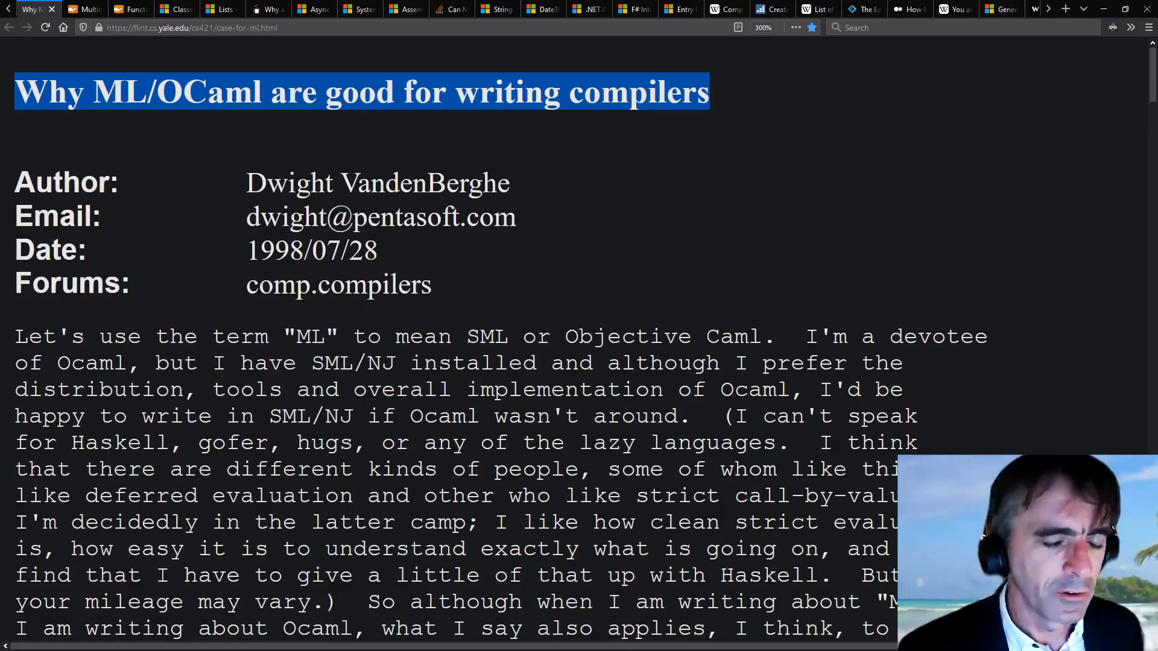
click(86, 8)
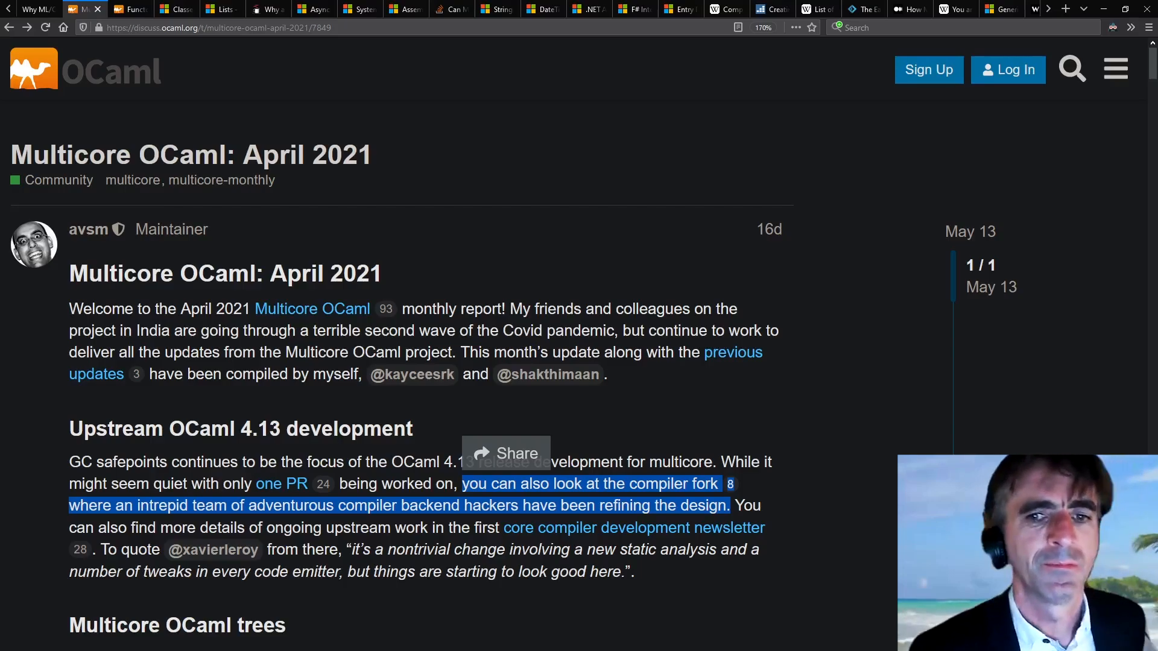
Step through OCaml Functors, Classes (F#) and the cons-lists question to Async programming in F#
click(126, 9)
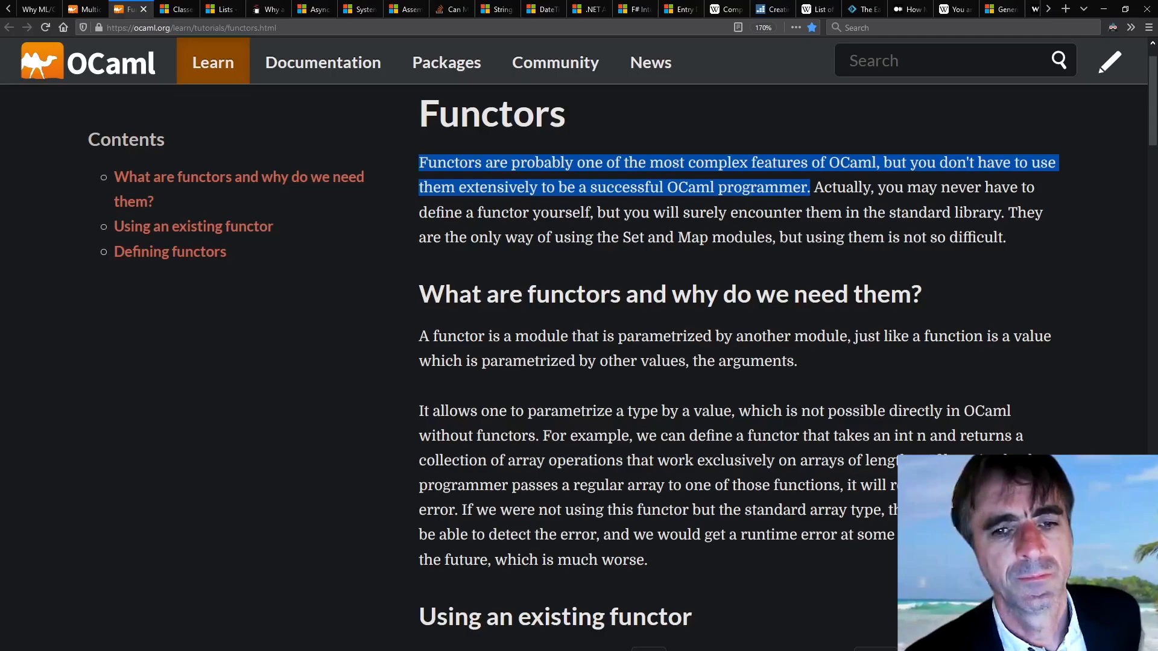
mouse_move(1099, 349)
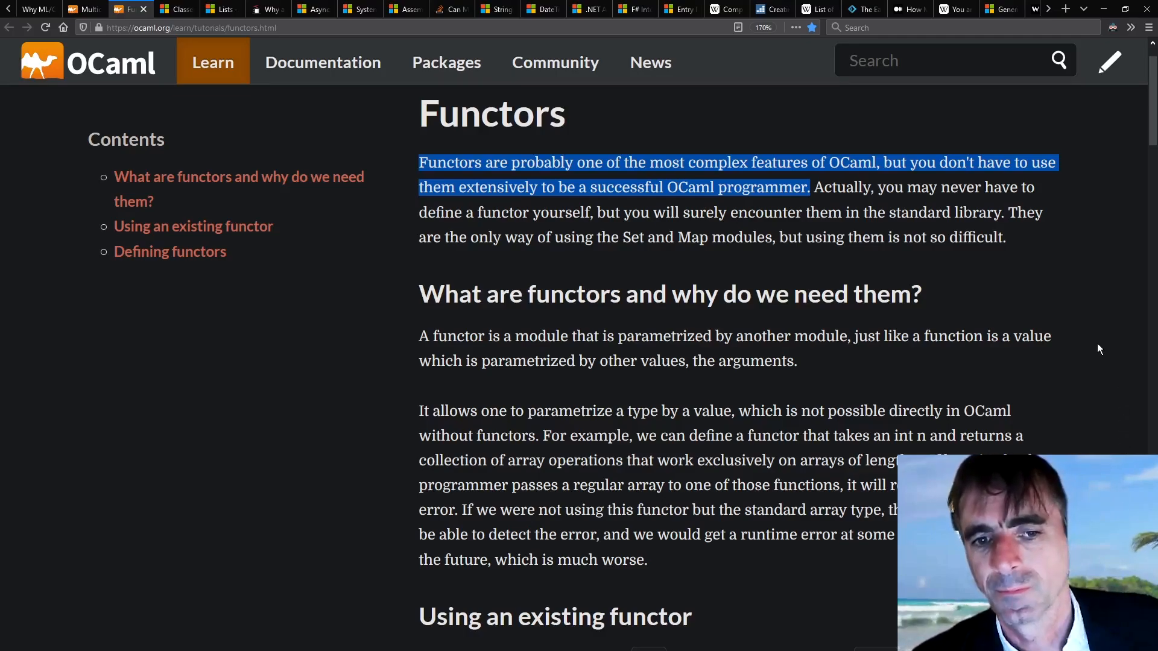
mouse_move(1090, 351)
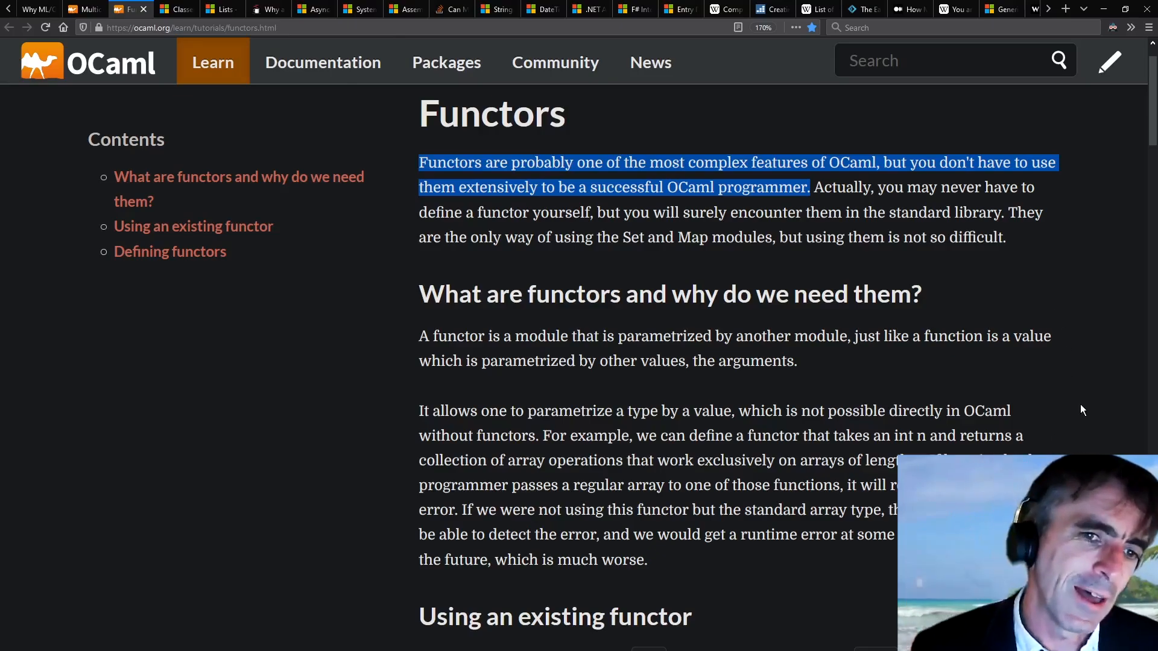
click(177, 9)
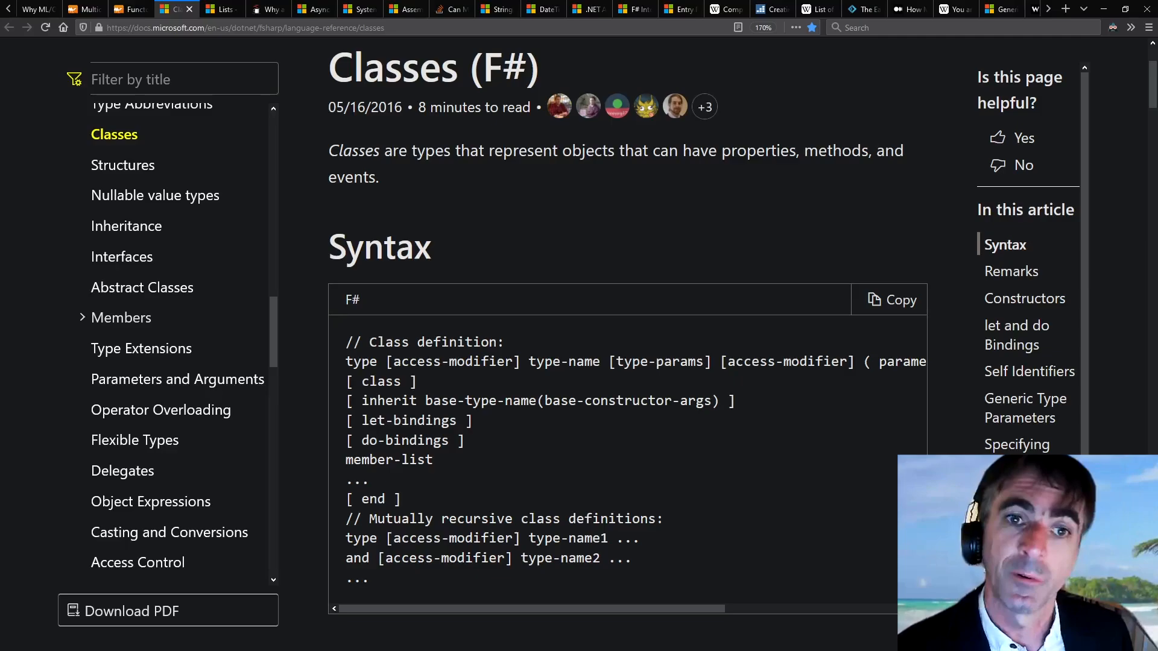
click(218, 9)
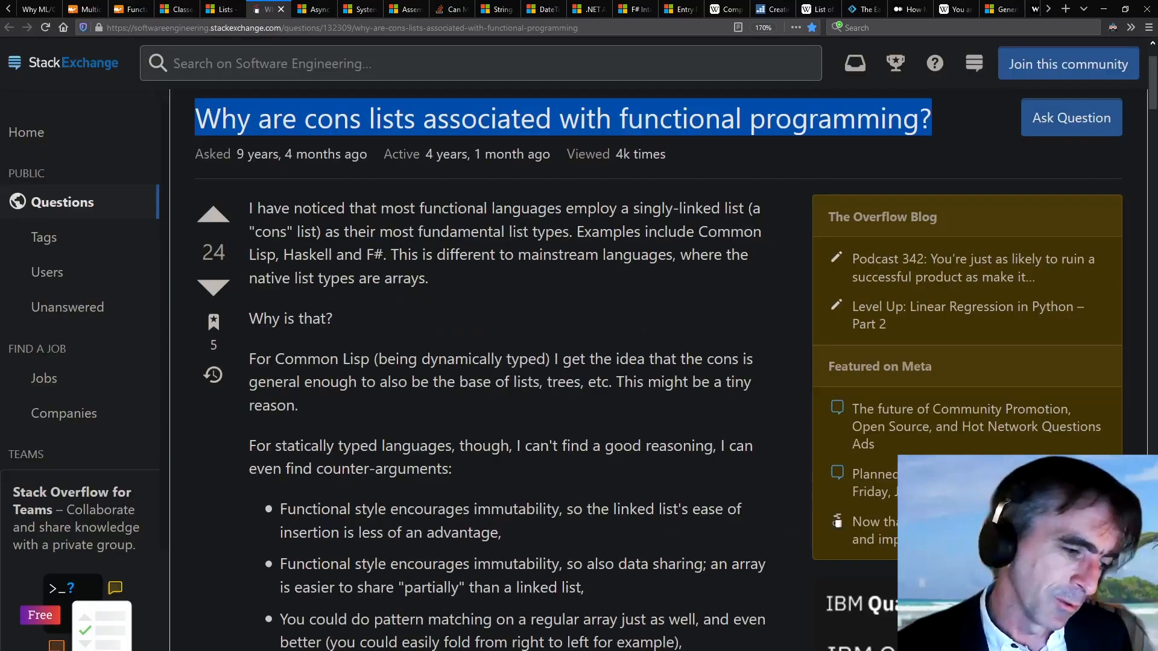
click(310, 9)
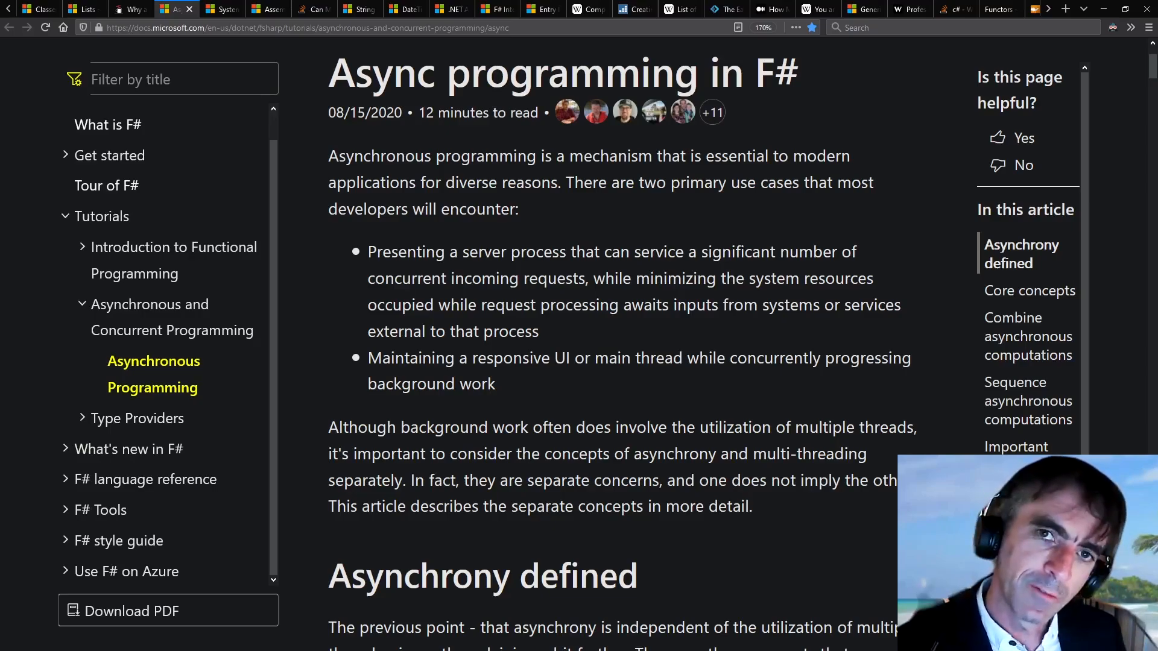
Scroll down through the System Namespace reference's class list
click(222, 9)
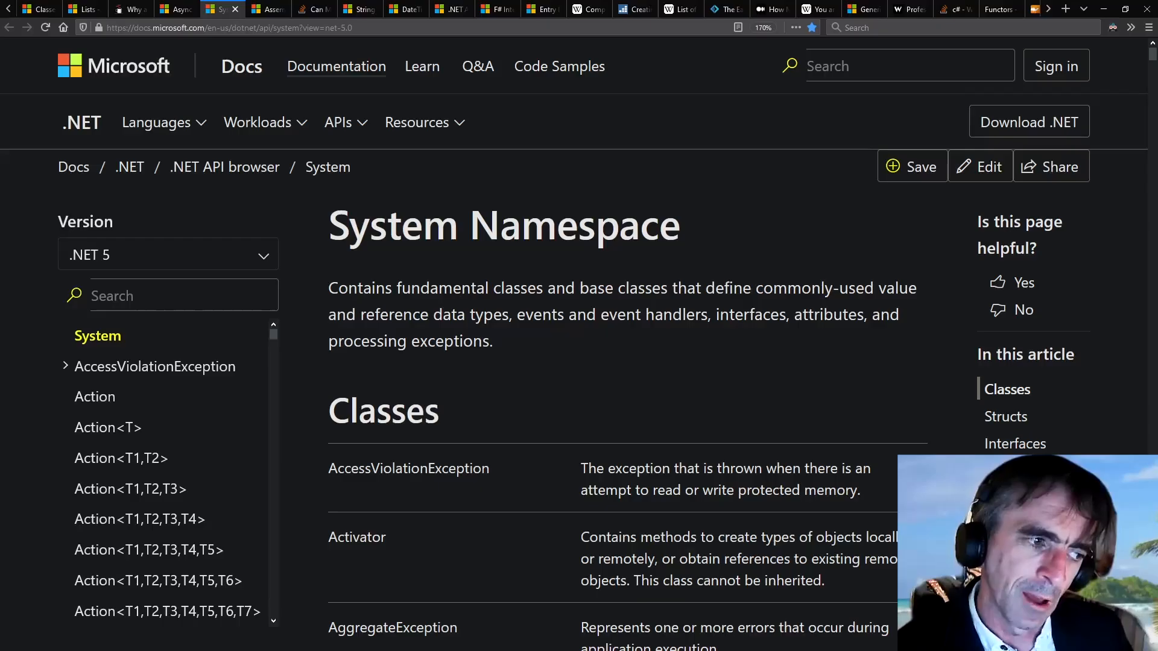
scroll(down, 3)
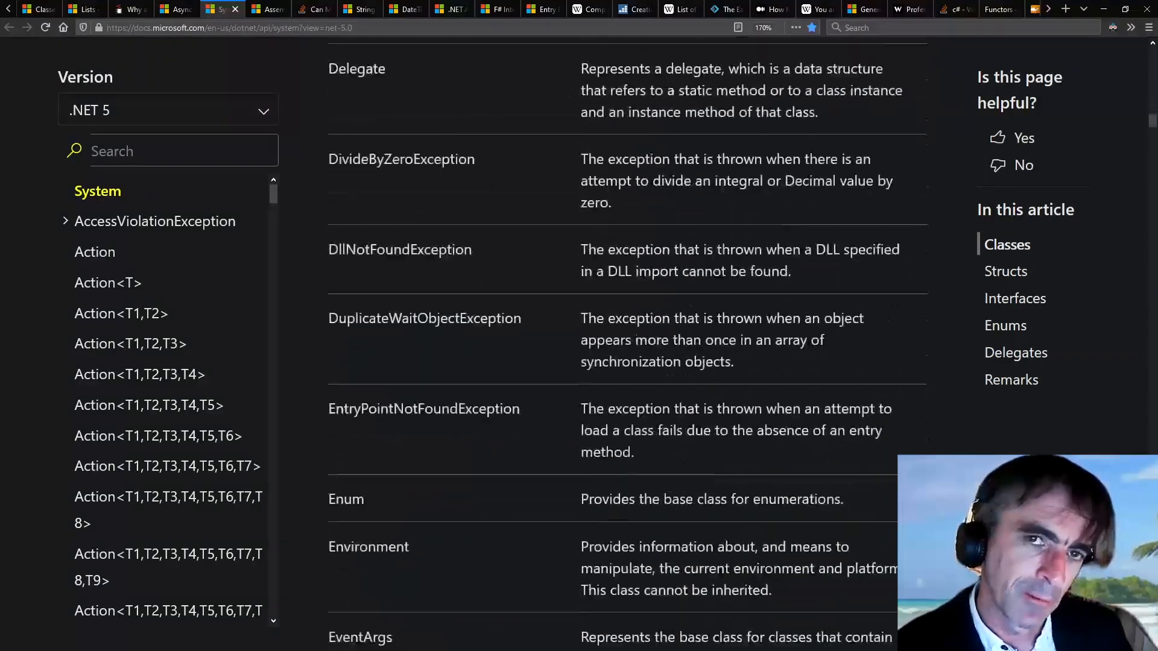
scroll(down, 3)
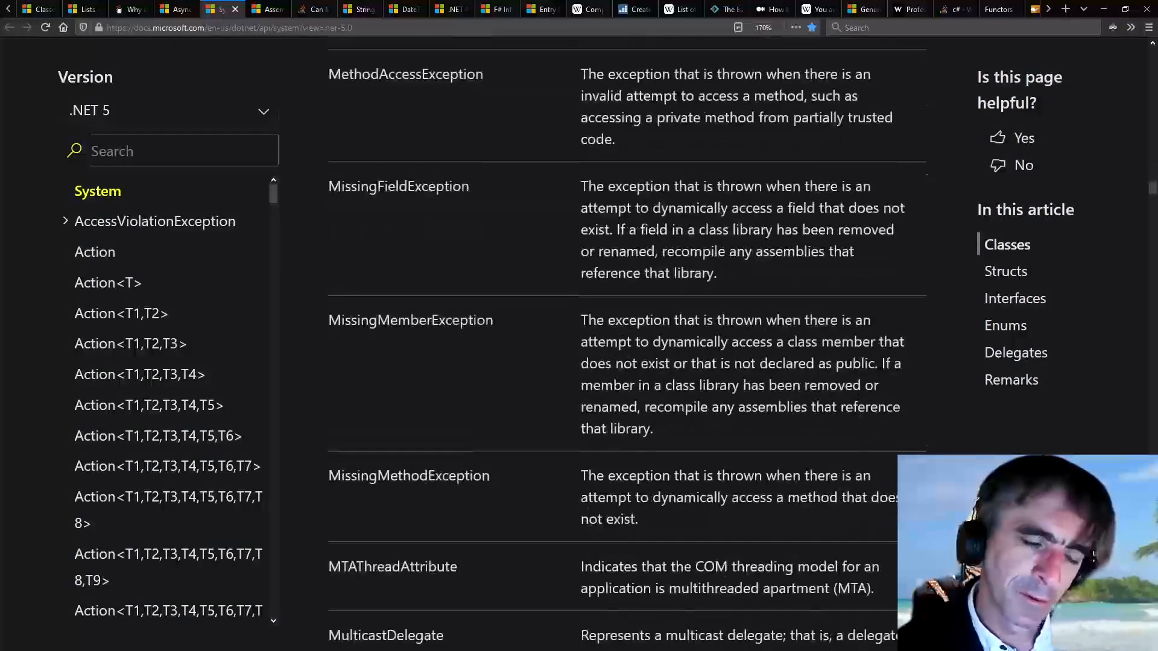
scroll(down, 3)
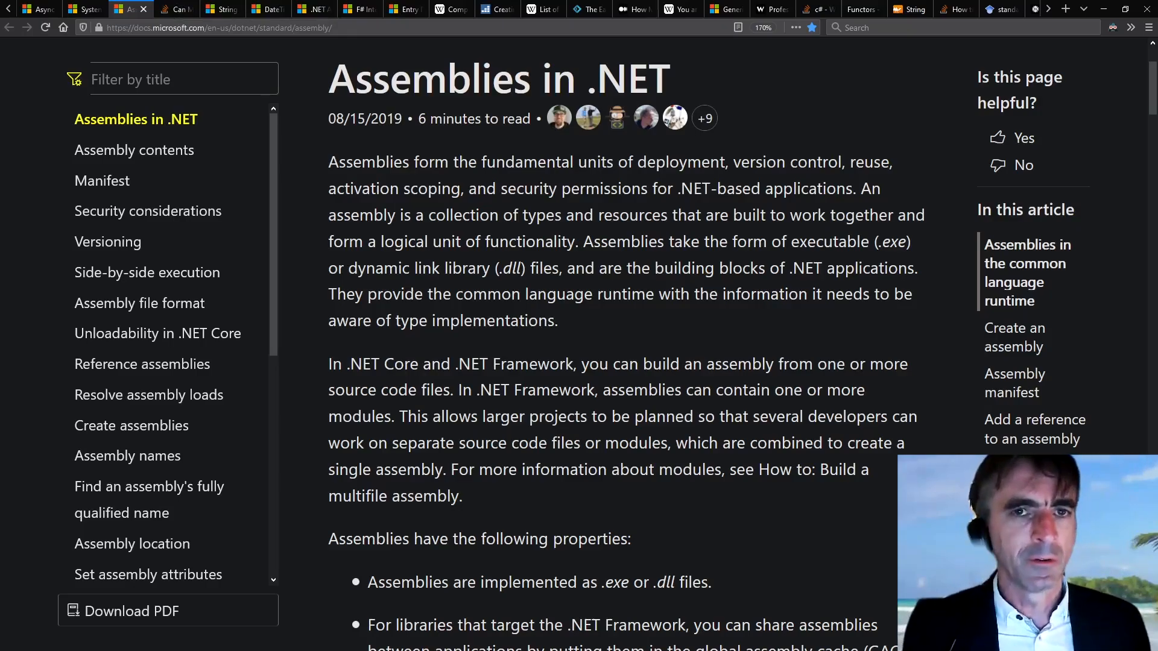
Show the ML-functors question, then scroll the .NET API browser home page
click(177, 9)
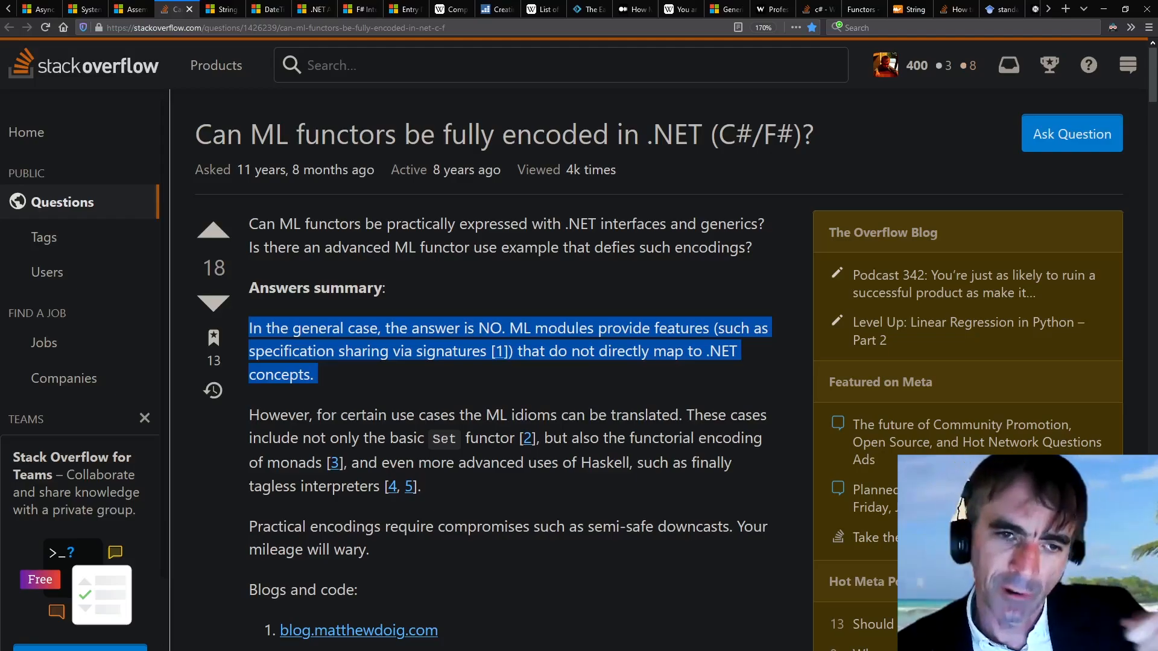
click(217, 9)
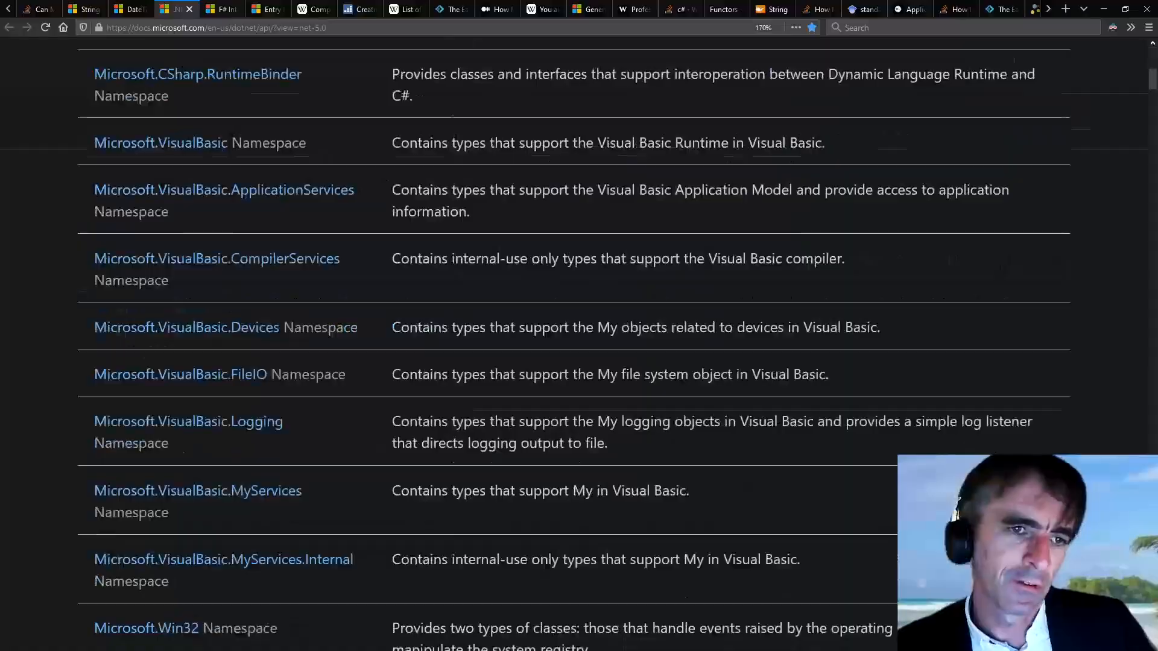
scroll(down, 3)
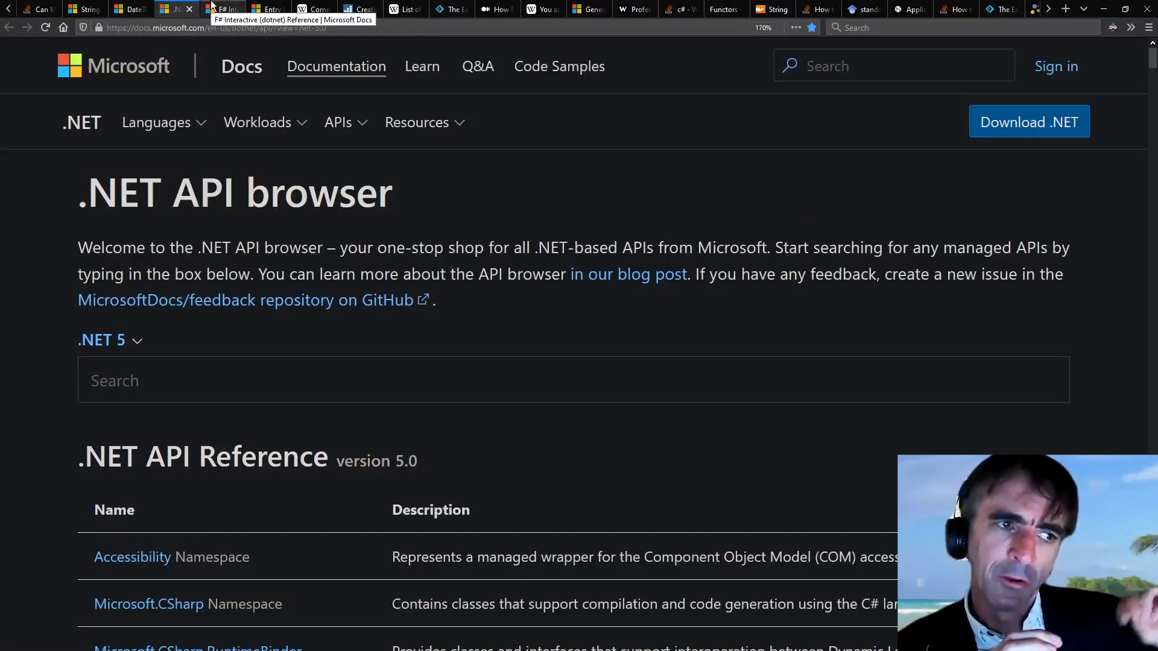
Show the F# Interactive, component-based engineering, .NET Core library, CLI languages, F# history paper and feature-cost tabs
click(231, 10)
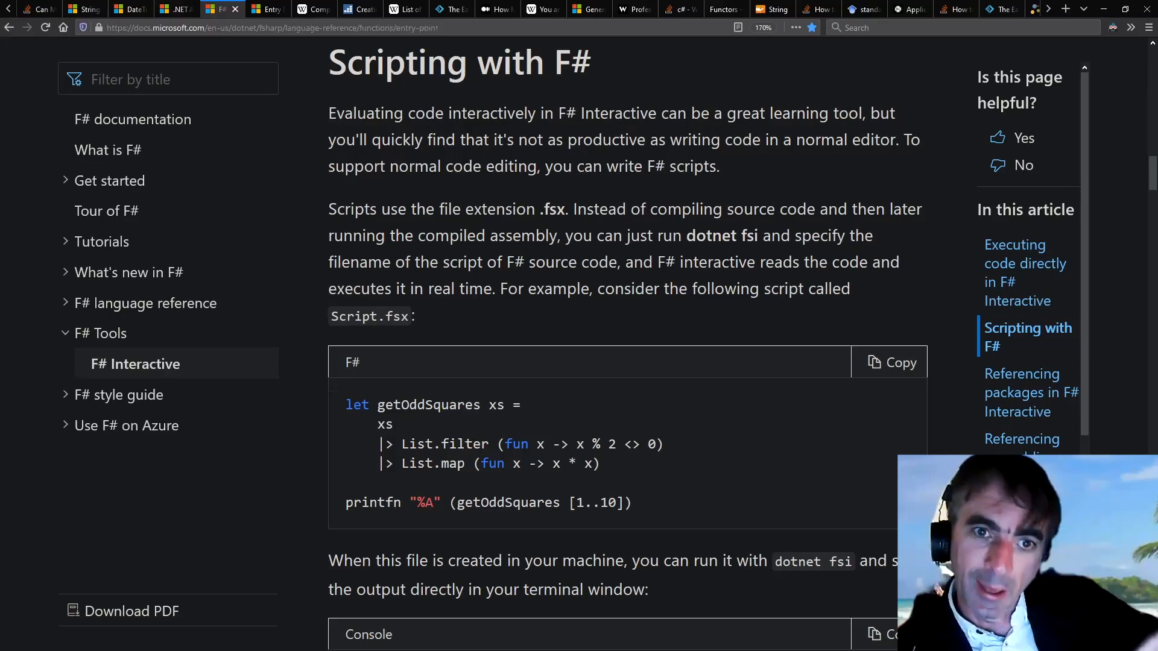
click(267, 9)
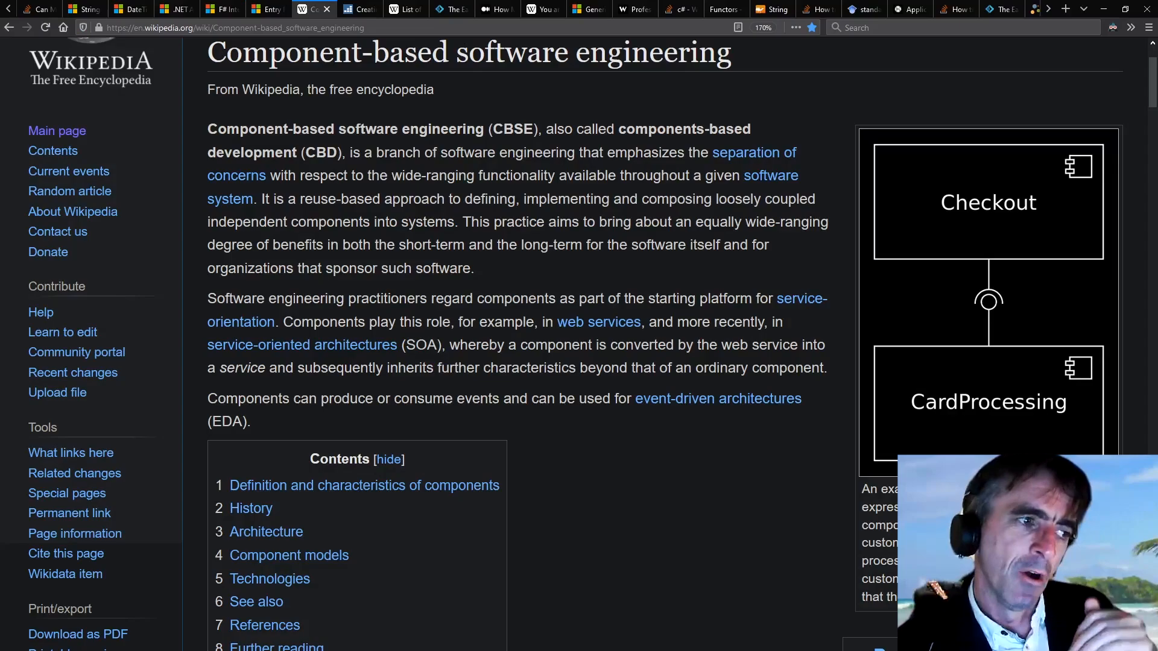
click(357, 9)
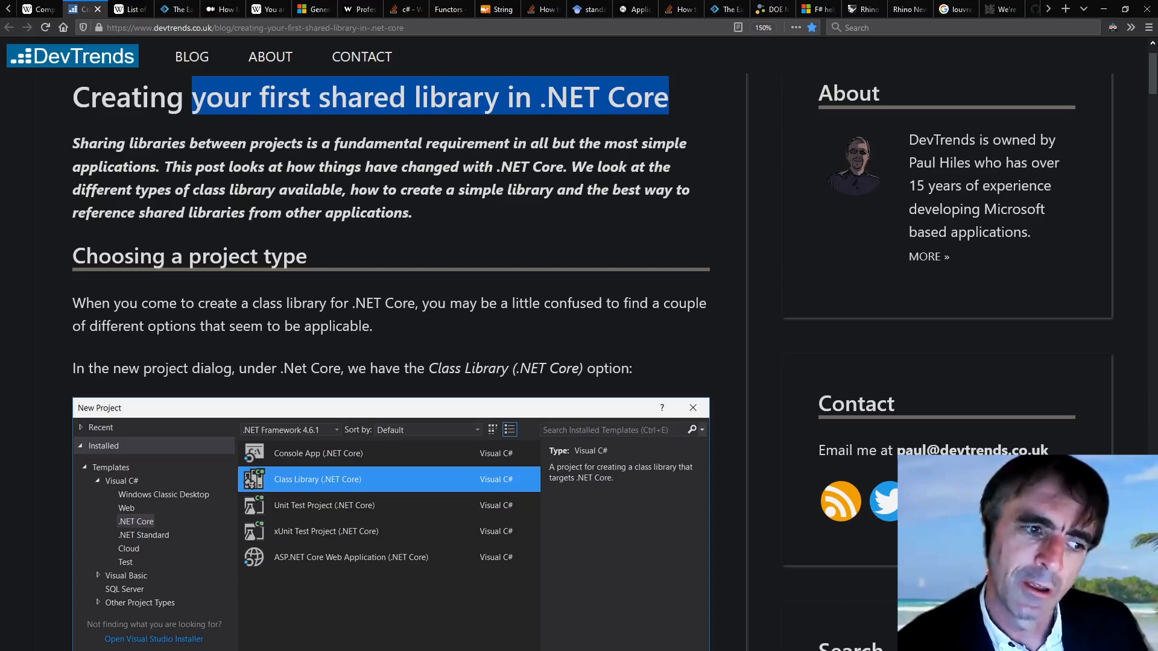
click(131, 9)
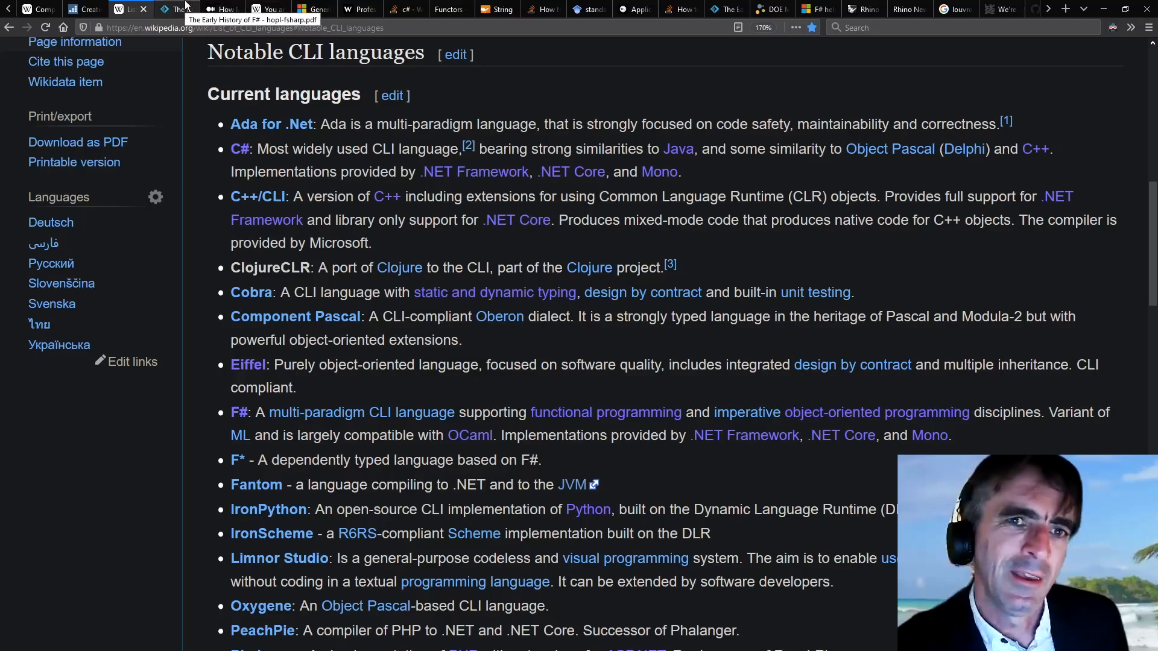
click(176, 9)
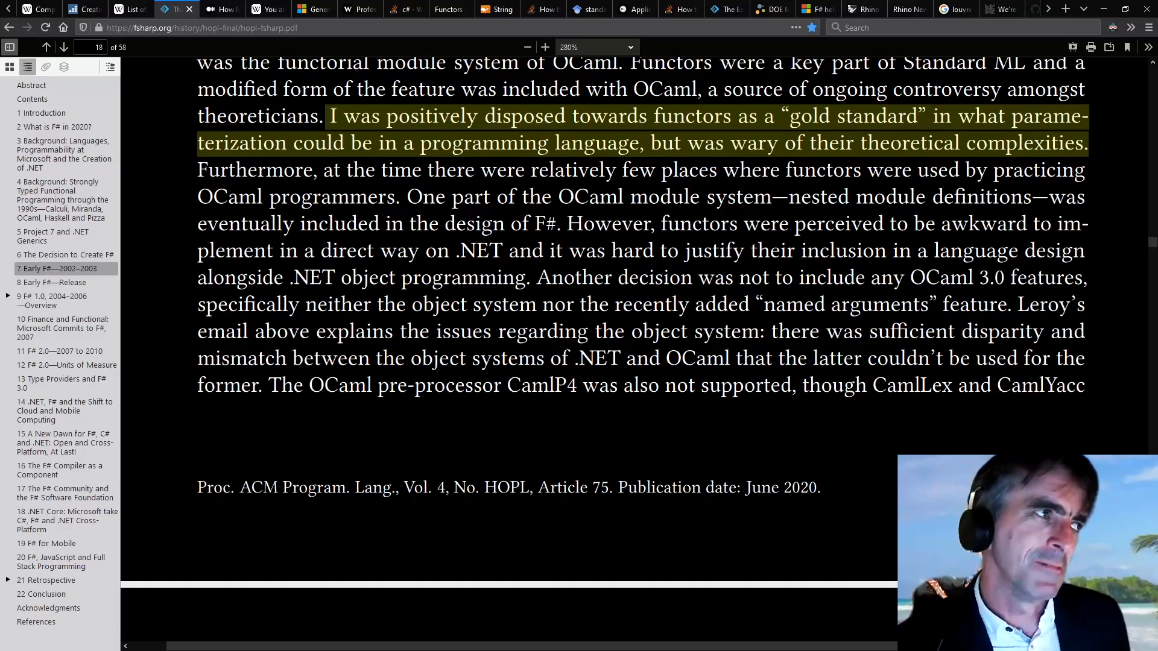
click(220, 9)
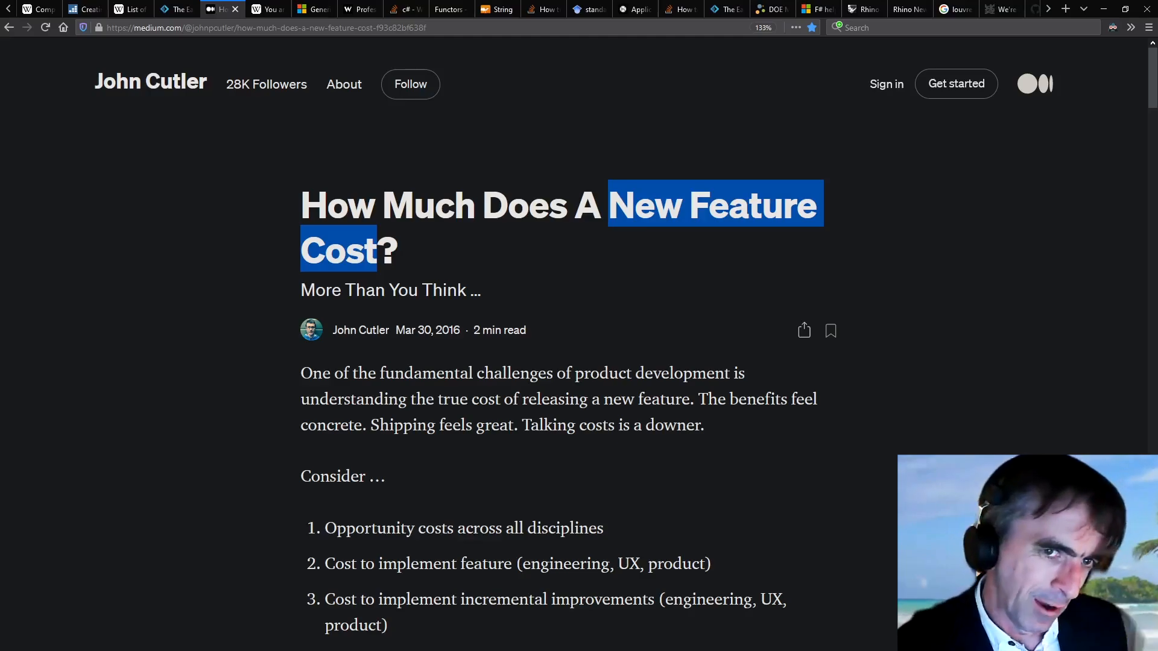
Show the YAGNI, functors-vs-generics, OCaml String, Real World OCaml Functors and F# functors question tabs
click(269, 9)
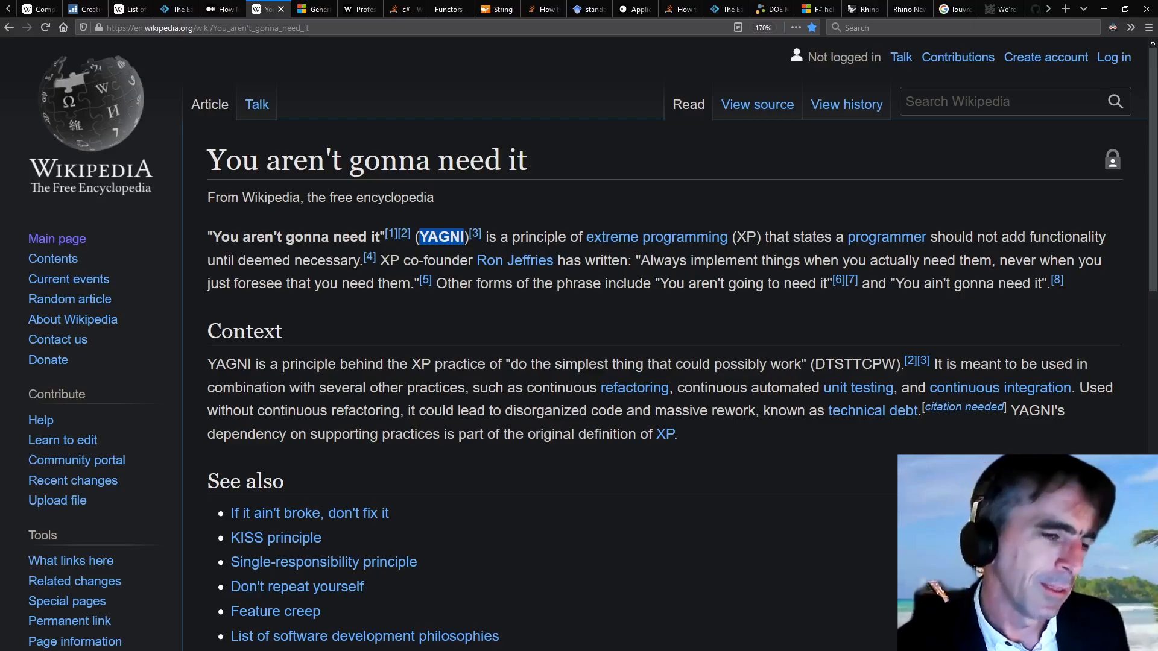
click(318, 9)
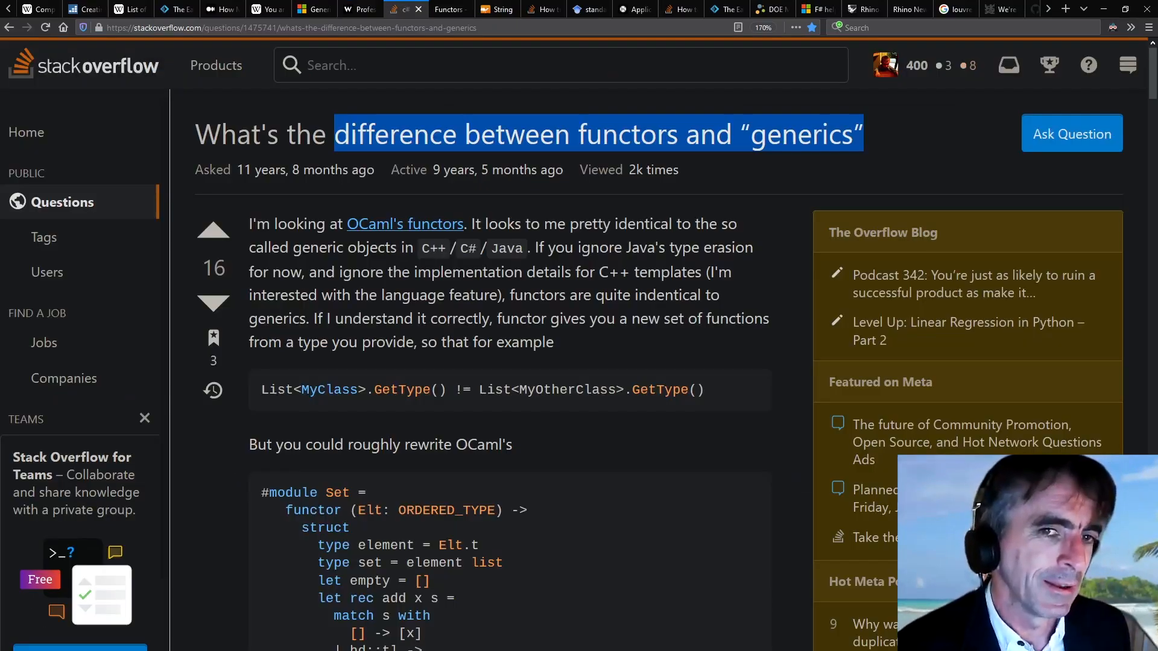
click(449, 9)
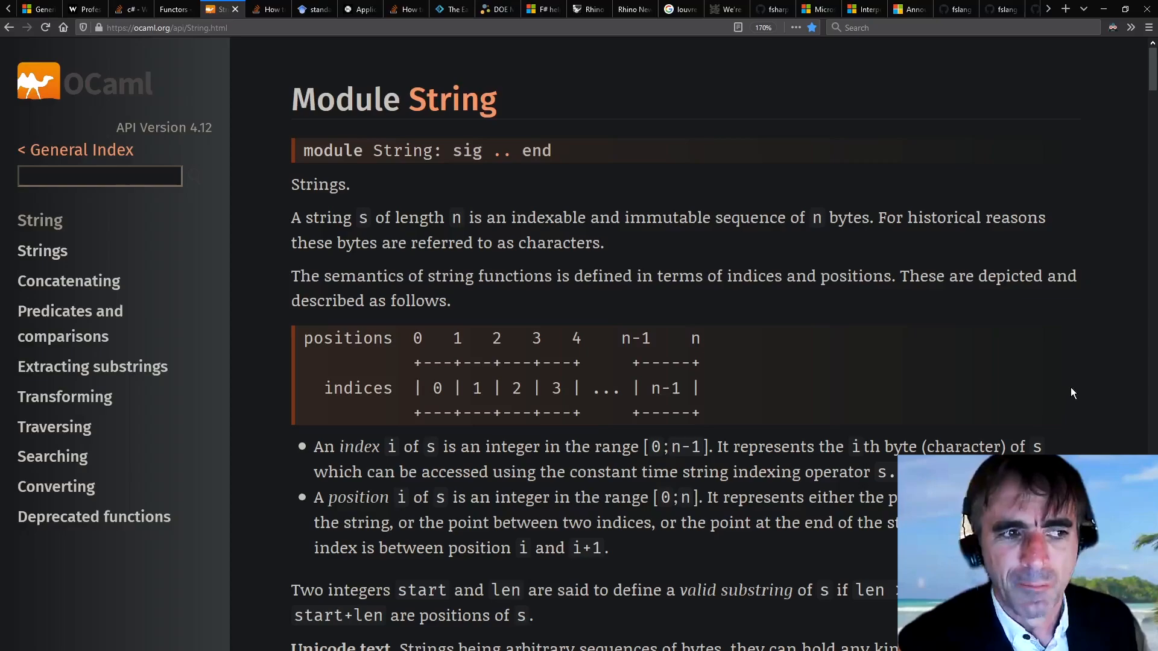
mouse_move(1105, 441)
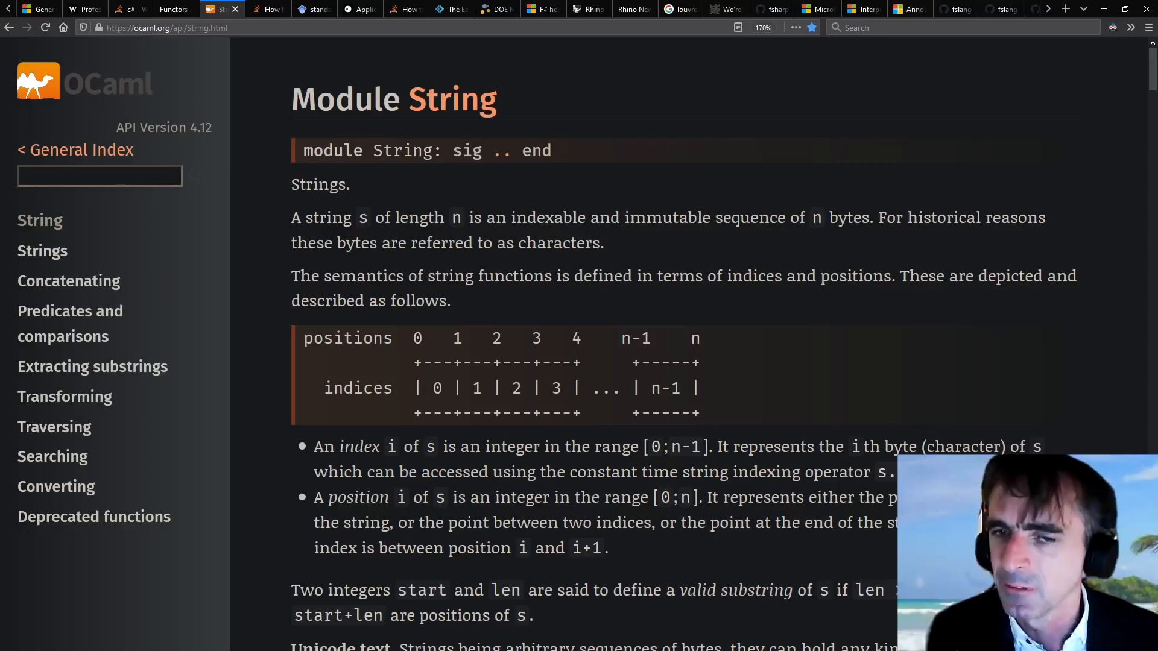
click(175, 9)
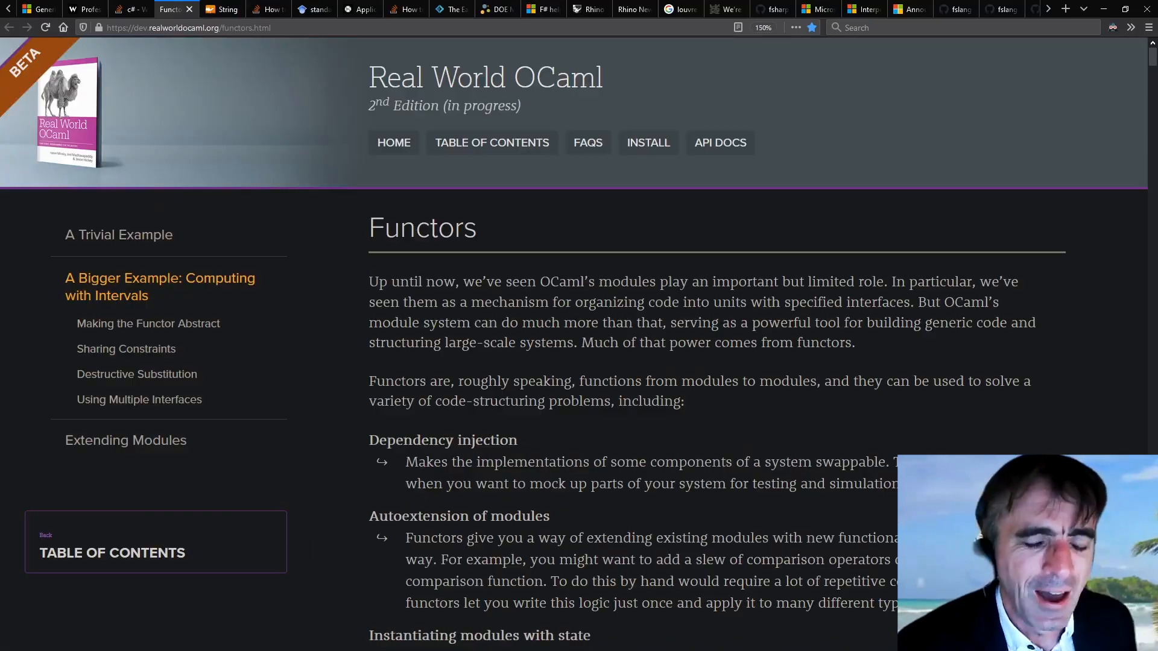
mouse_move(283, 5)
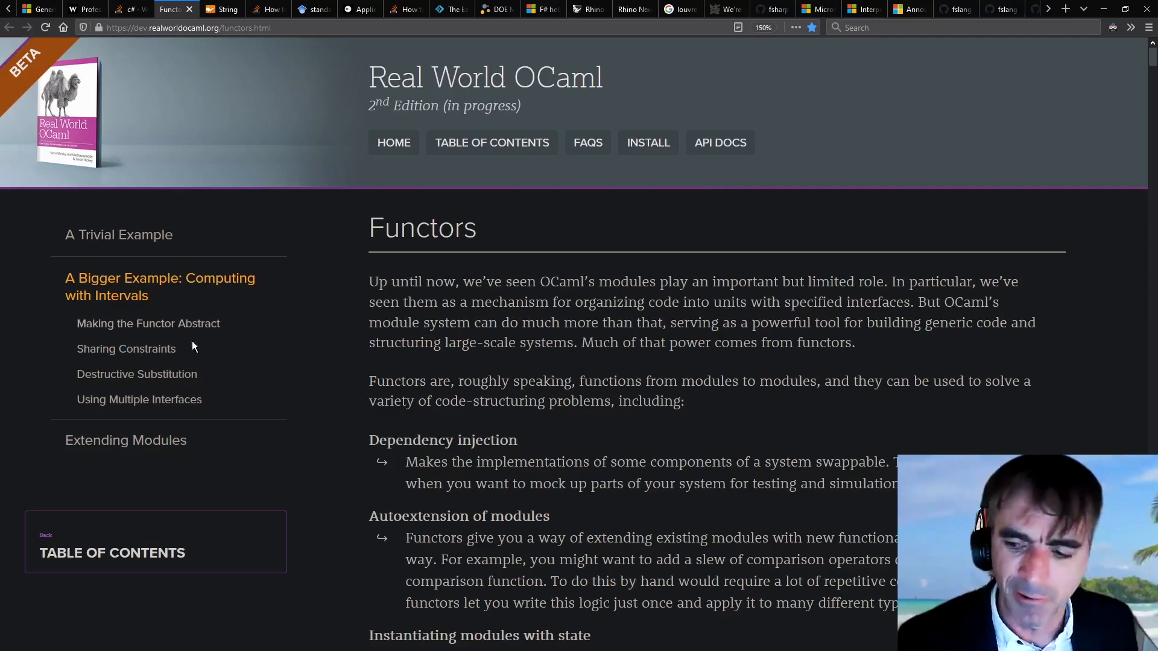
mouse_move(261, 5)
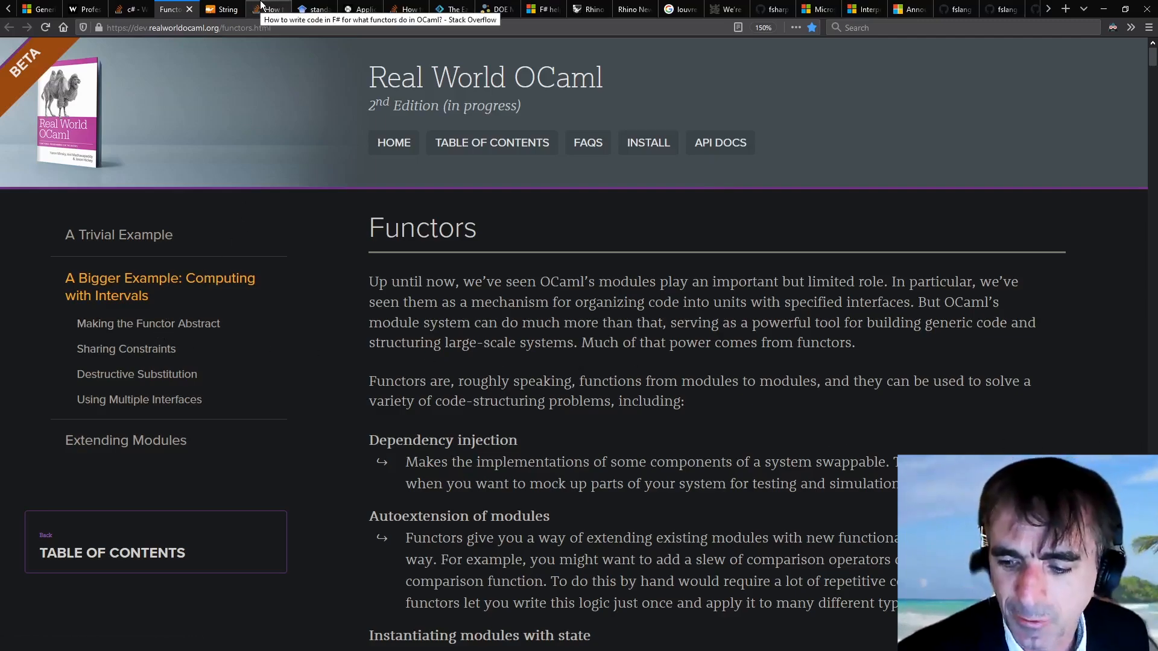
click(267, 9)
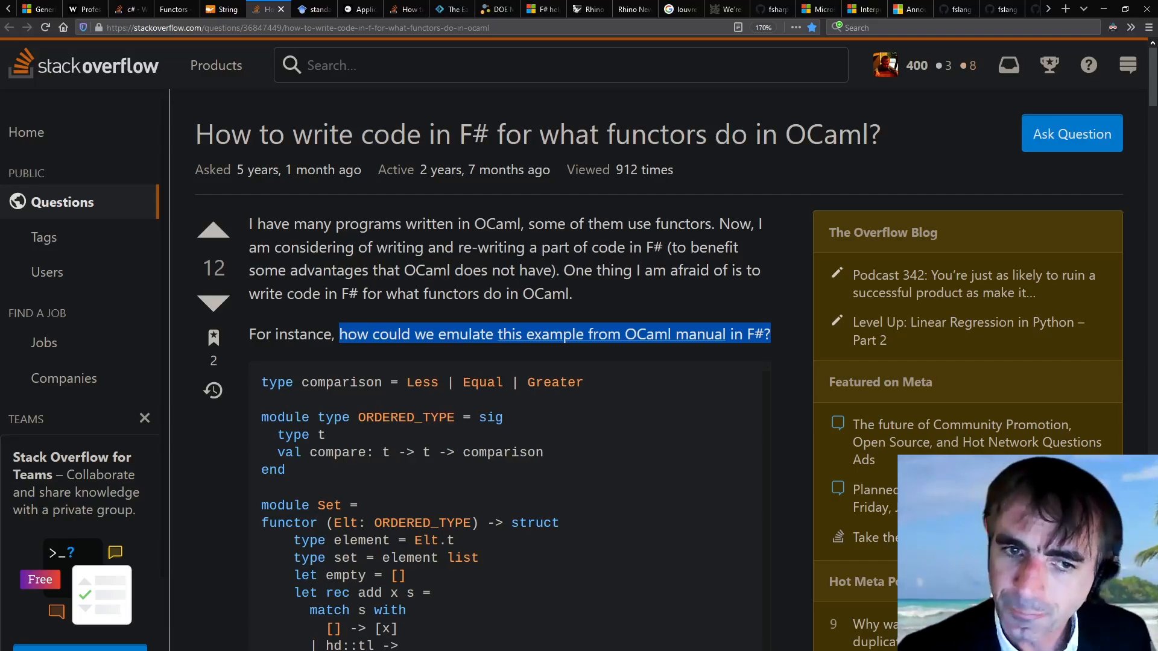
View the Google Scholar 'standard ml functors' results, then return to The Early History of F# paper
click(314, 9)
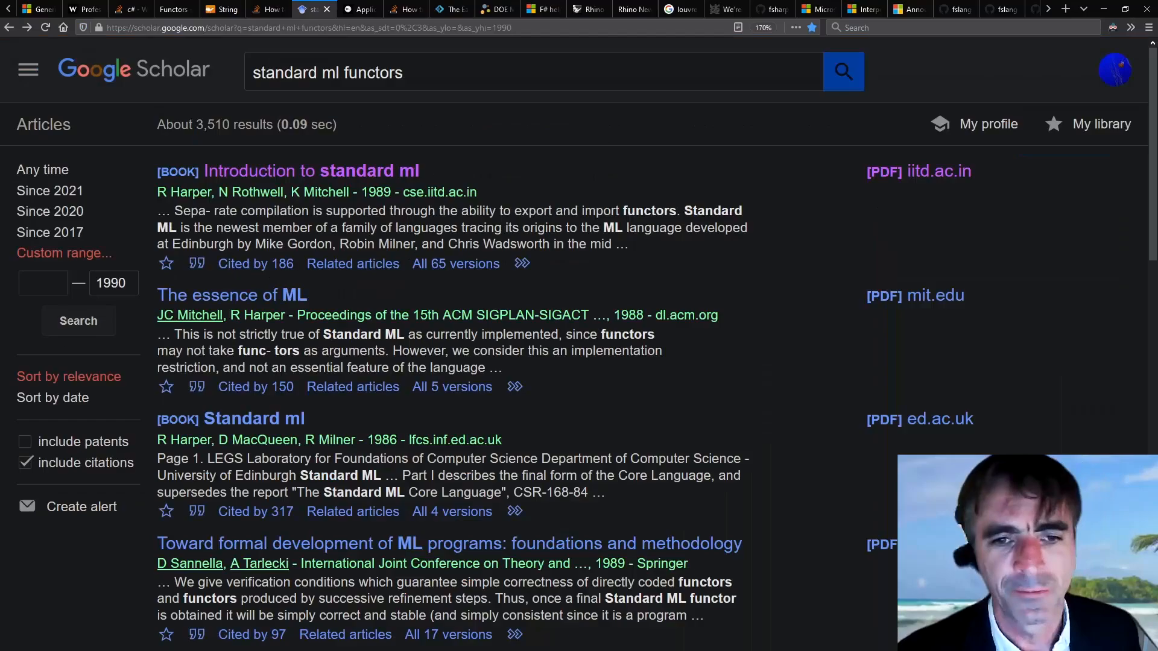
scroll(down, 3)
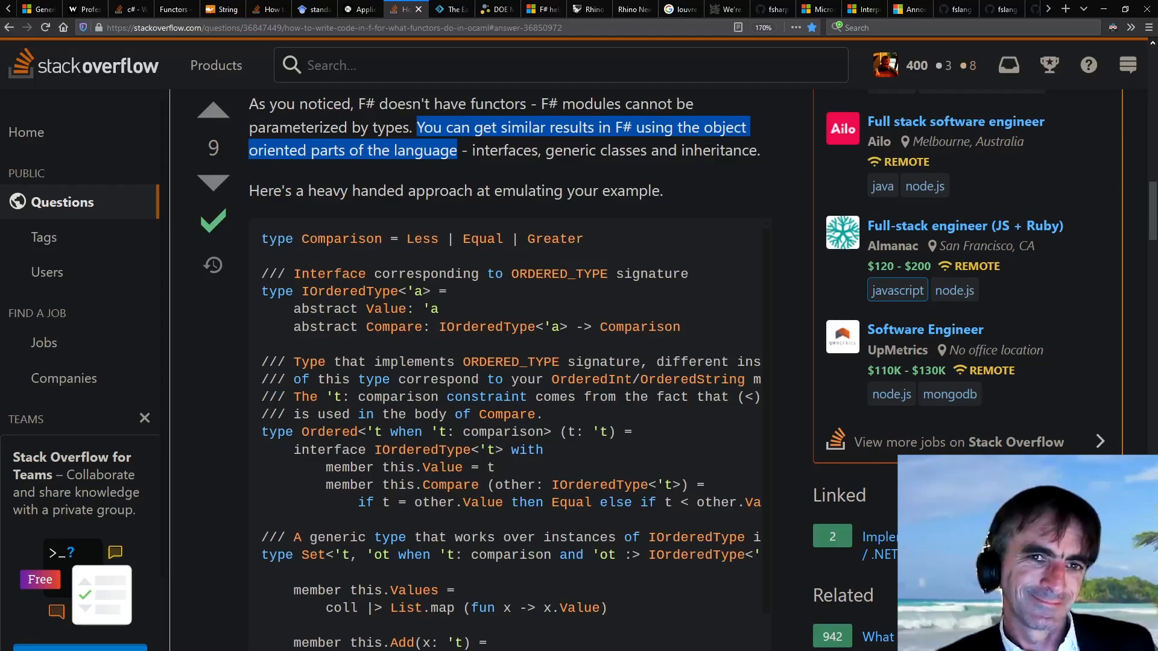
click(436, 9)
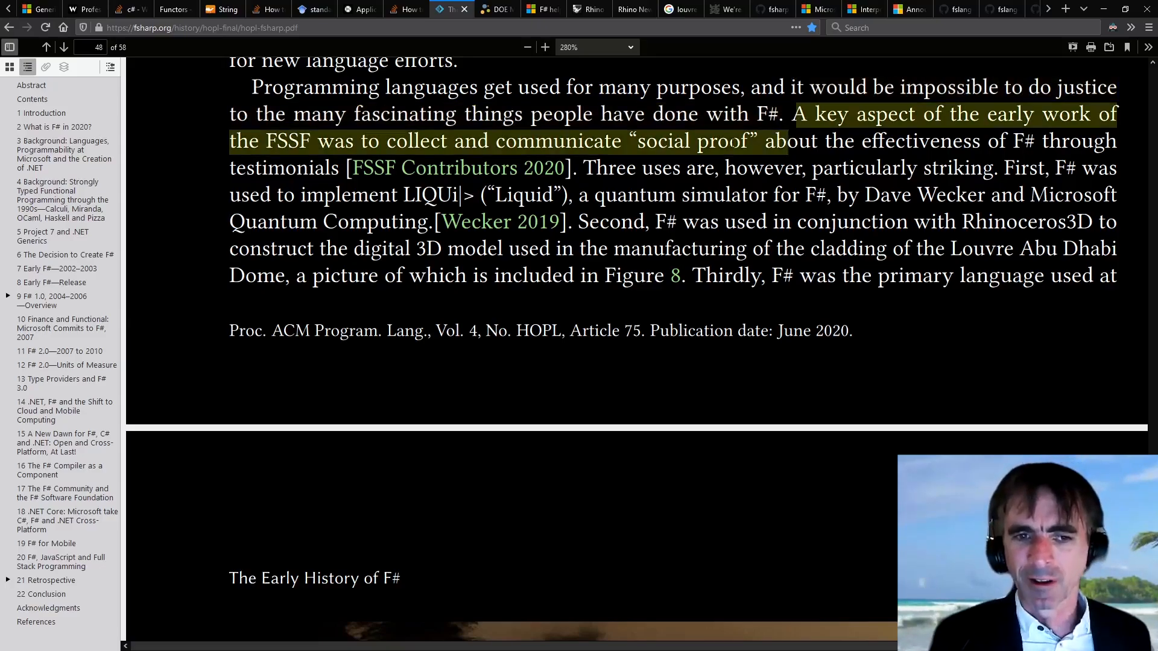
Highlight the 'A key aspect…testimonials' sentence, then show the DOE JGI Metrics/Statistics page
drag(767, 141, 336, 168)
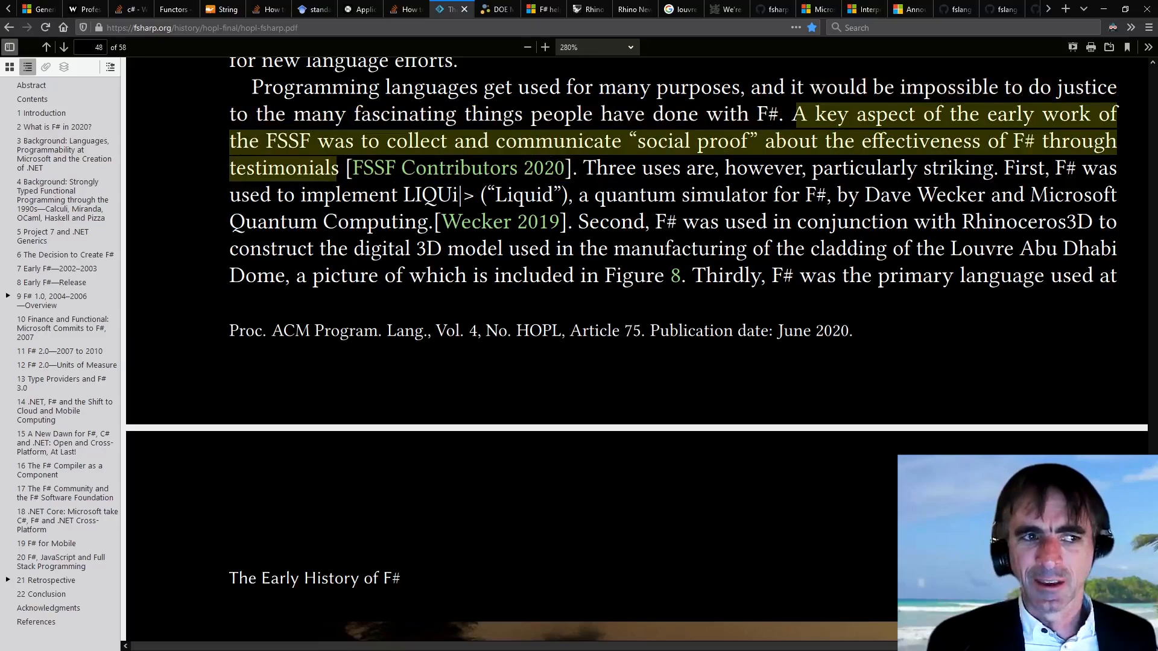
click(496, 9)
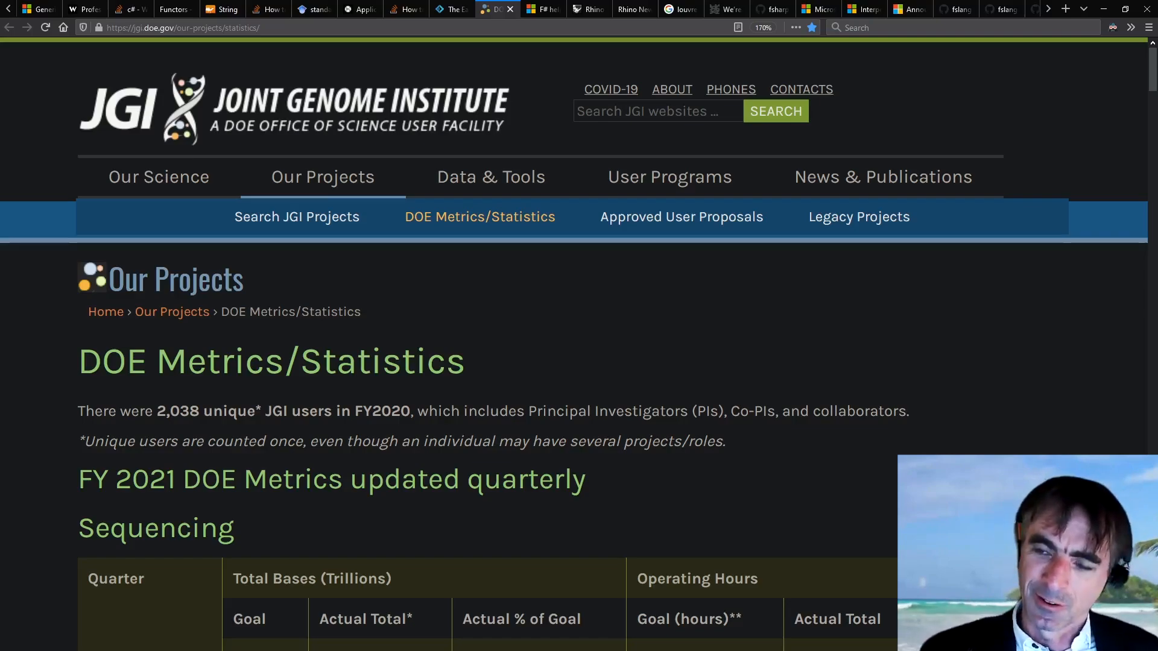
Show the 'F# helps show we're not Neanderthals' blog post, then the Rhino 7 homepage
click(545, 9)
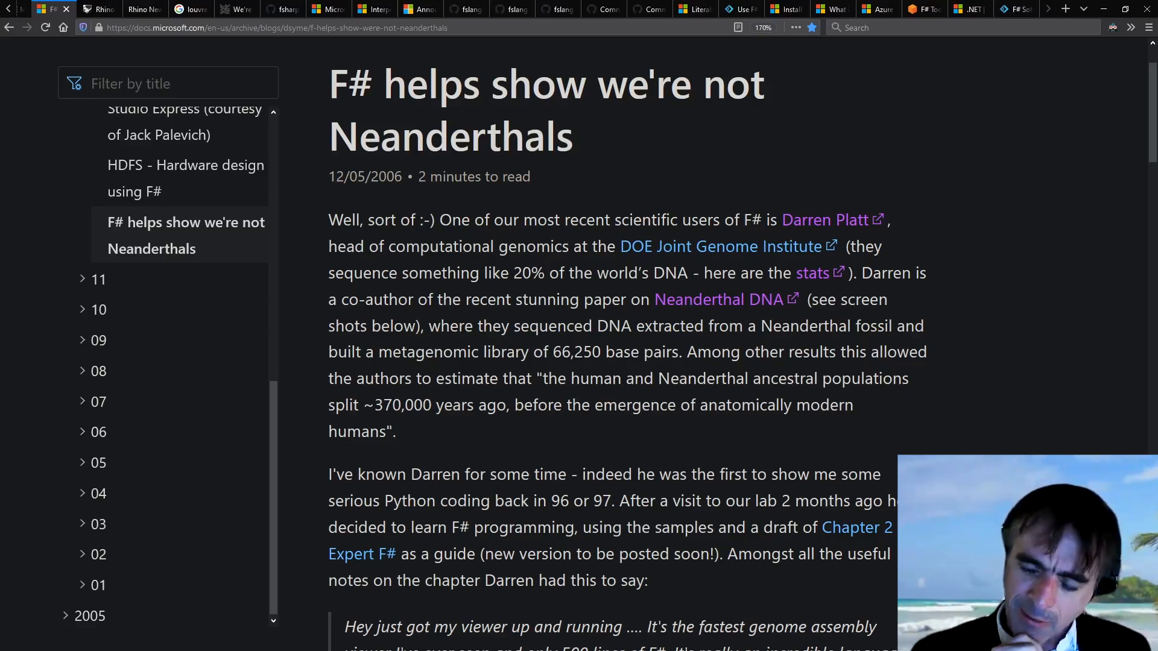
click(100, 9)
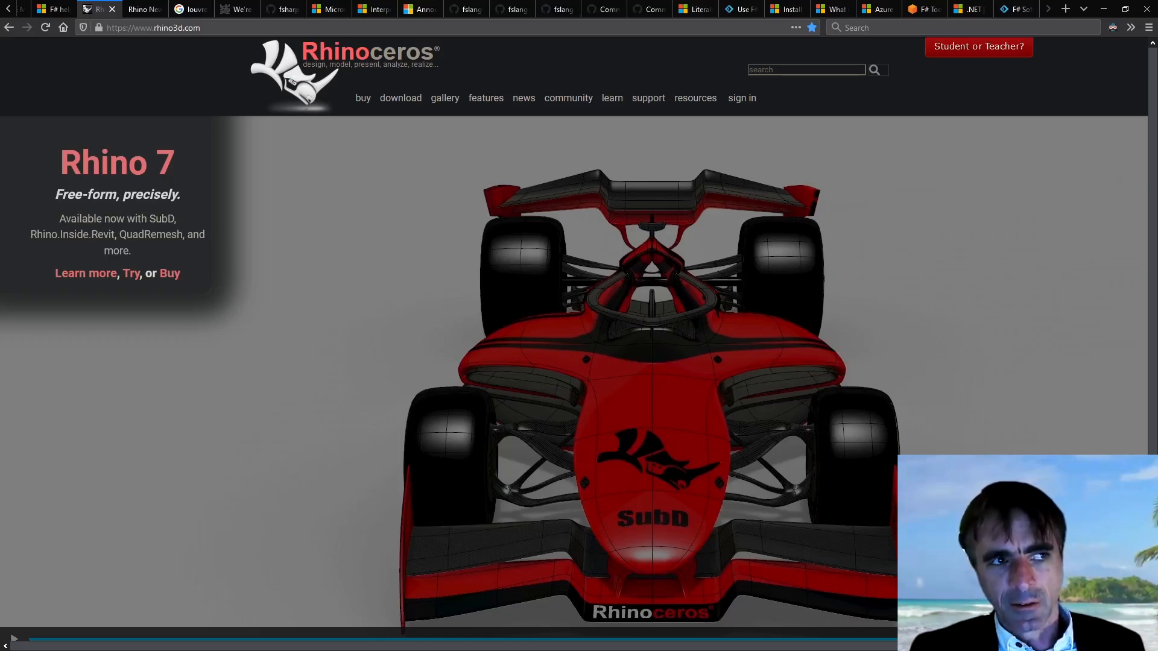
Show the Rhino blog post on F# scripting for Louvre Abu Dhabi, then louvreabudhabi.ae
click(143, 9)
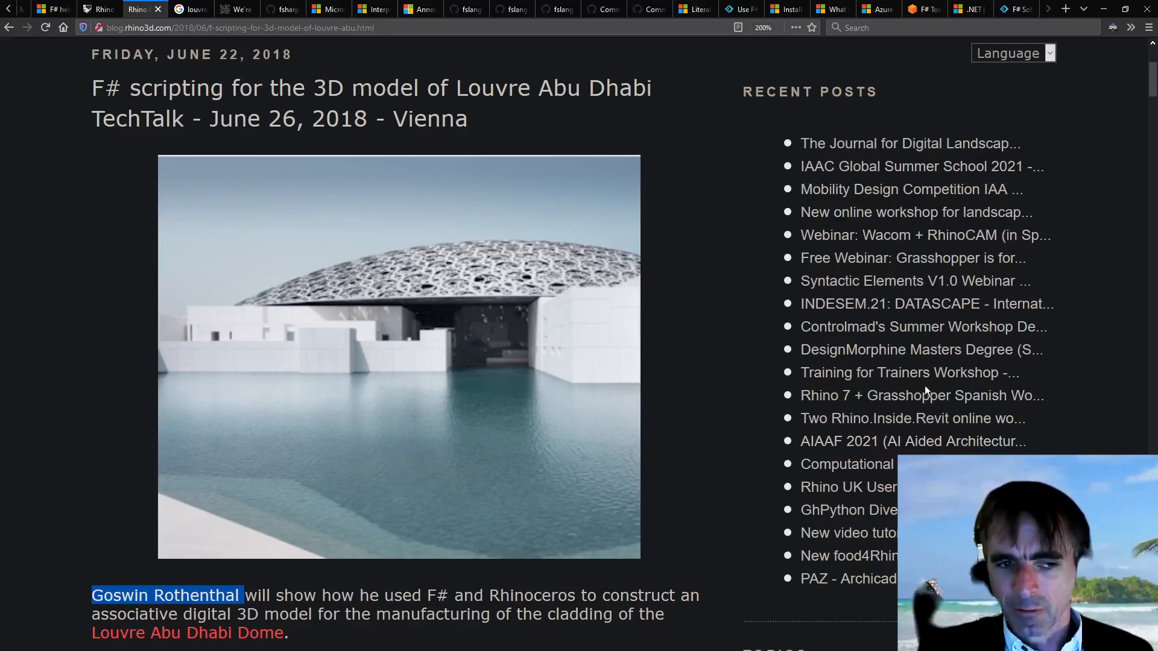
mouse_move(181, 631)
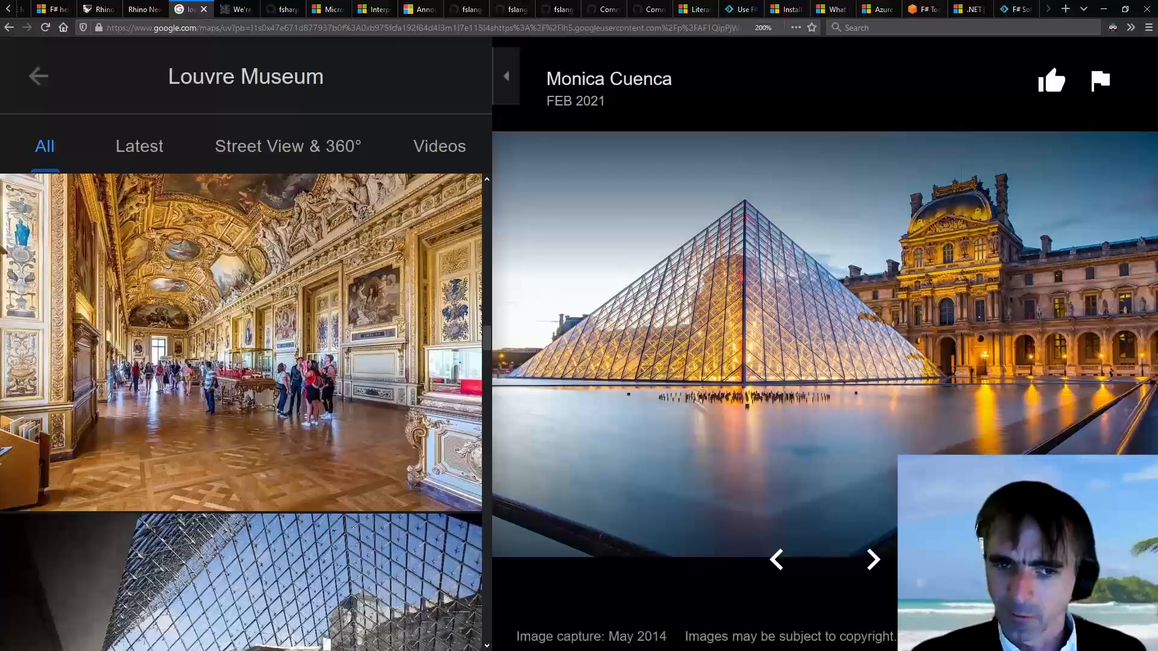
click(237, 9)
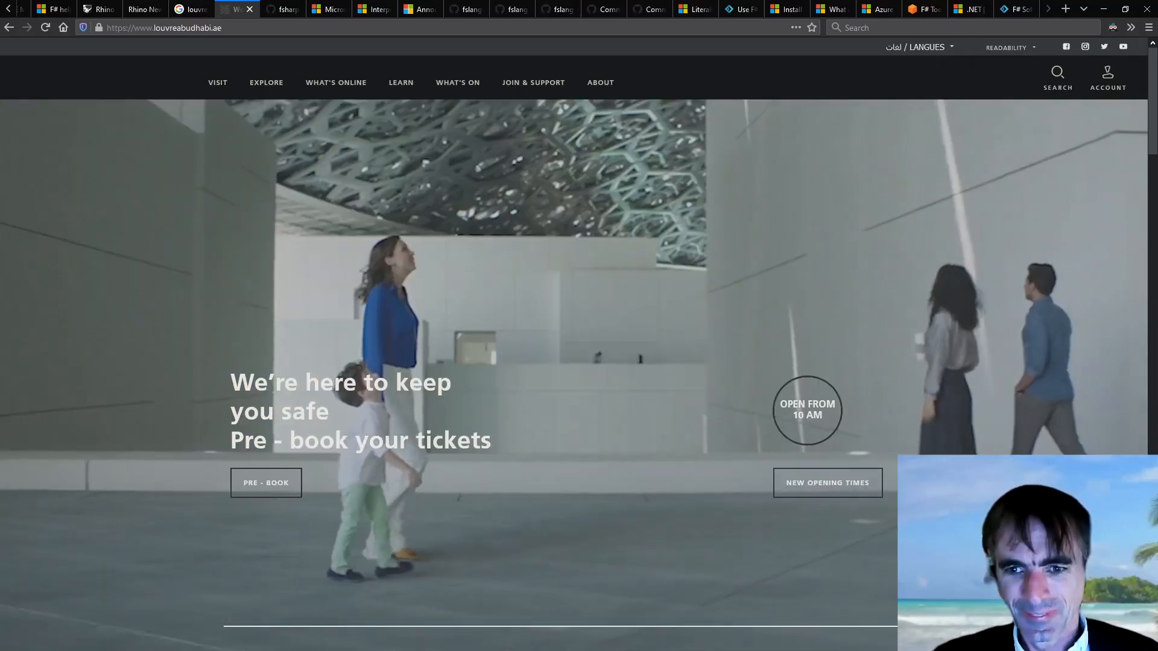
Show the fslang-design repo, Syme Silver Medal article, interpolated strings docs, and Announcing F# 5 post
click(283, 9)
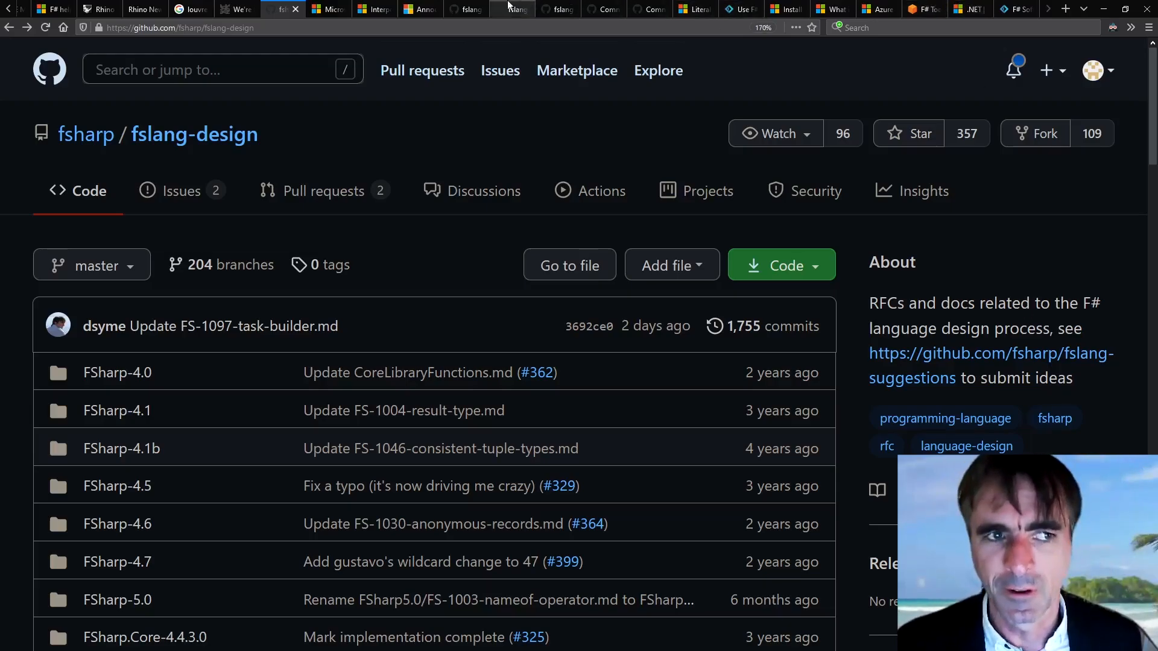
click(327, 9)
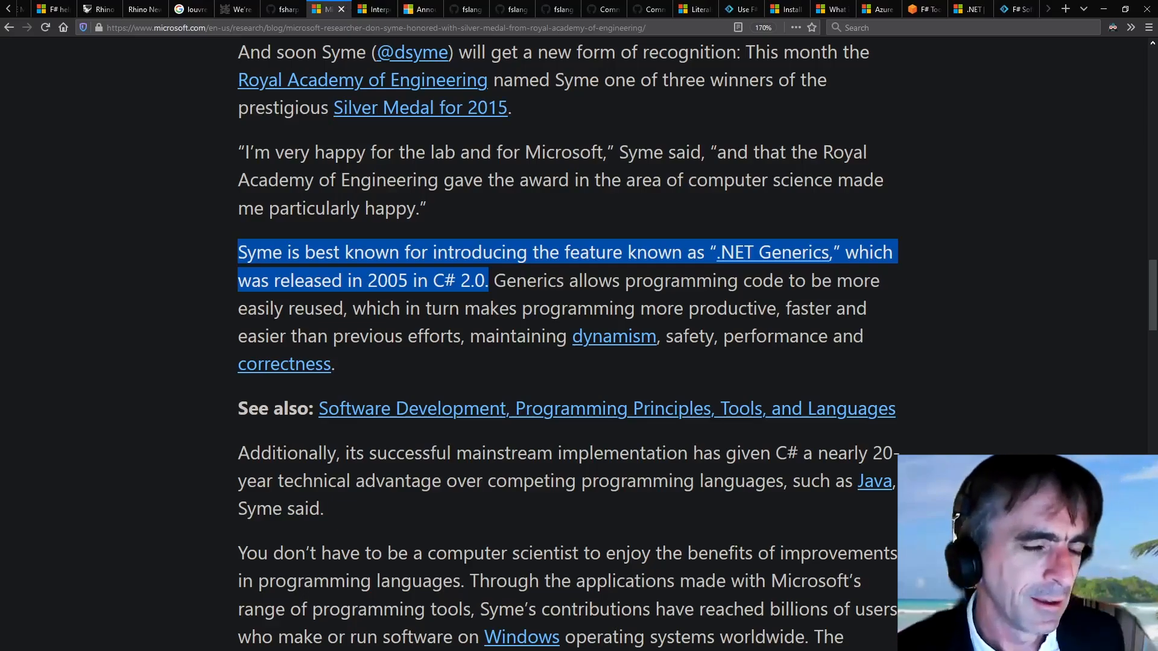
scroll(up, 3)
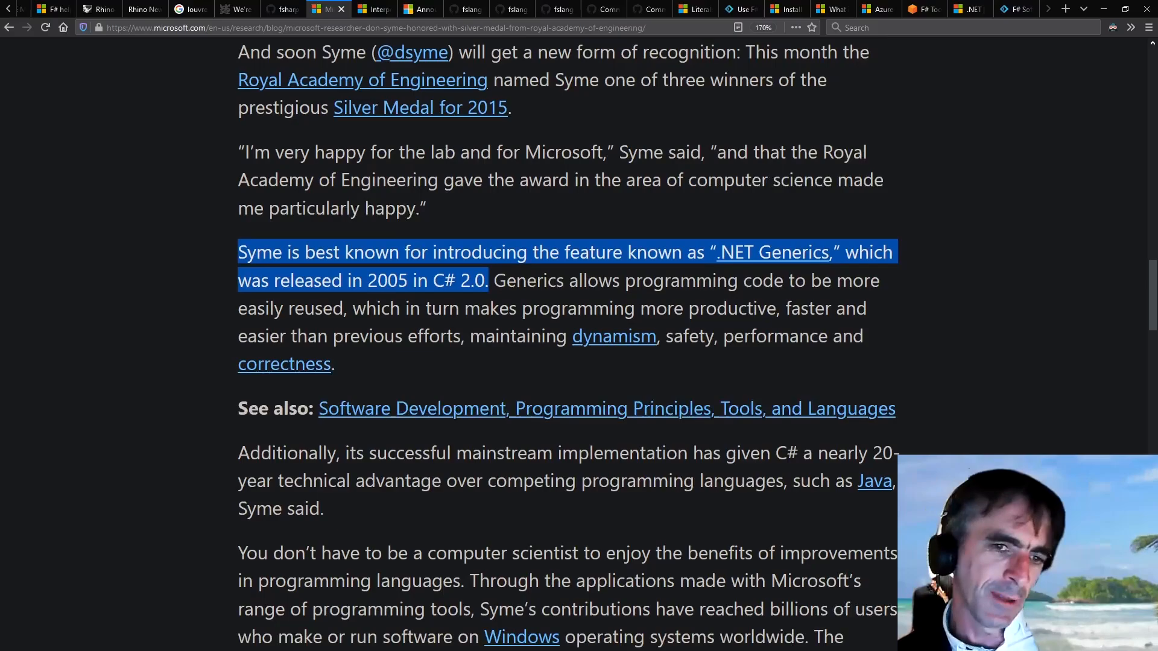
click(366, 9)
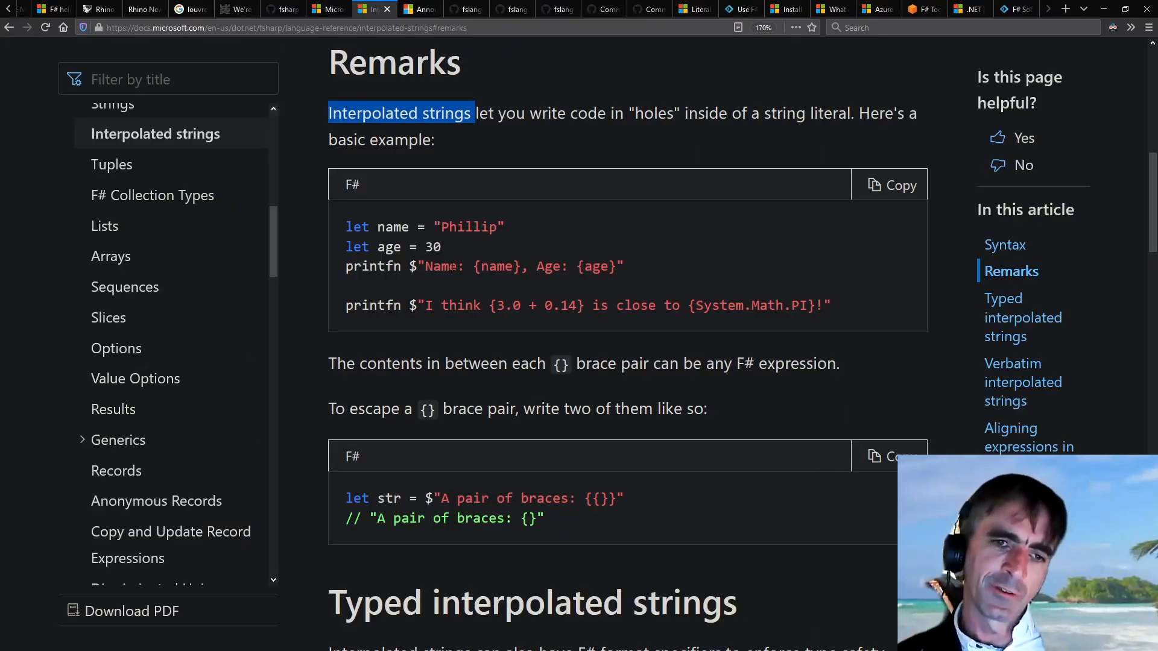
mouse_move(799, 335)
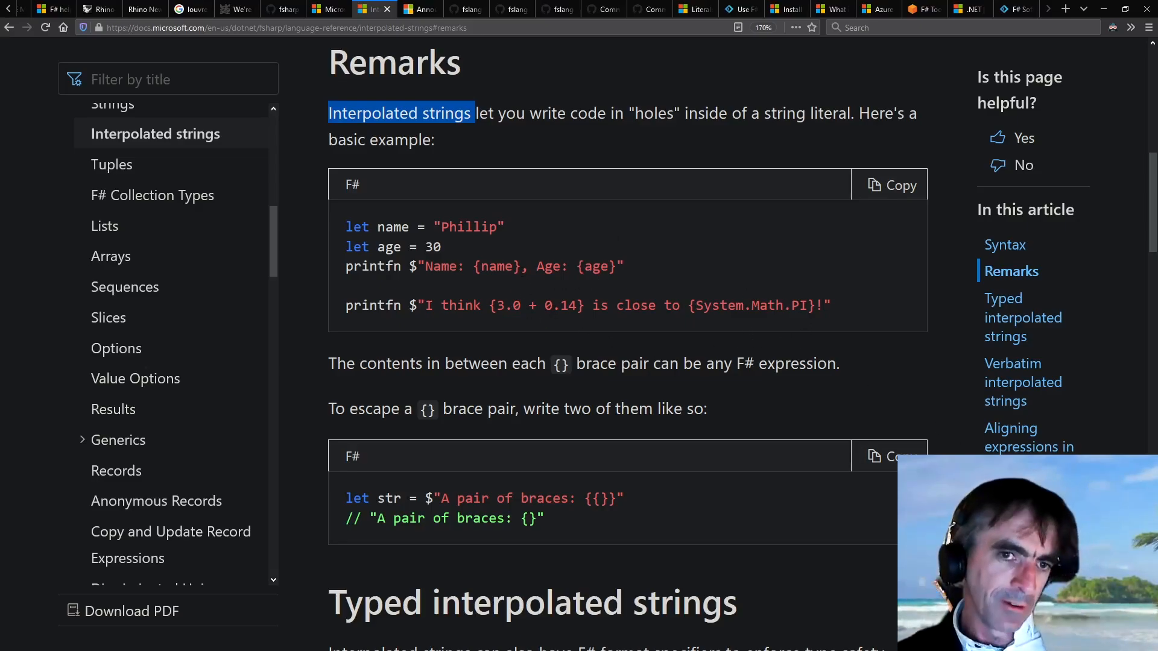
click(418, 9)
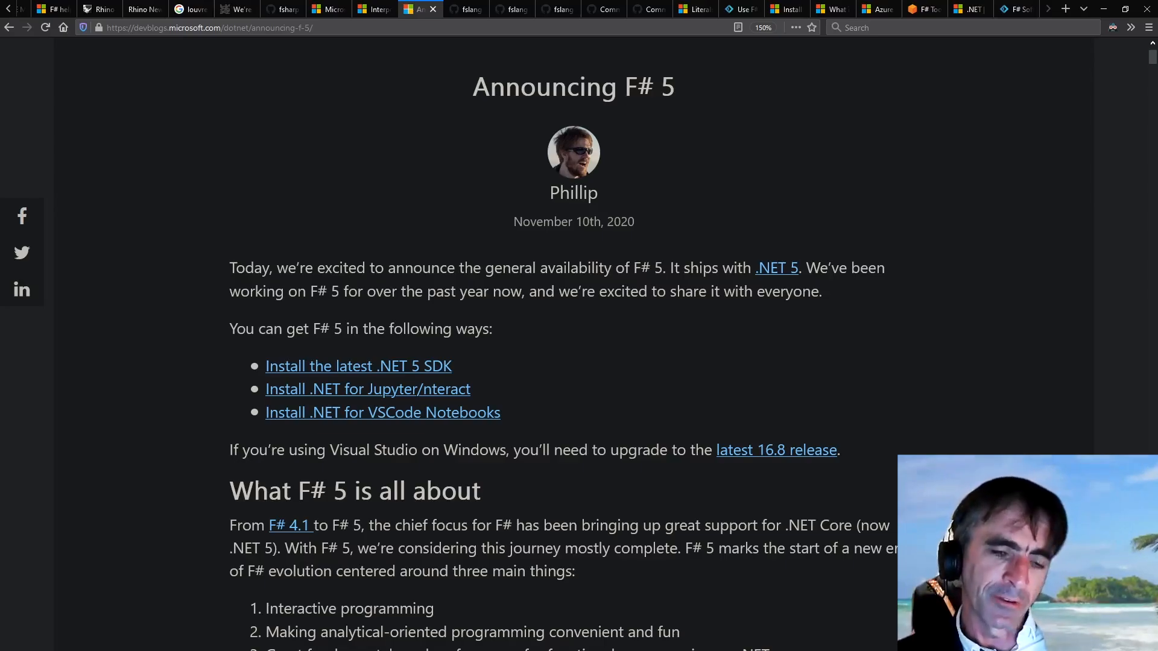
Scroll through the fslang-design RFC list and FS-1097 task builder RFC, then show DiffSharp commits
click(466, 9)
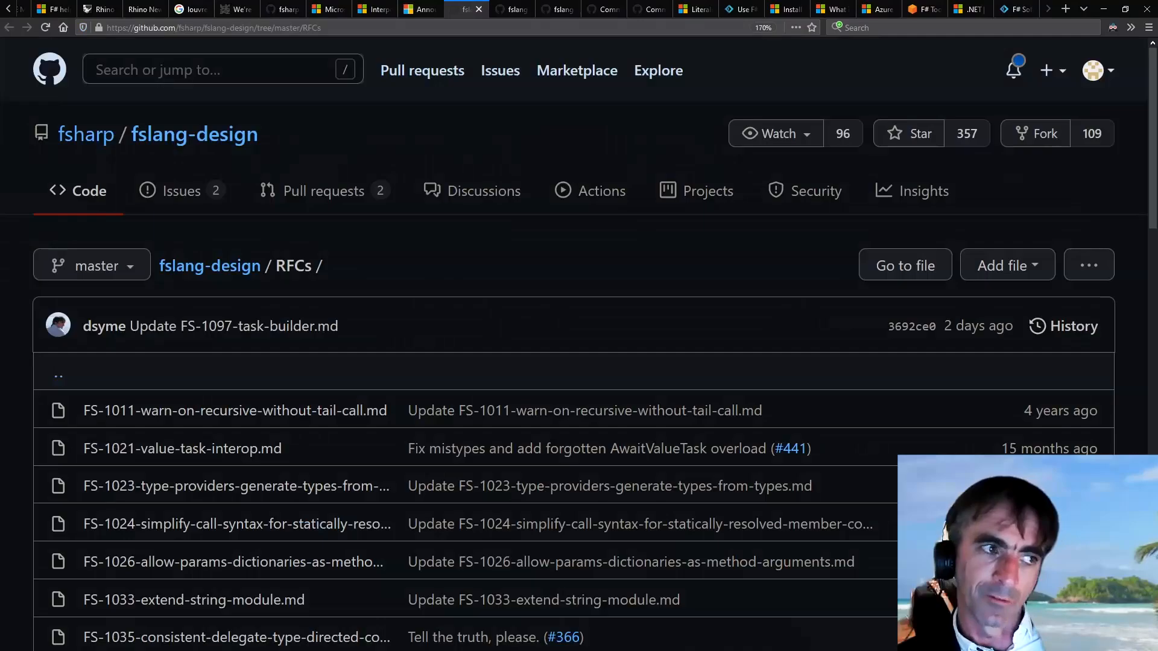
scroll(down, 3)
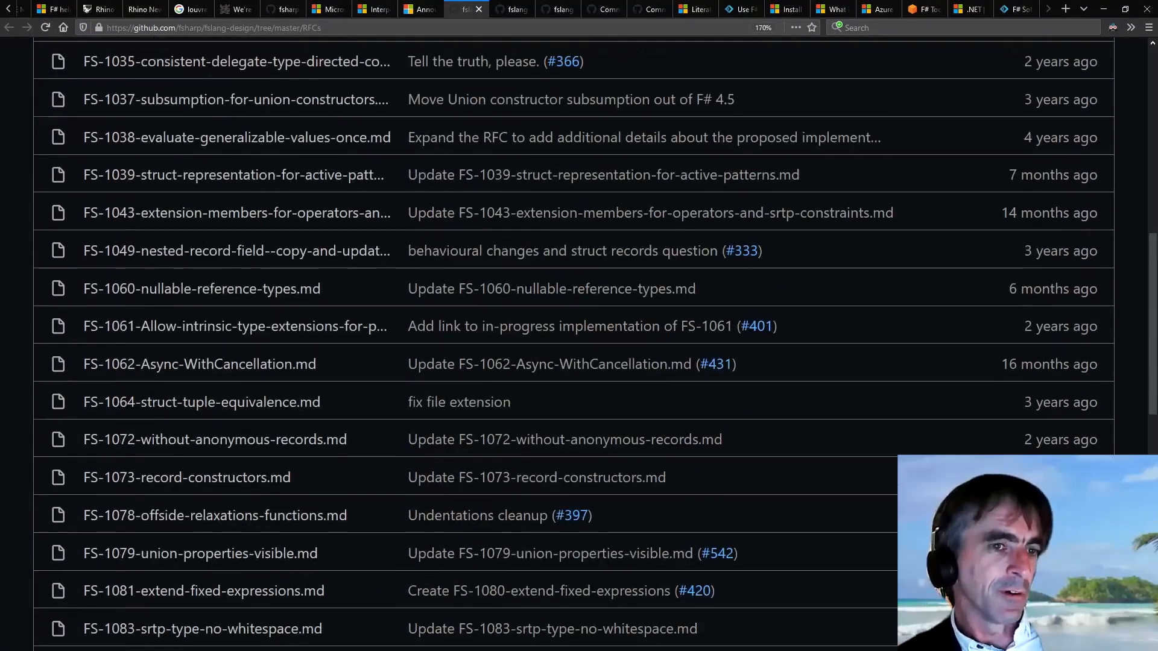
scroll(up, 3)
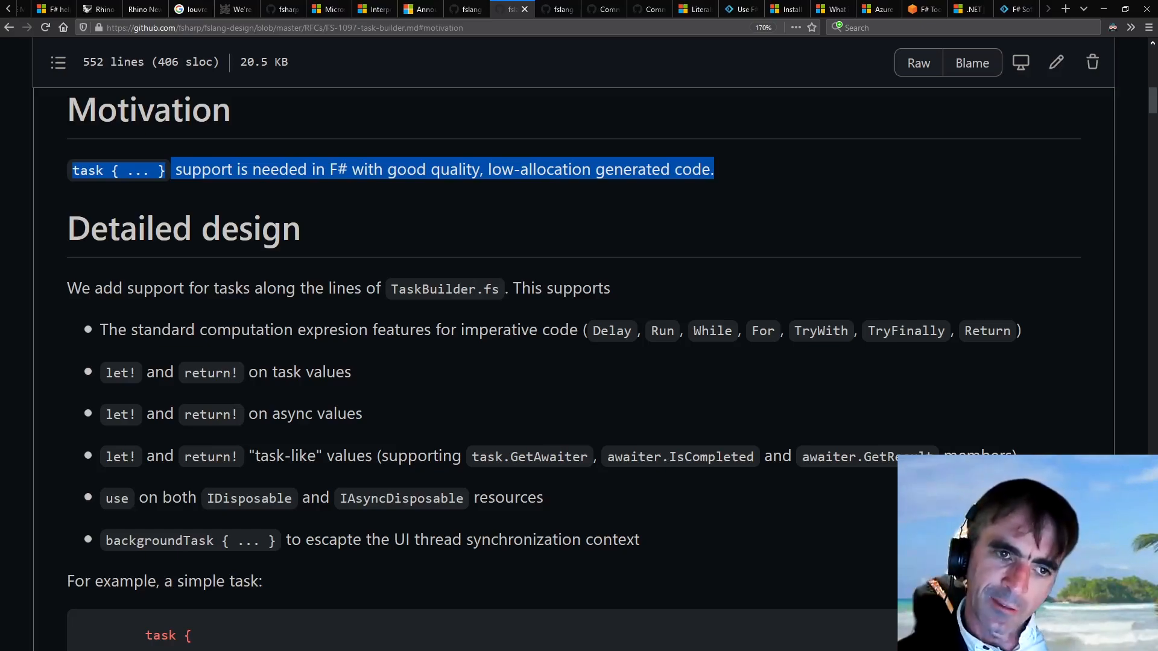
scroll(down, 3)
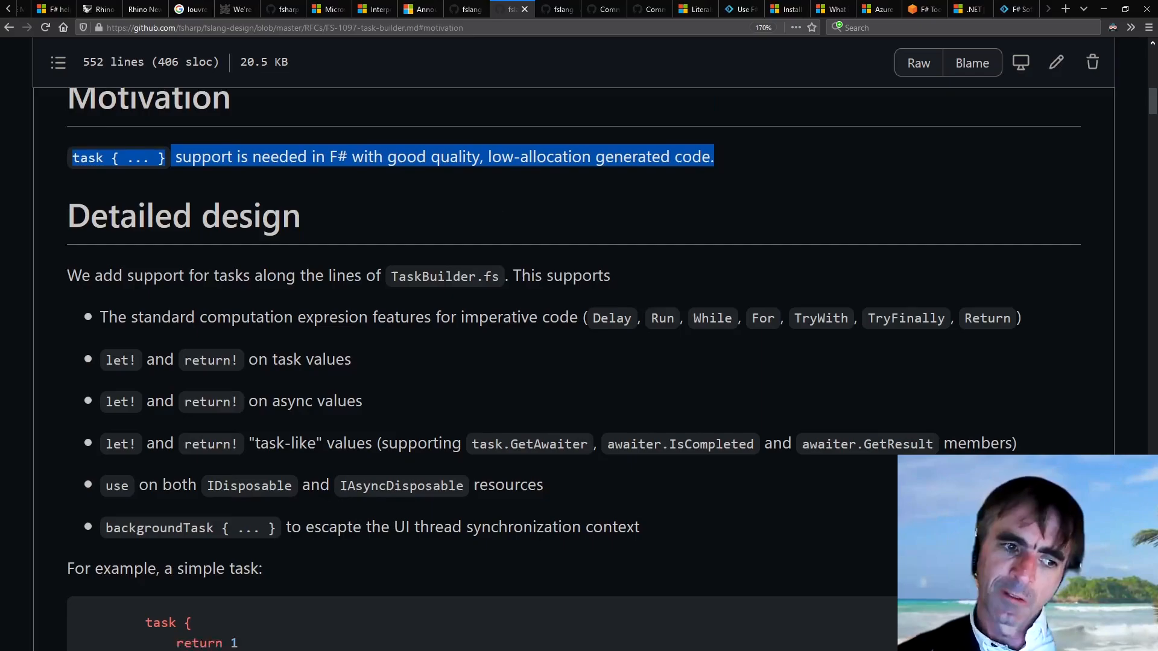
scroll(down, 3)
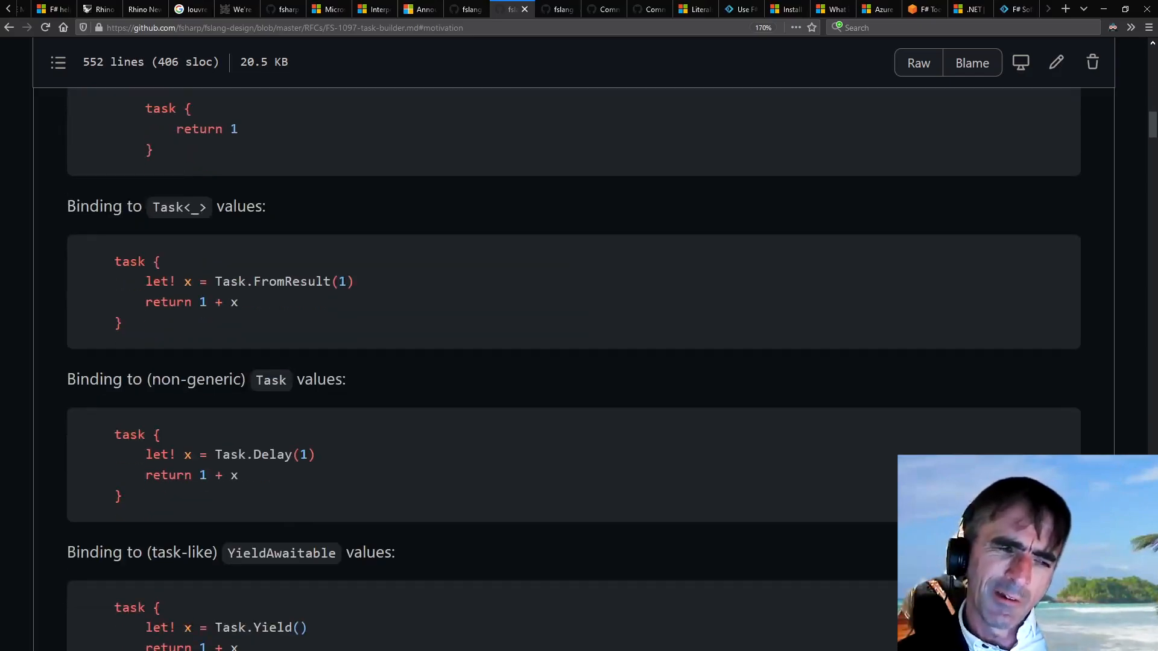
scroll(down, 3)
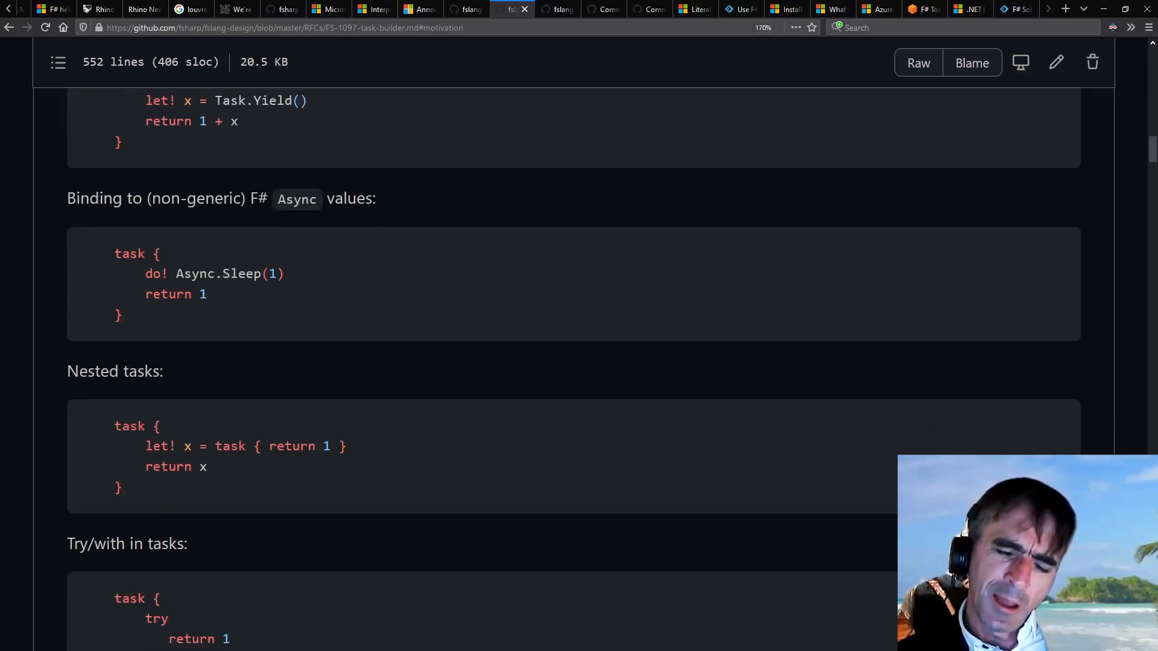
scroll(down, 3)
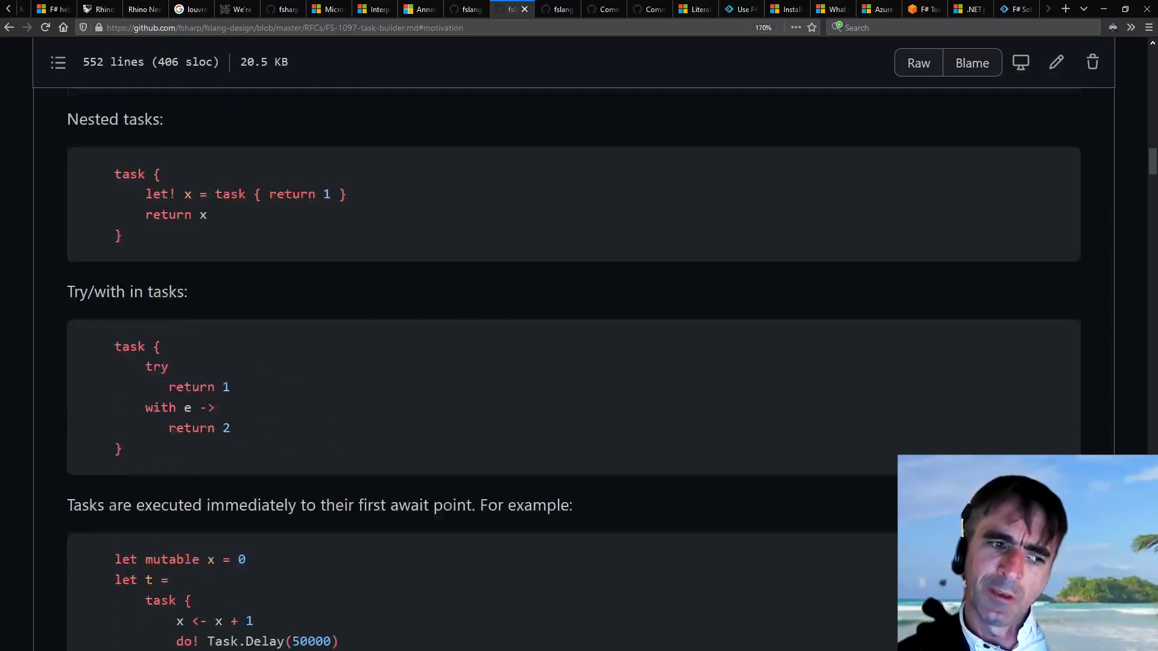
scroll(down, 3)
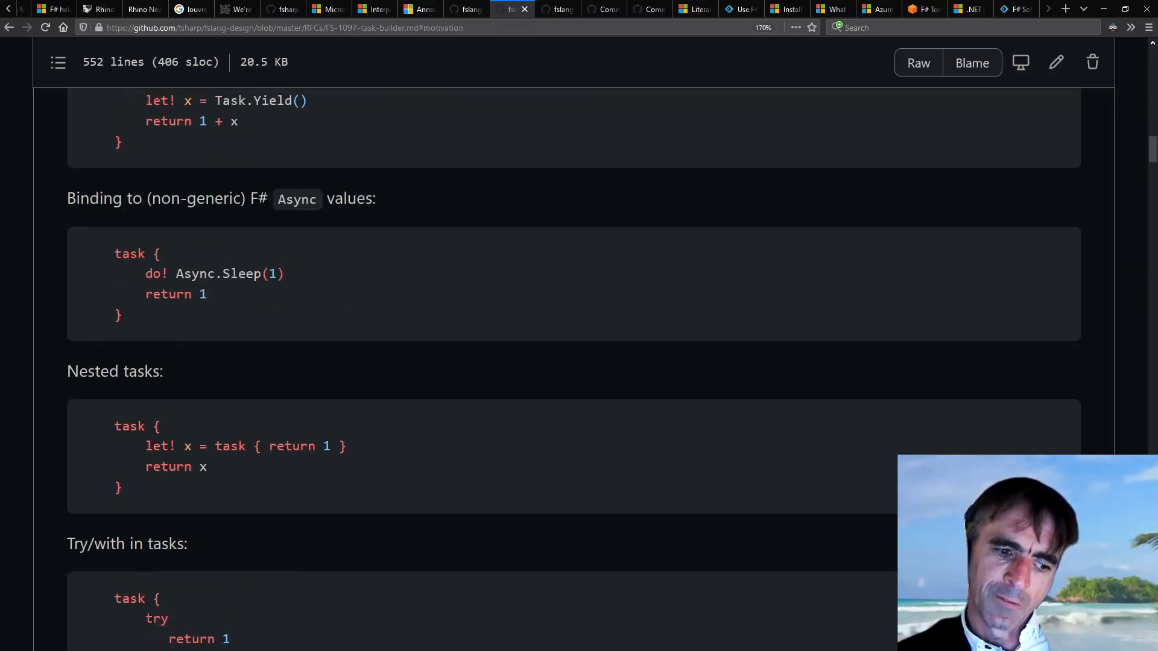
scroll(up, 3)
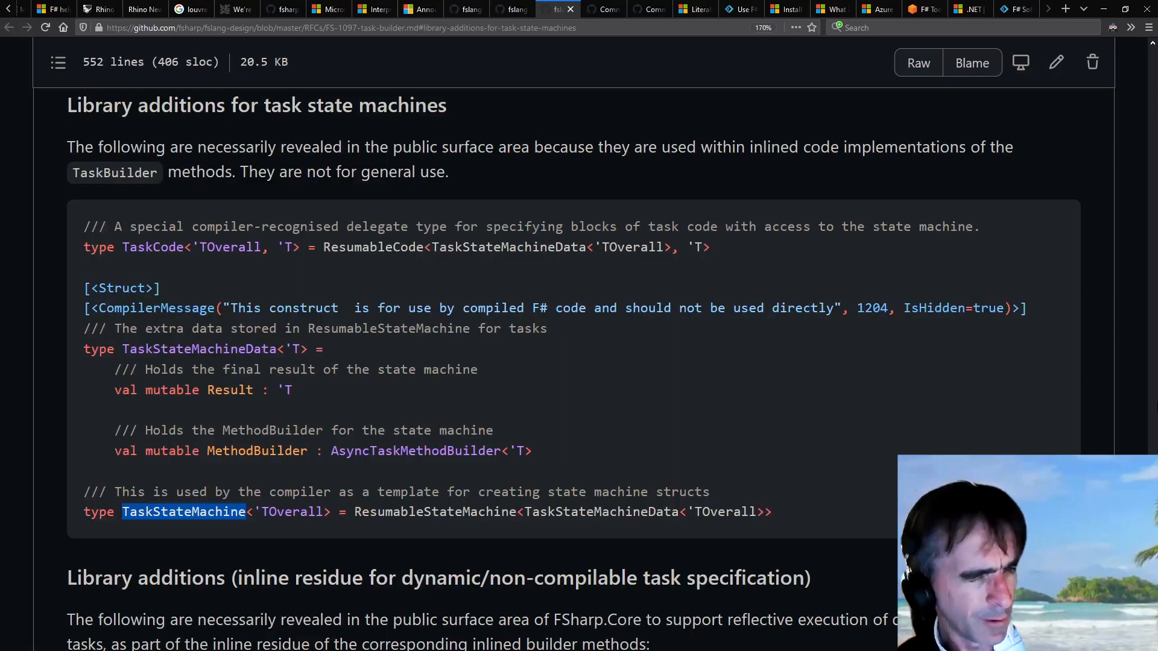
click(602, 9)
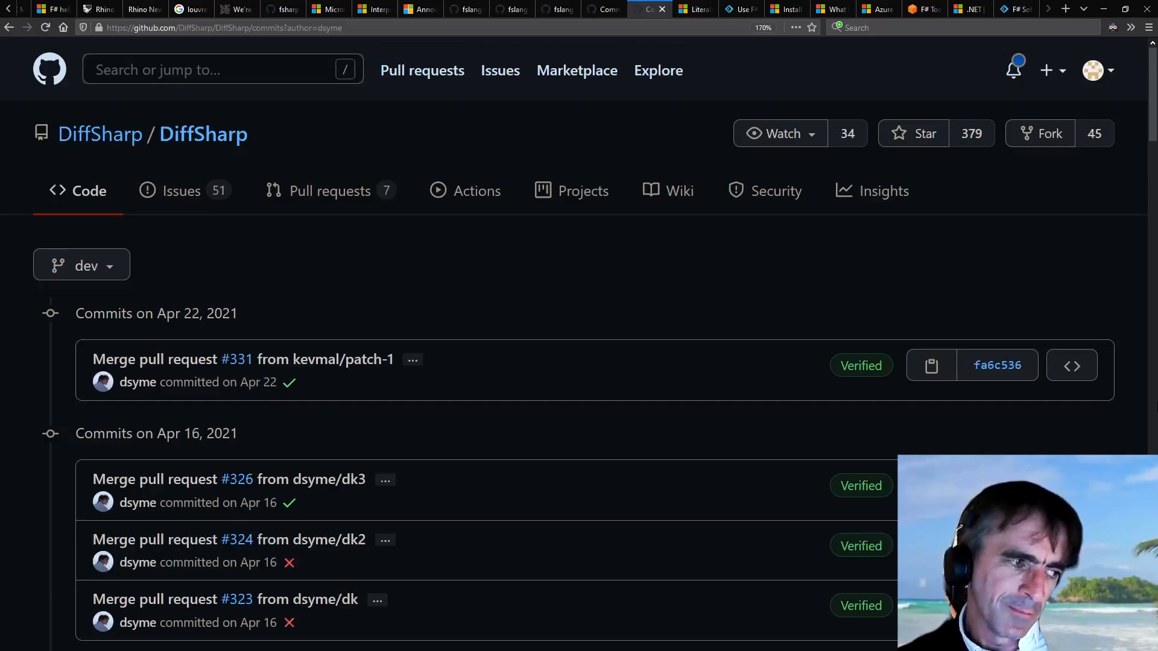
Show the F# Literals reference, then the Alpine section of Install .NET on Linux
click(692, 9)
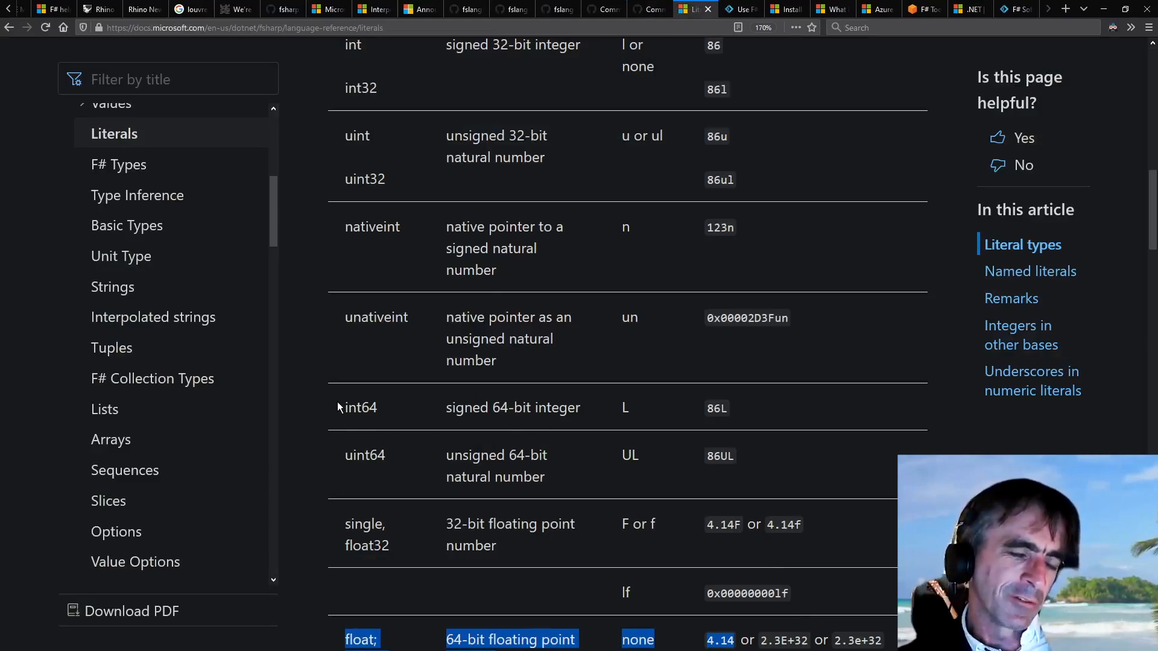
mouse_move(518, 544)
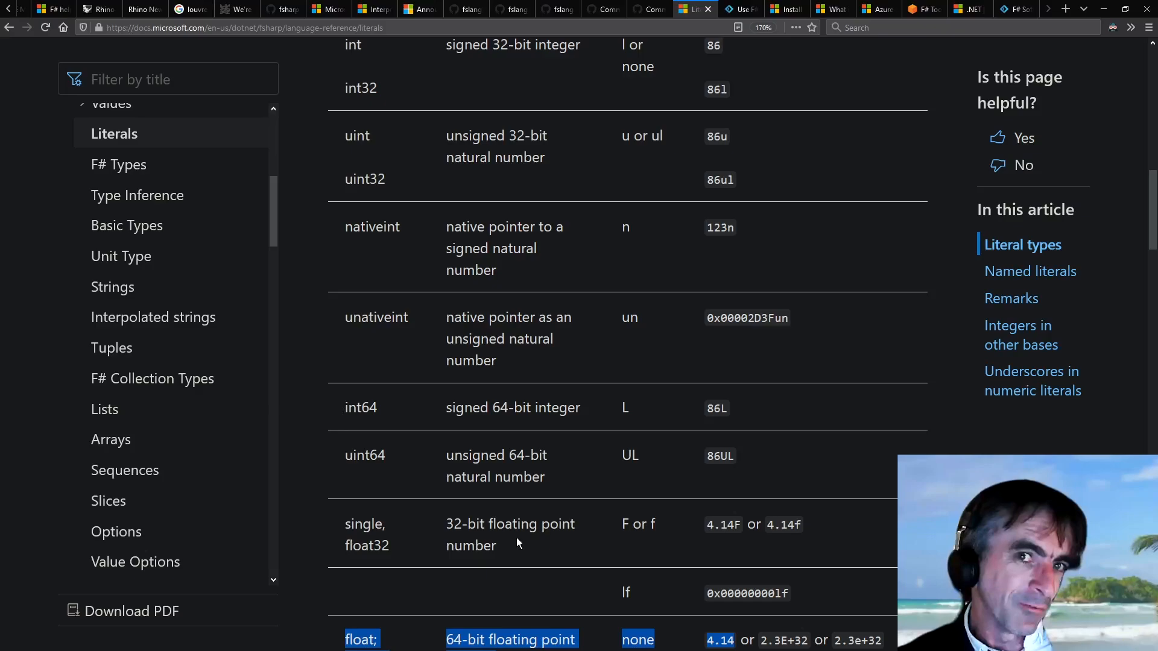
mouse_move(1102, 284)
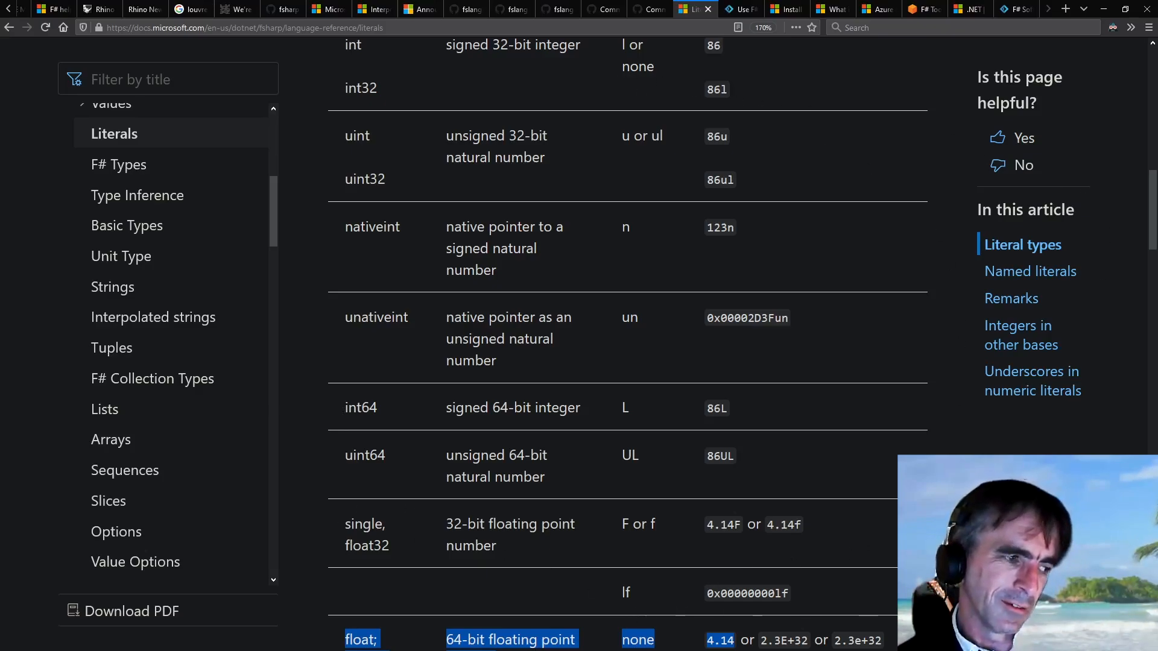
mouse_move(906, 6)
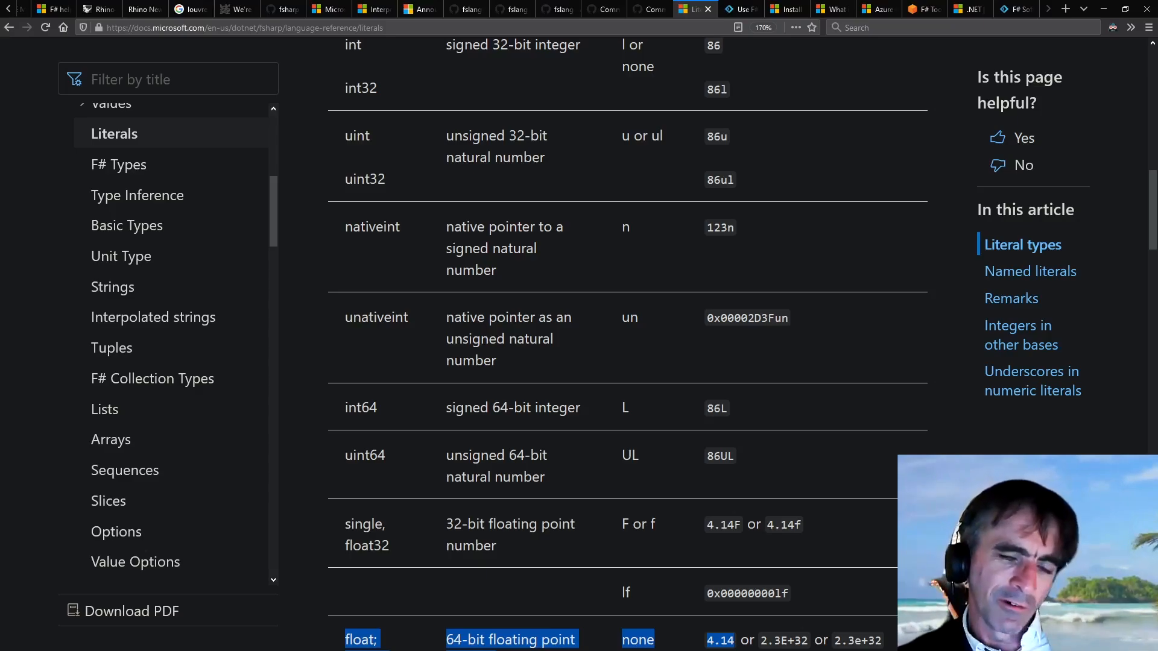
click(741, 9)
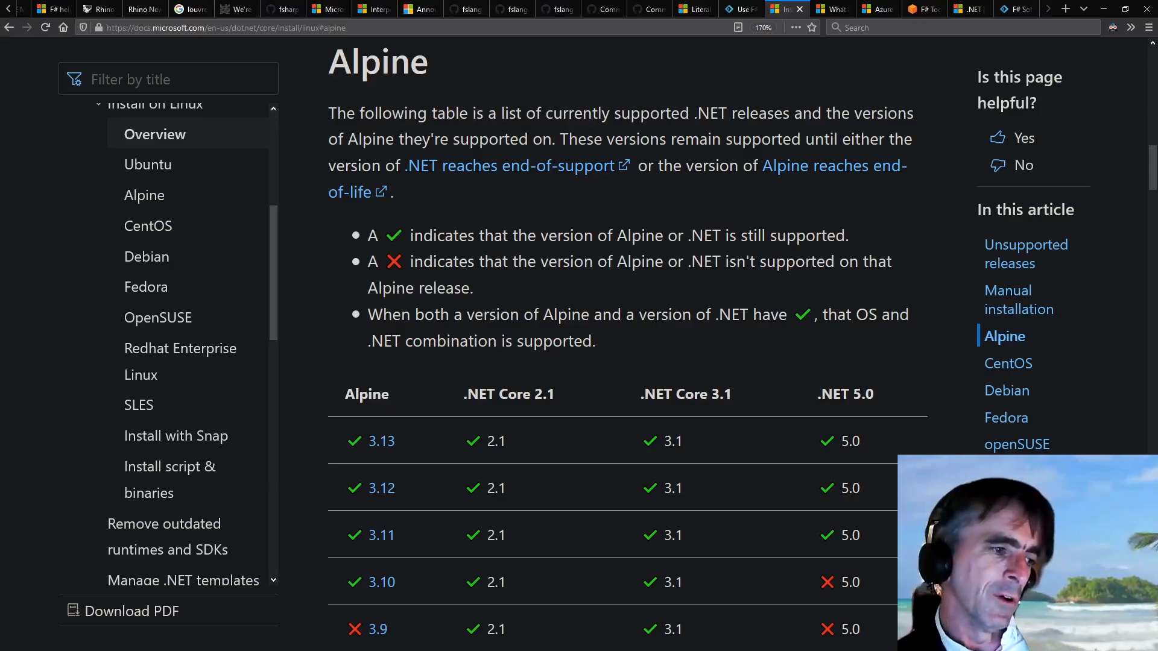
mouse_move(885, 380)
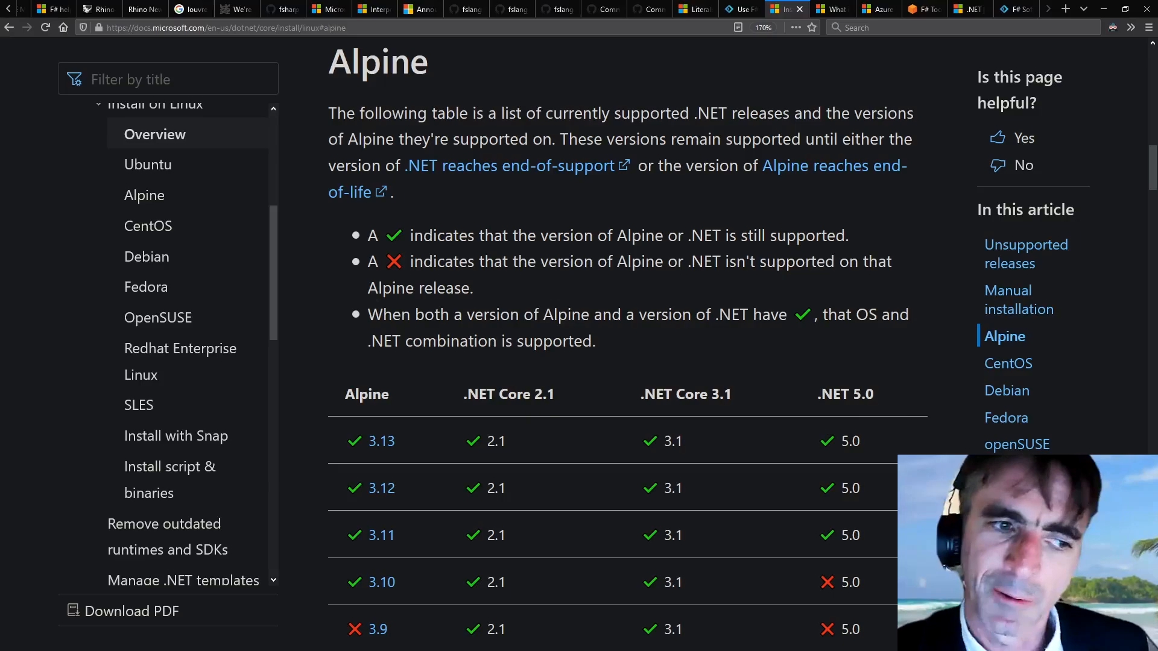
Show the 'F# Tooling Support for AWS Lambda' post, then dotnet.microsoft.com
click(832, 9)
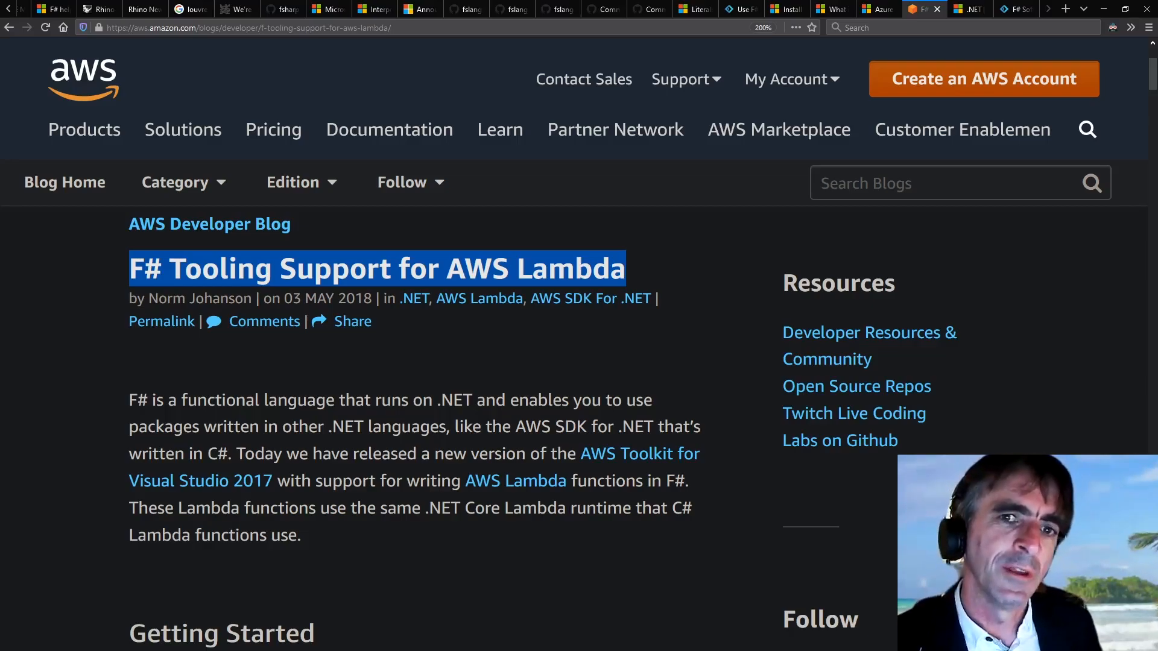
click(967, 9)
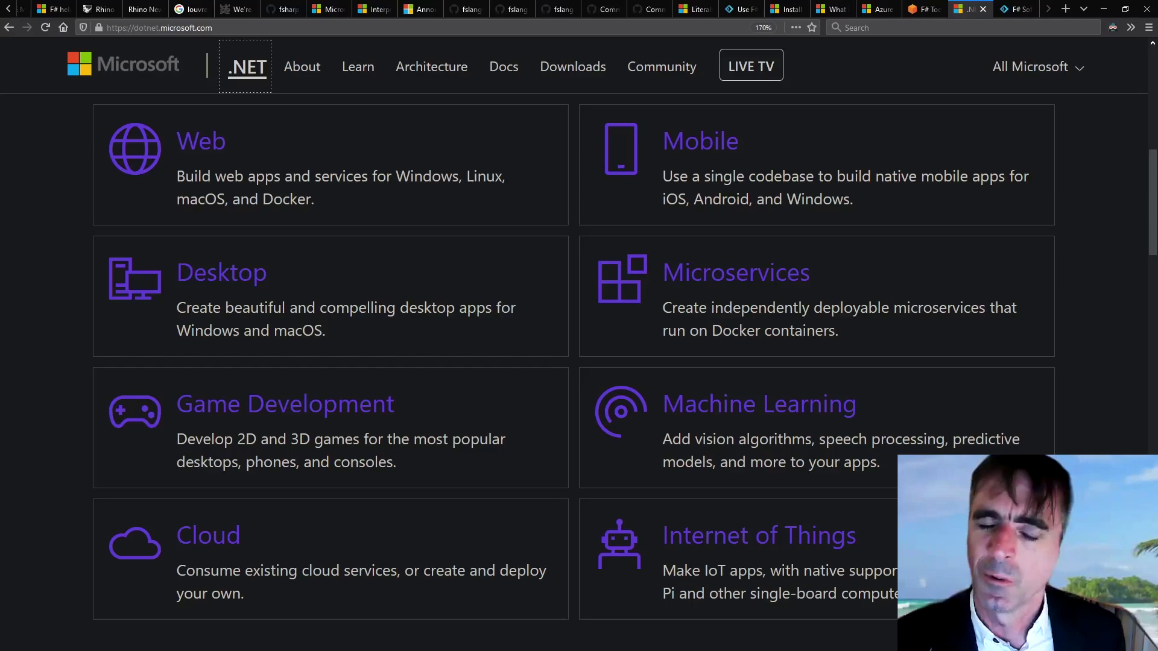